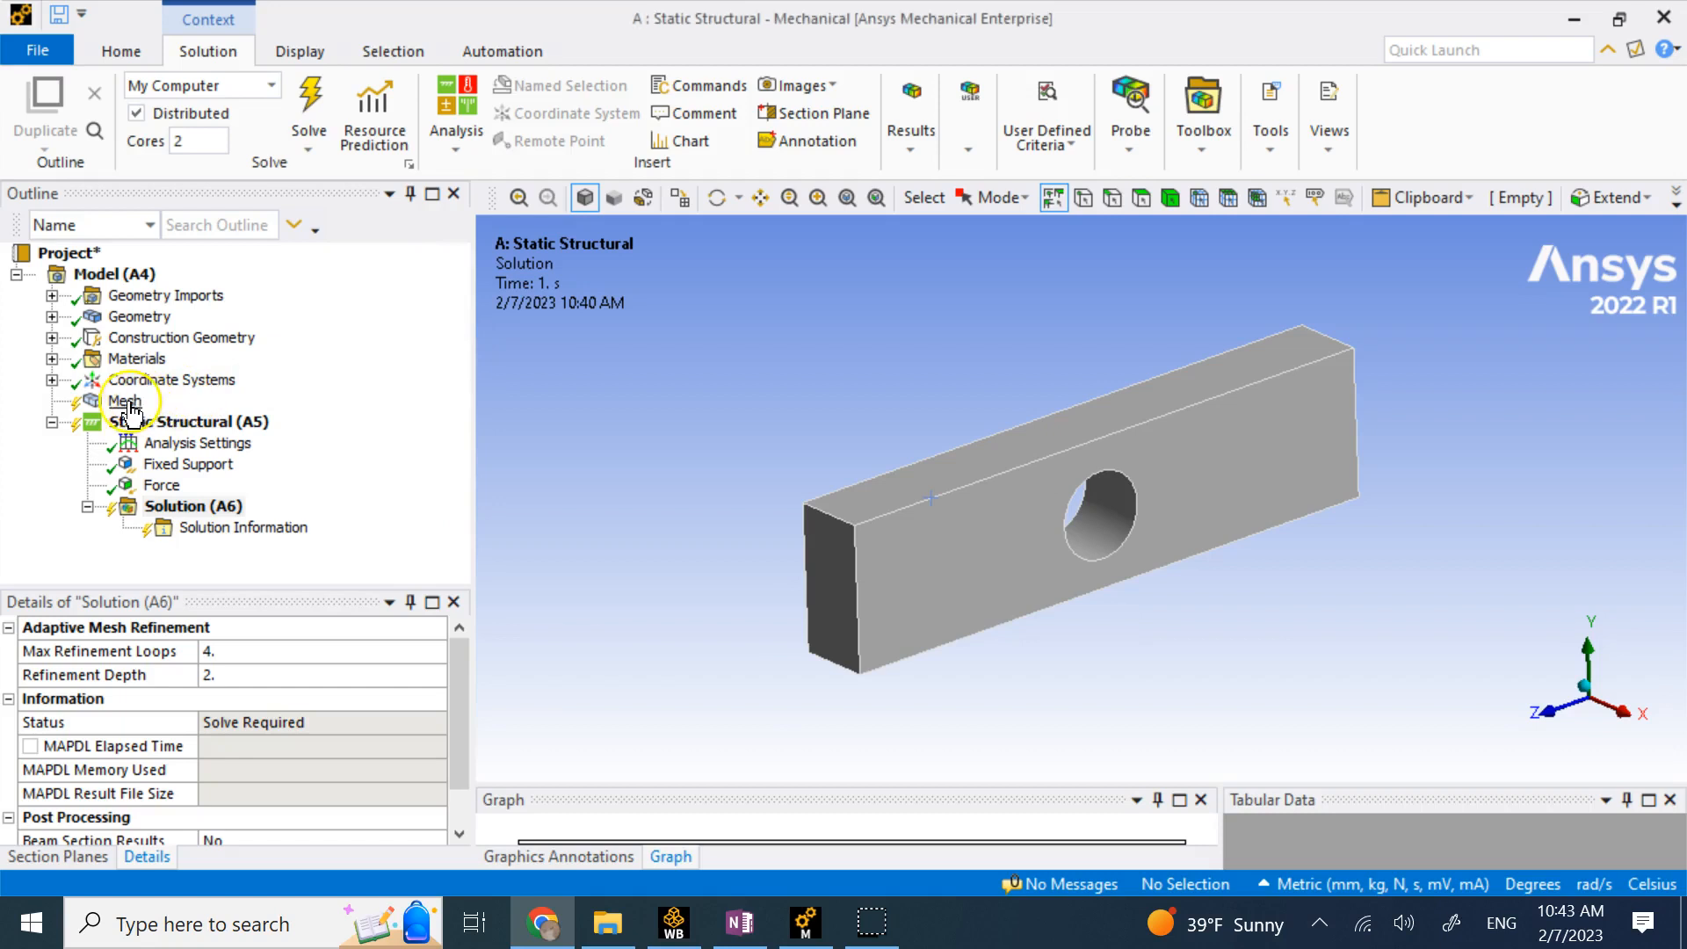
Regenerate the bar's mesh, then inspect the fixed end face and 2e7 N downward force.
right_click(124, 401)
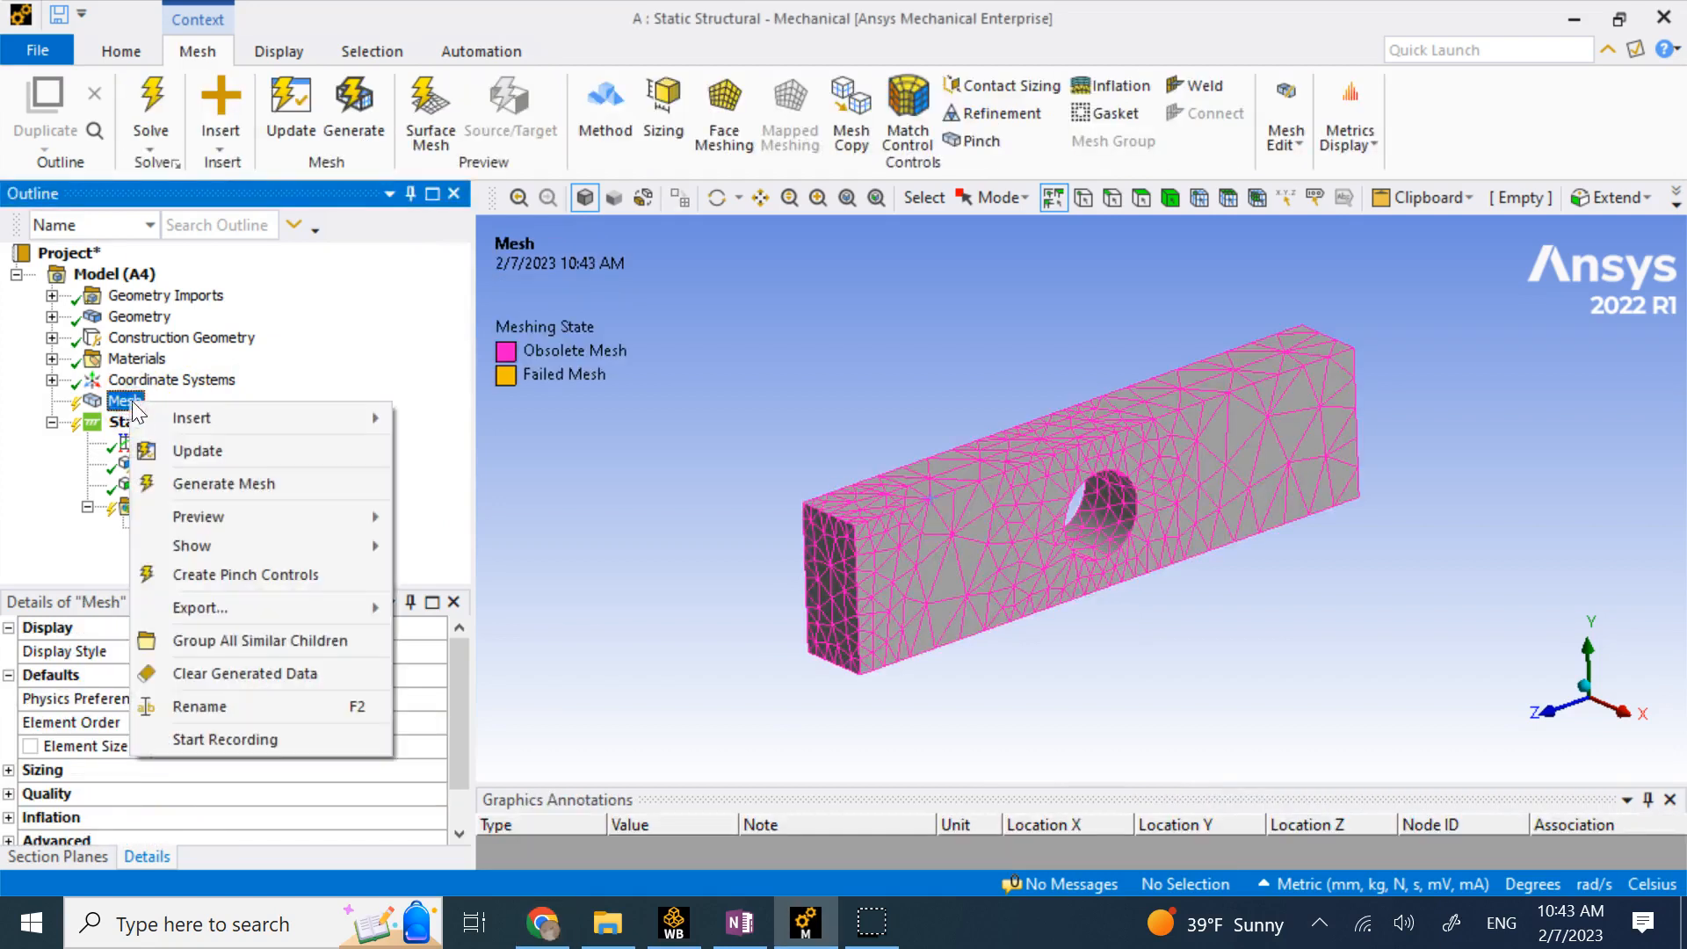
left_click(224, 483)
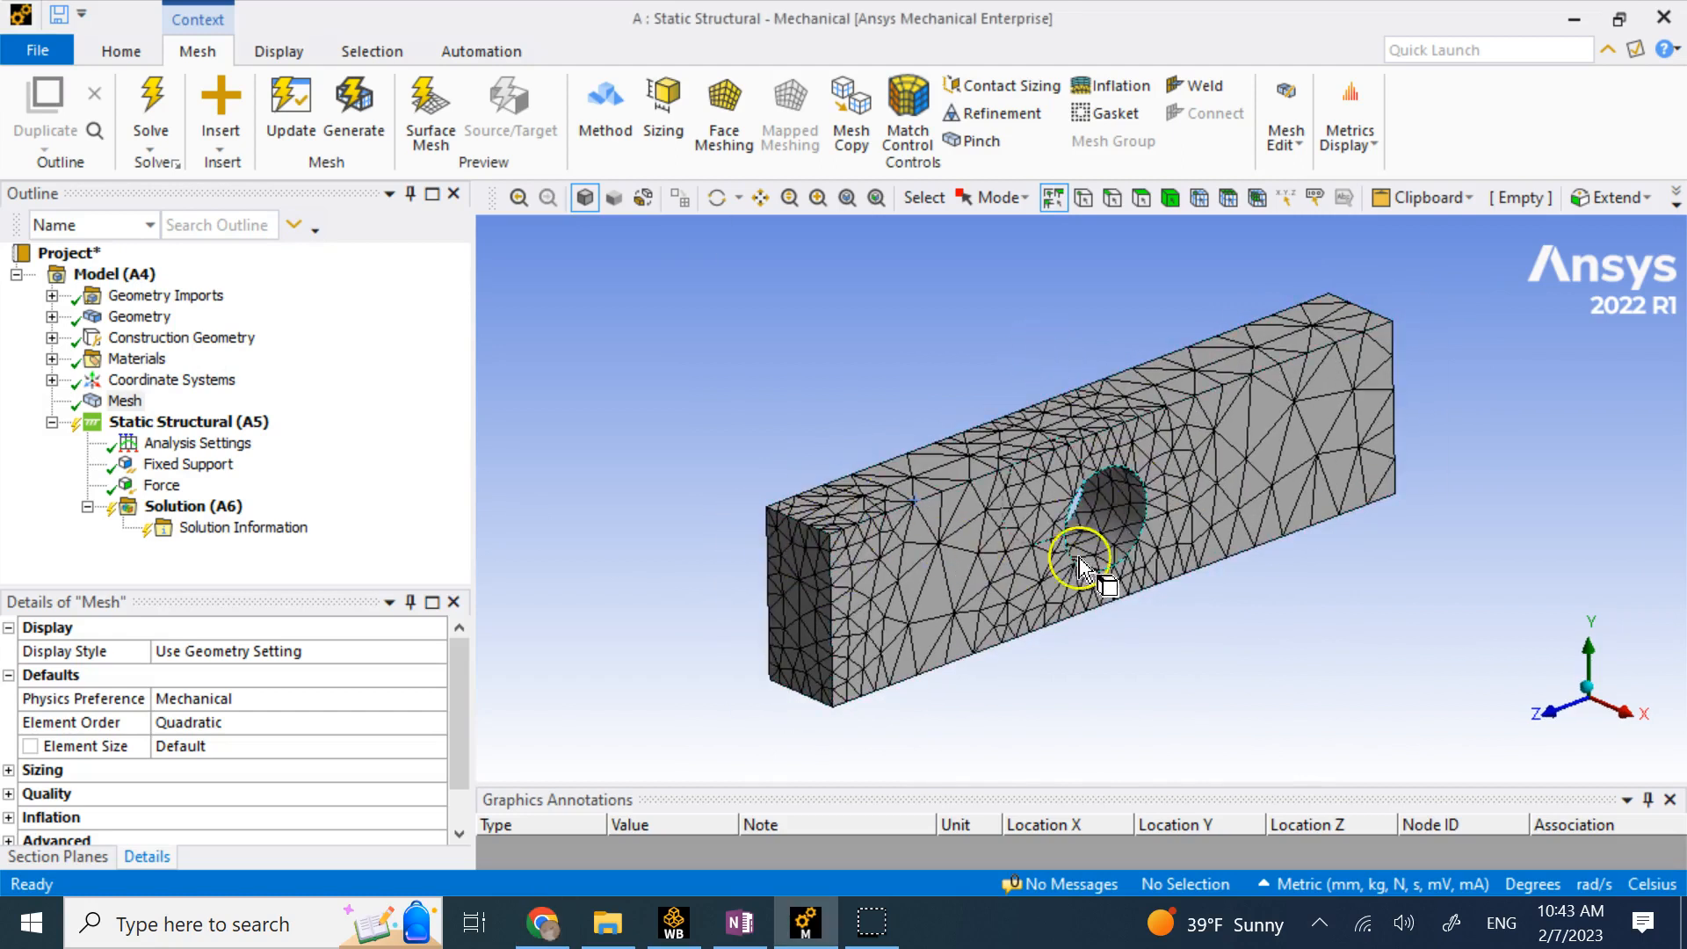
mouse_move(801, 414)
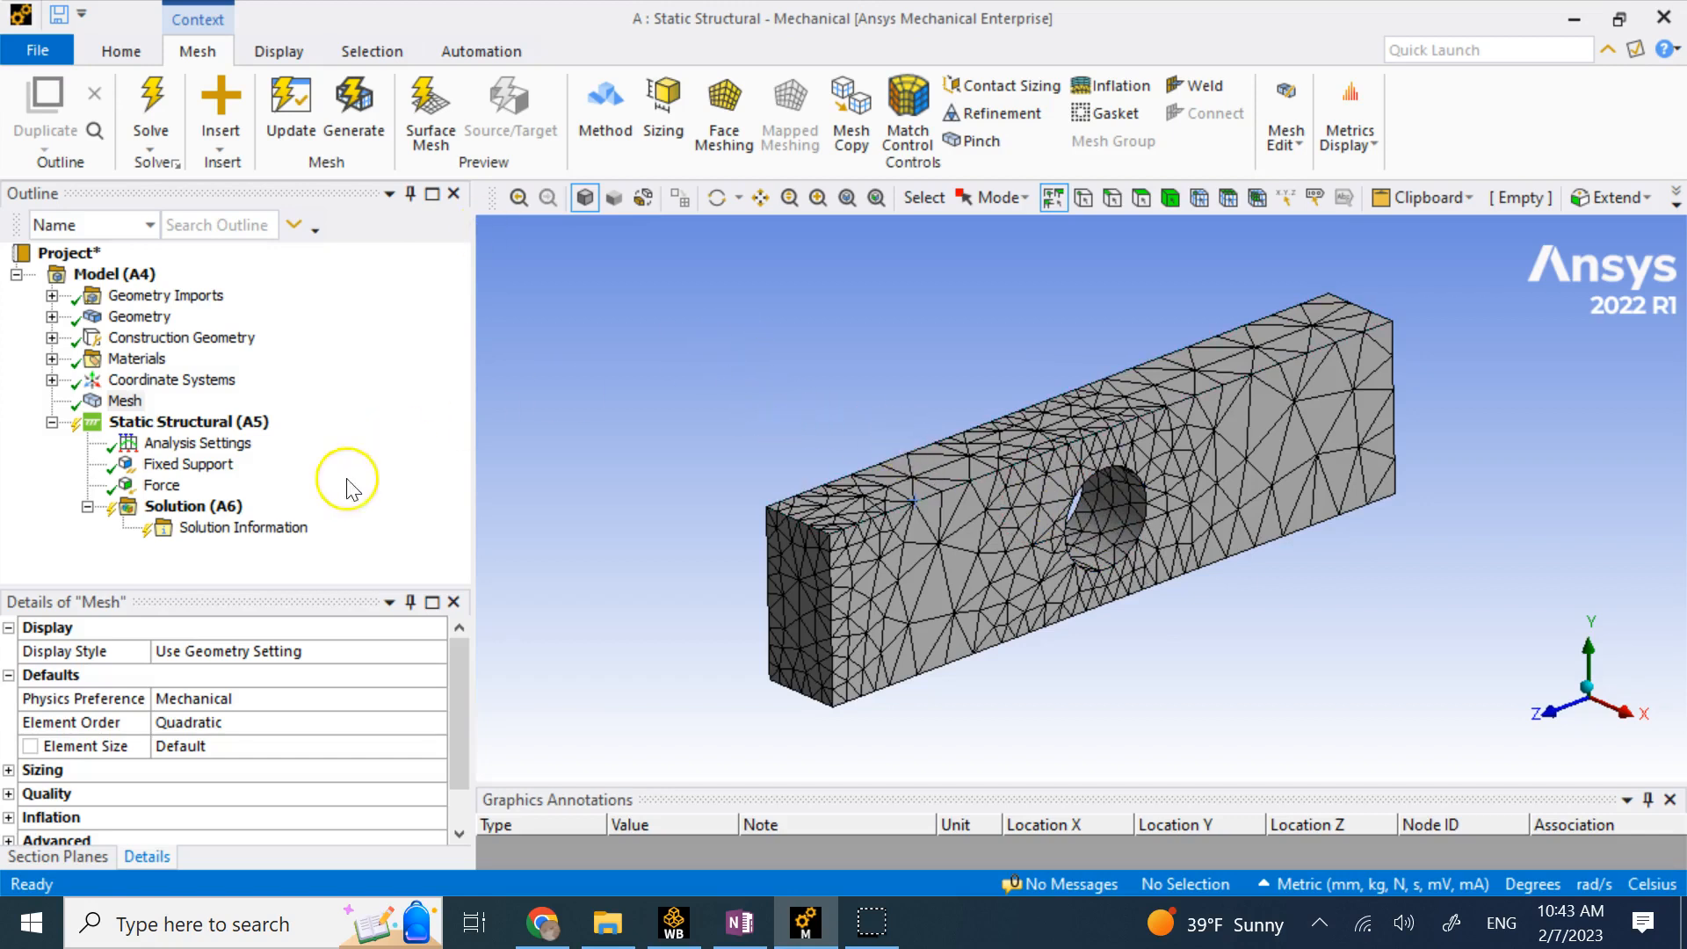
left_click(187, 463)
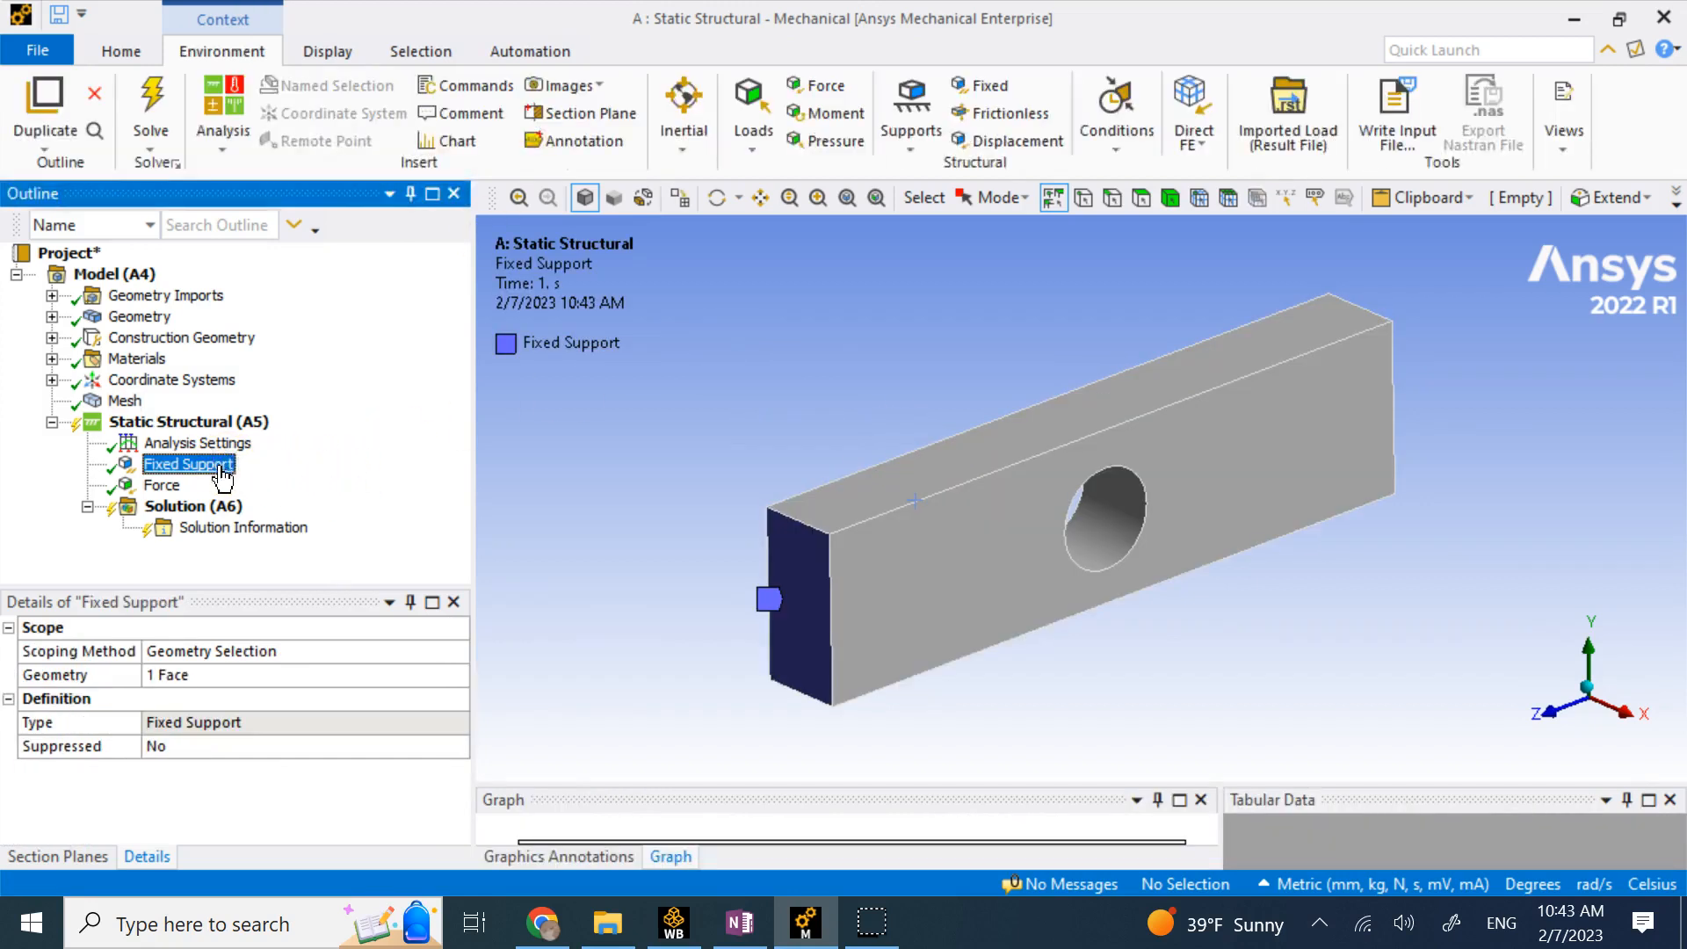
left_click(162, 485)
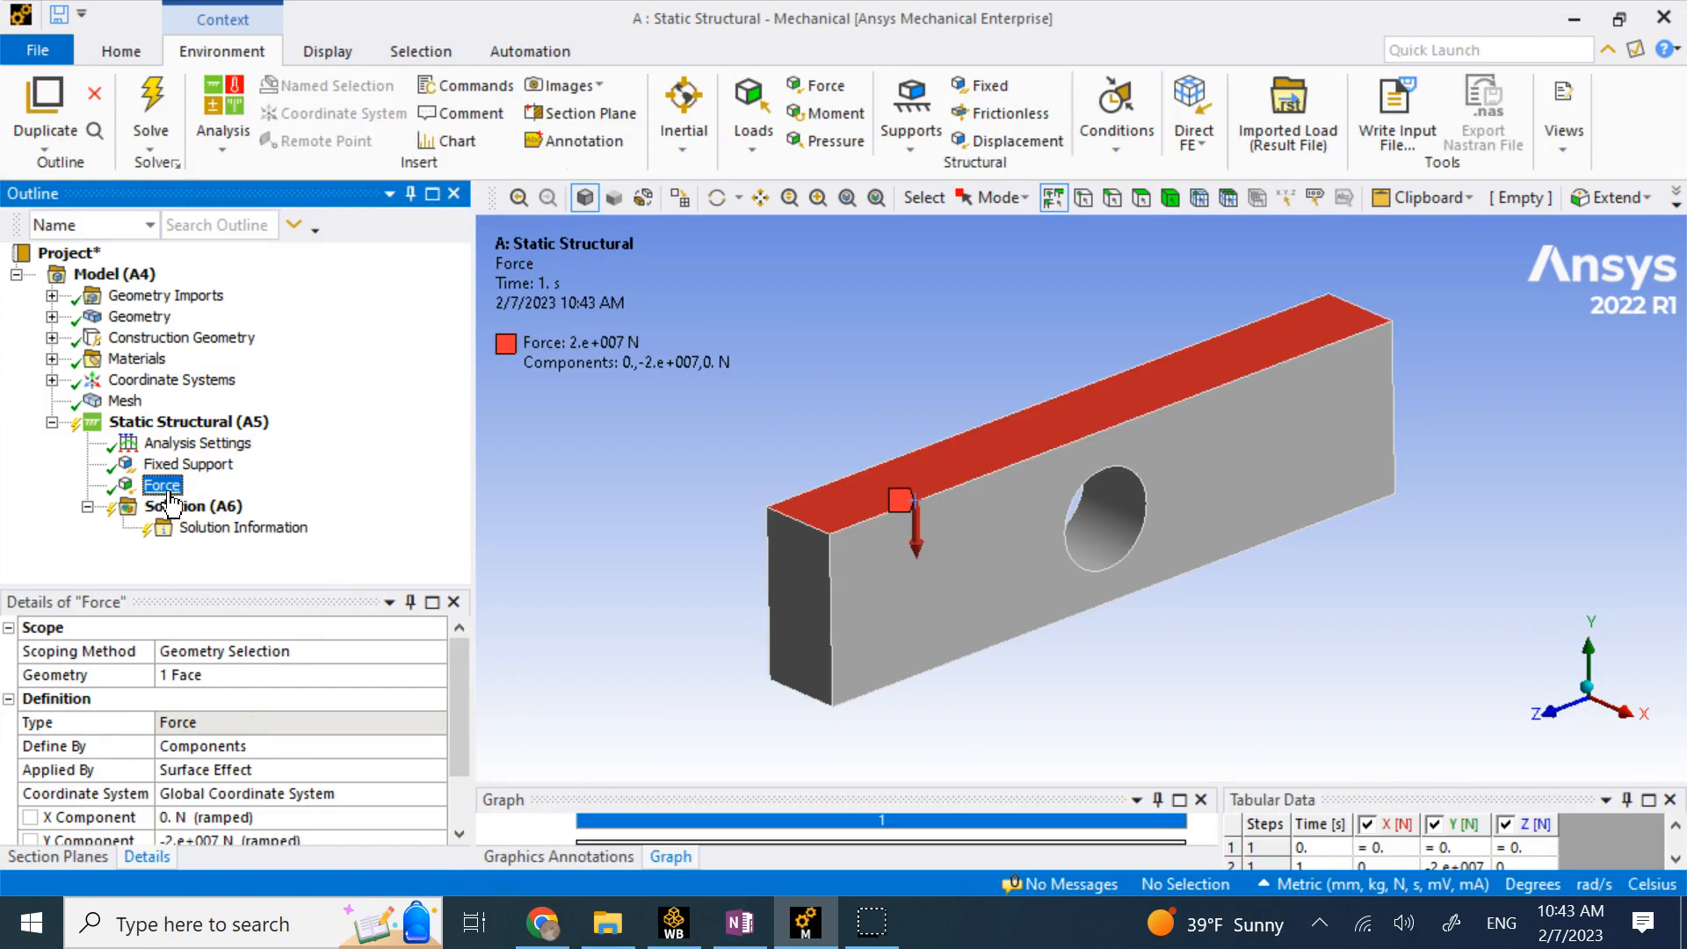
Insert an Equivalent (von-Mises) stress result and confirm its Display Option stays Averaged.
right_click(190, 506)
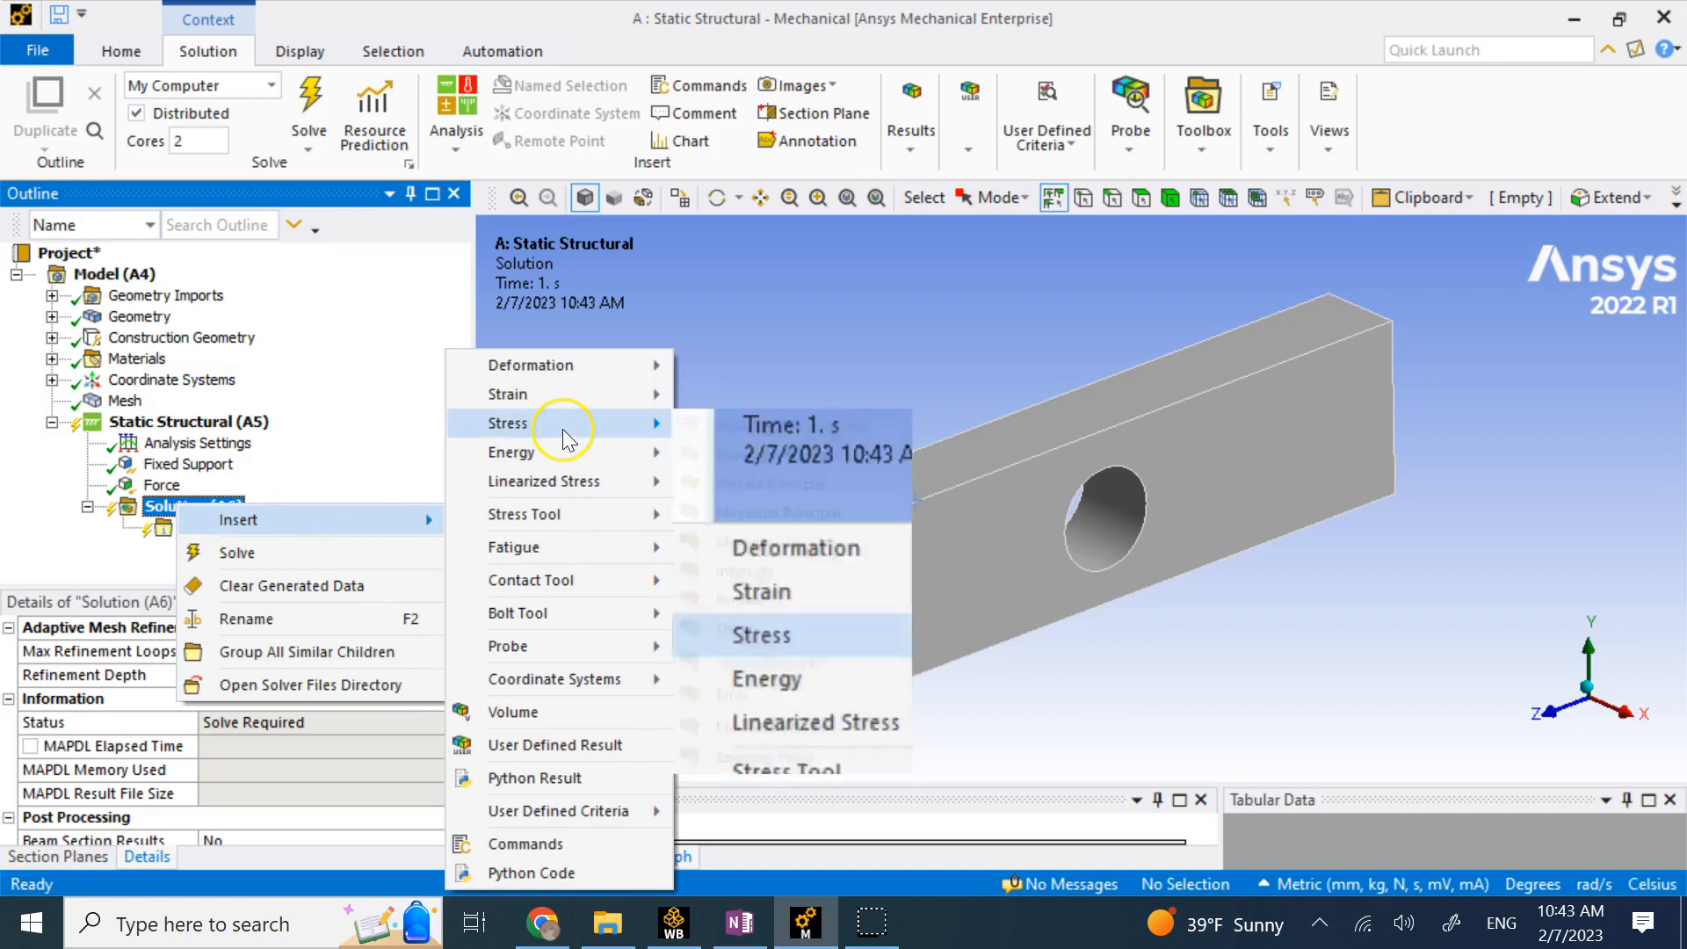
left_click(758, 634)
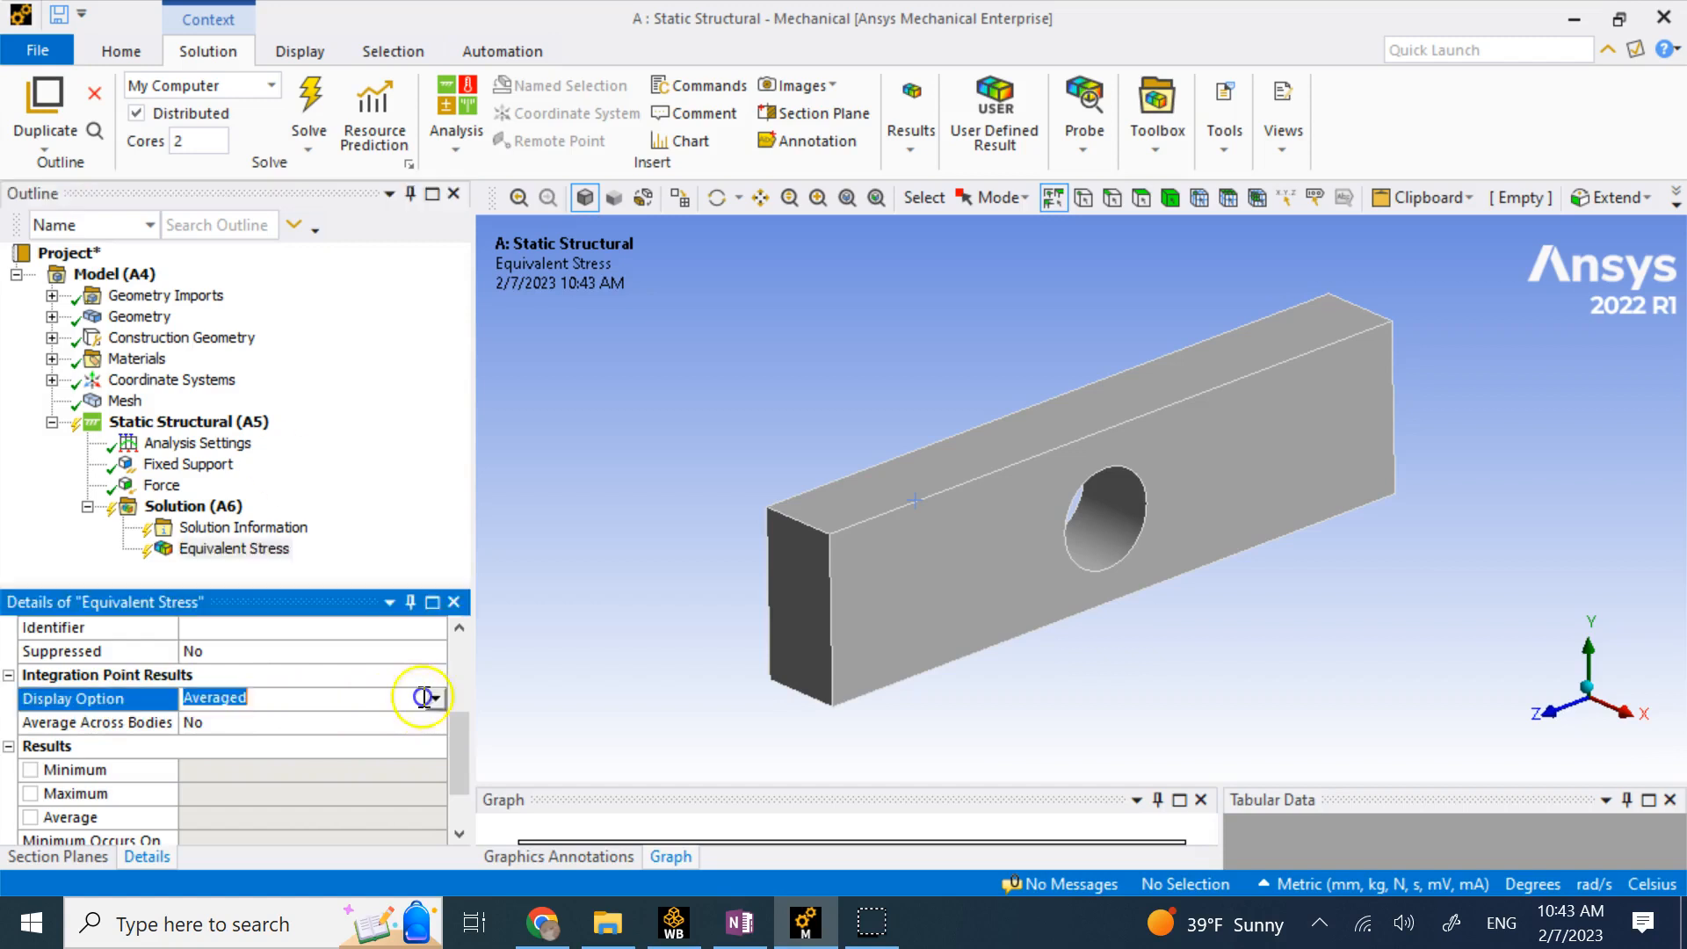
left_click(435, 696)
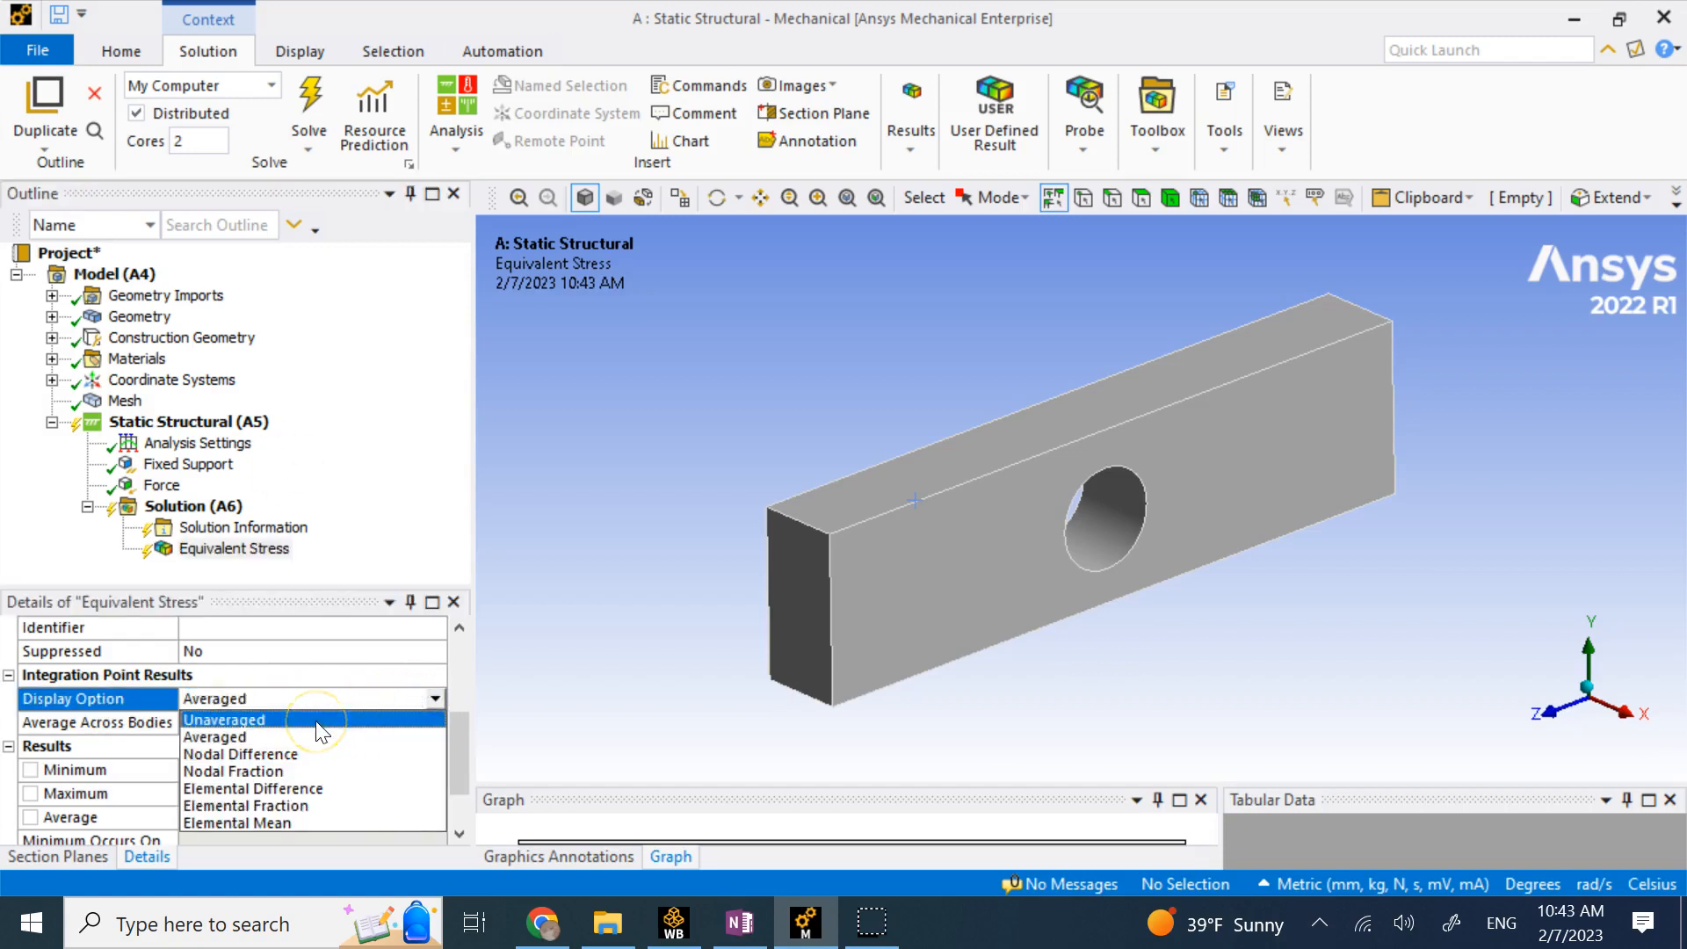
mouse_move(240, 753)
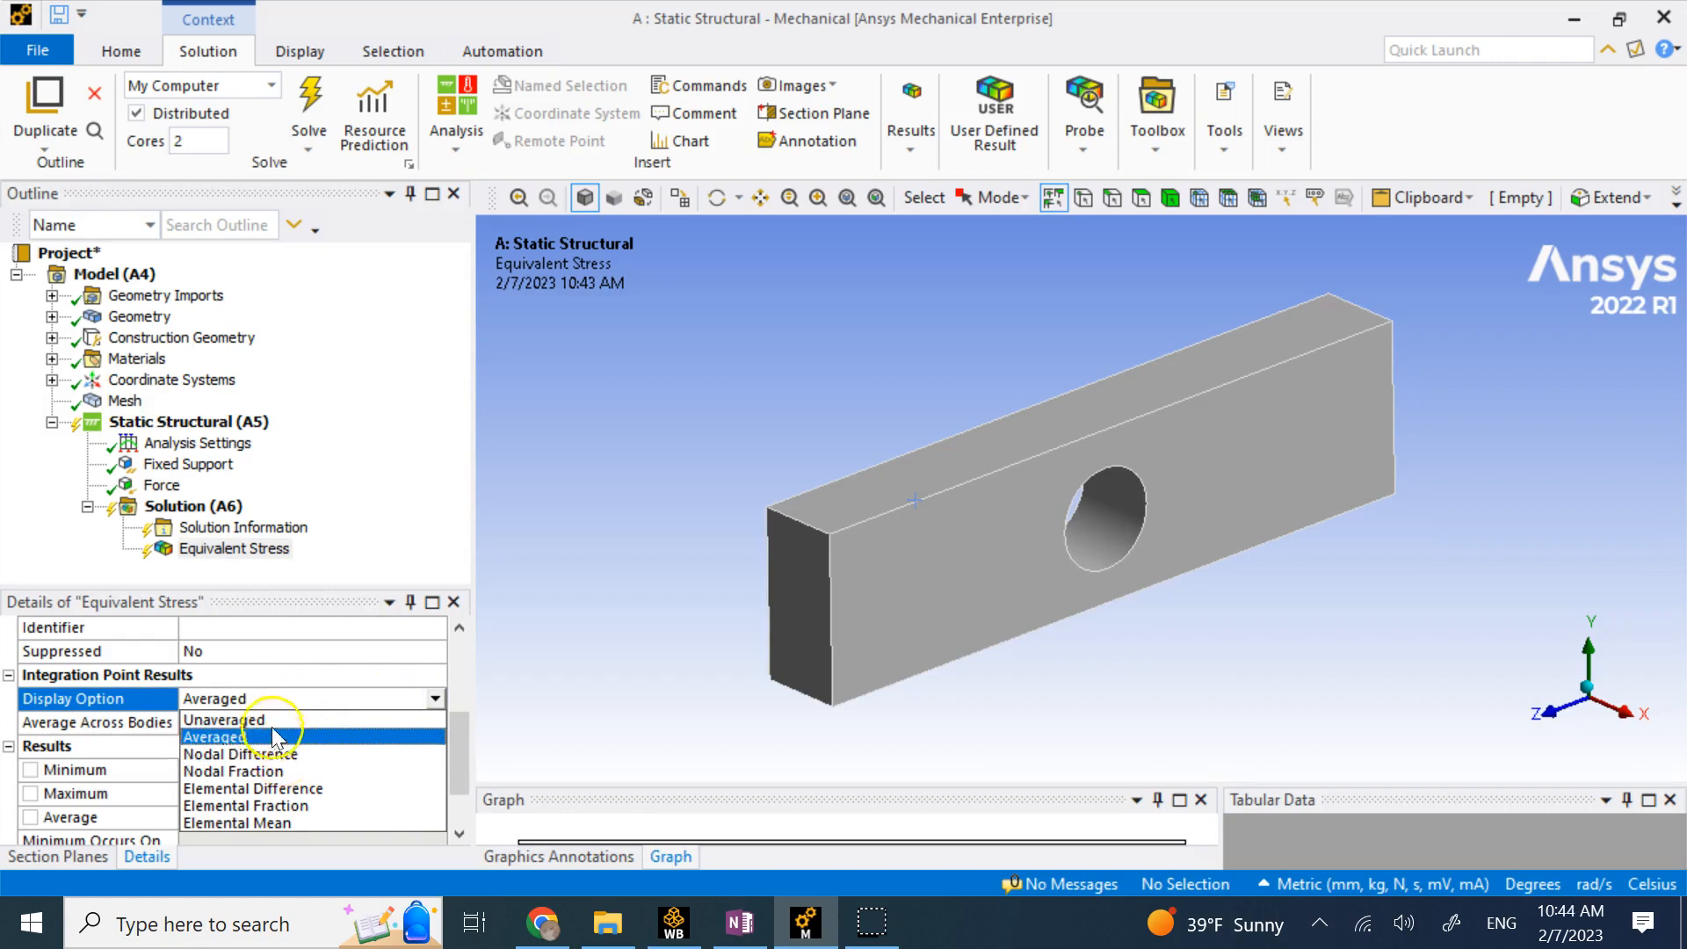
mouse_move(215, 742)
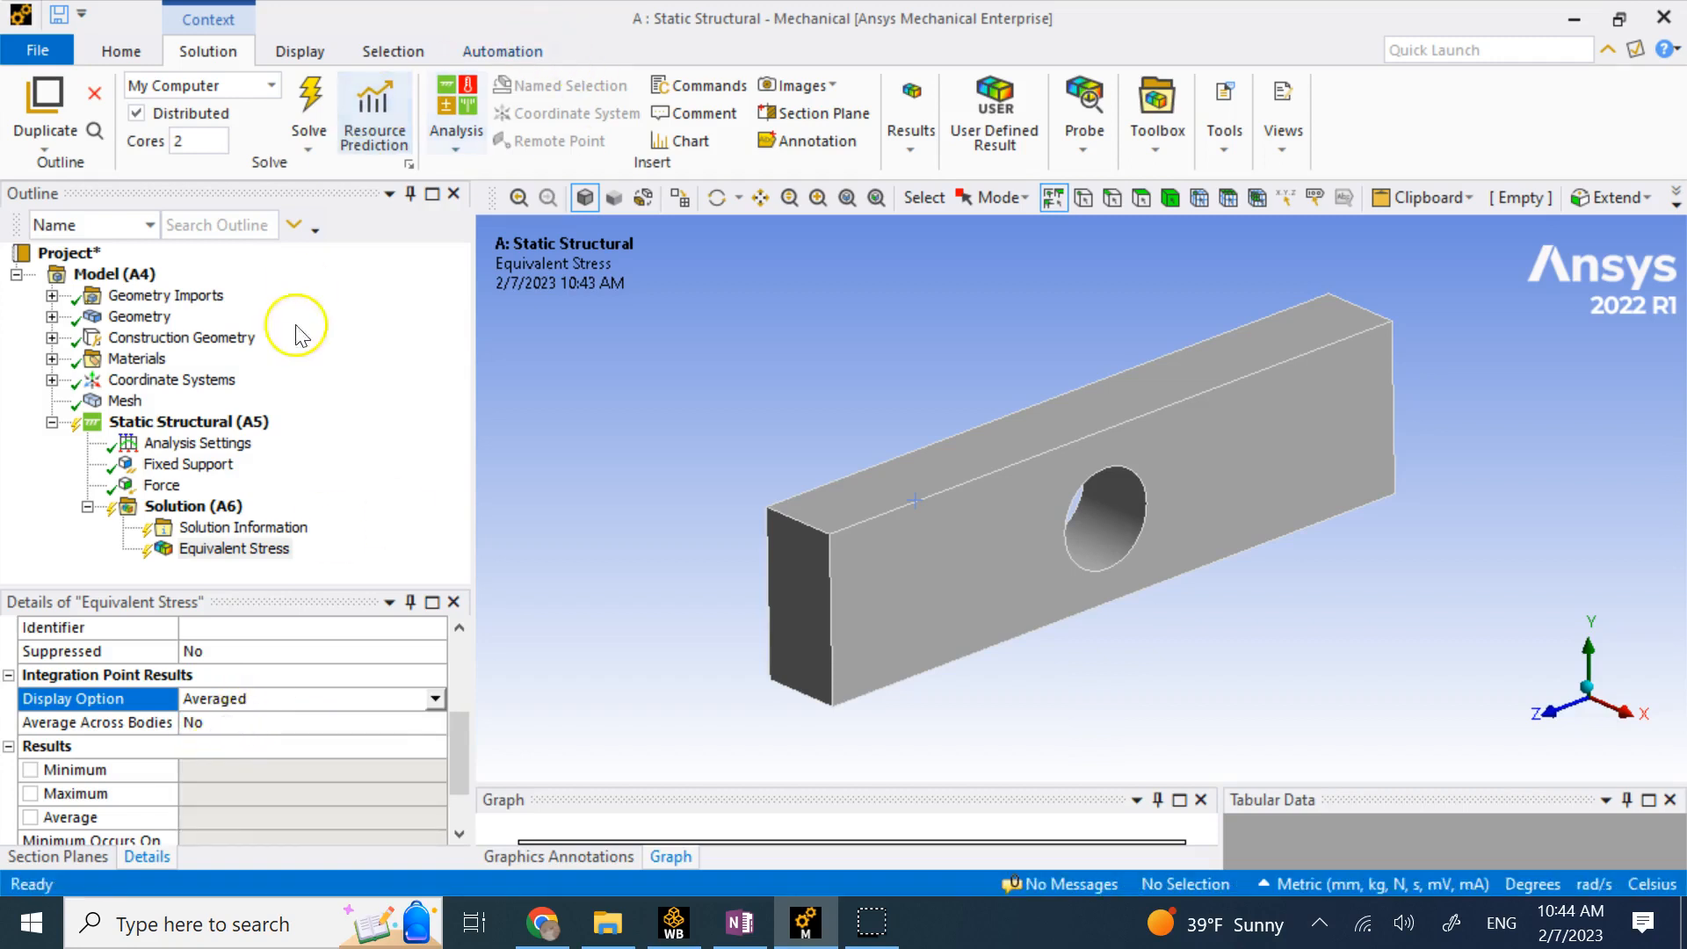
Rename the result 'Equivalent Stress averaged', duplicate it, and rename the unaveraged copy 'Equivalent Stress unaveraged'.
right_click(193, 506)
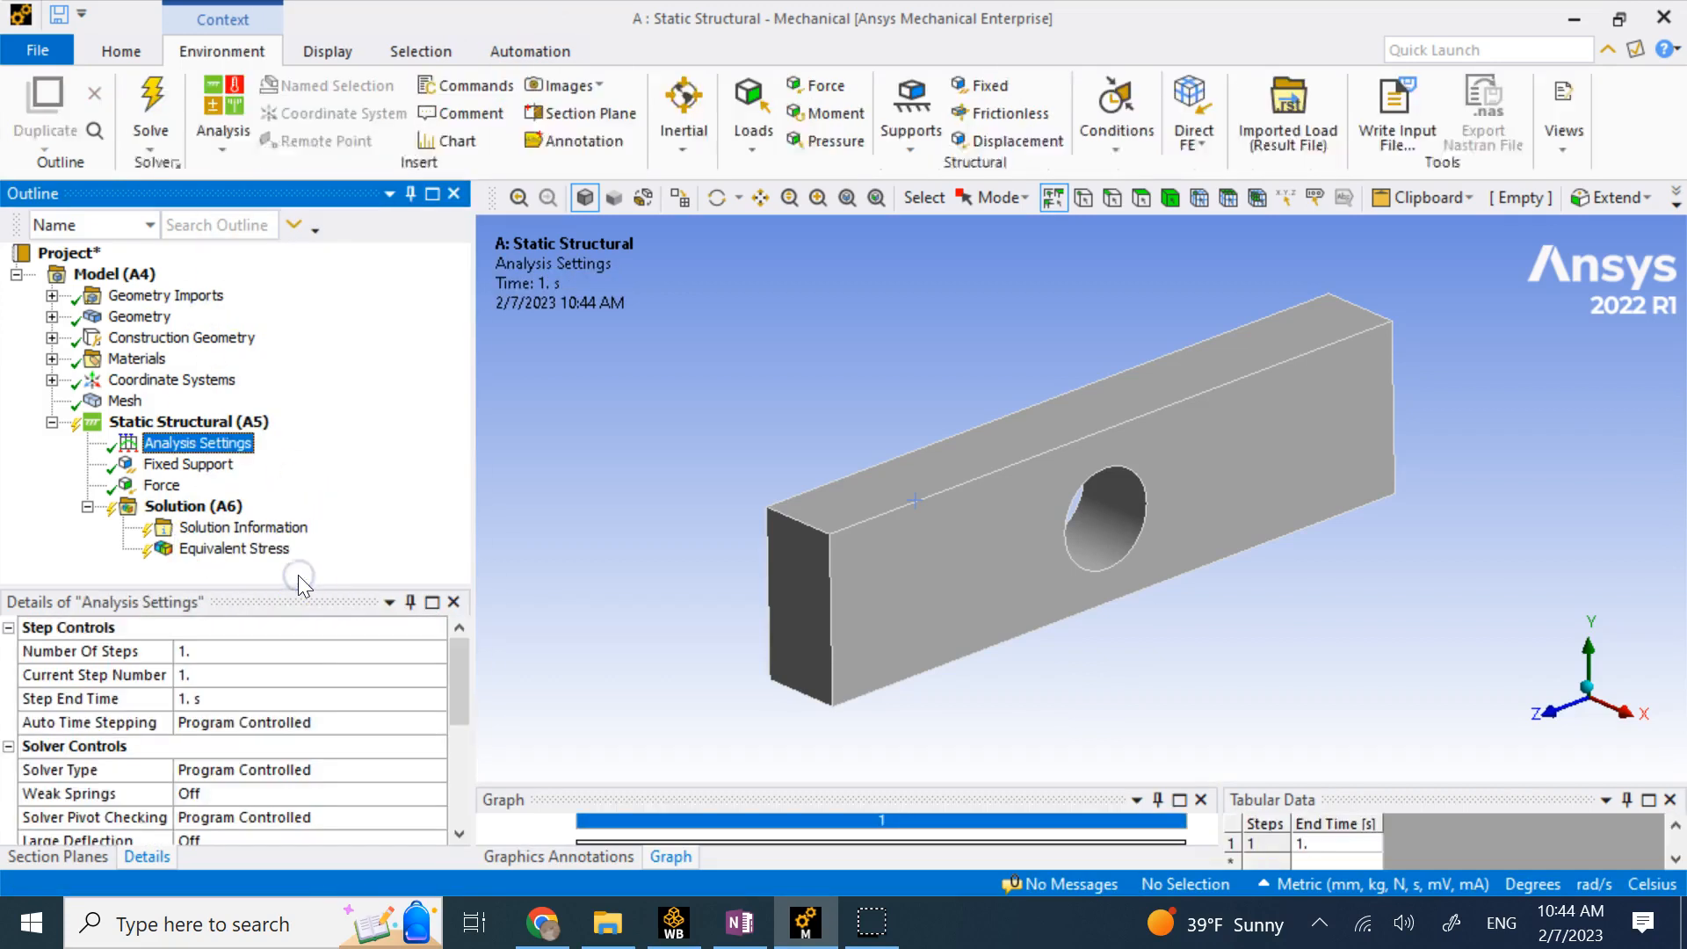
right_click(234, 549)
type(" averaged")
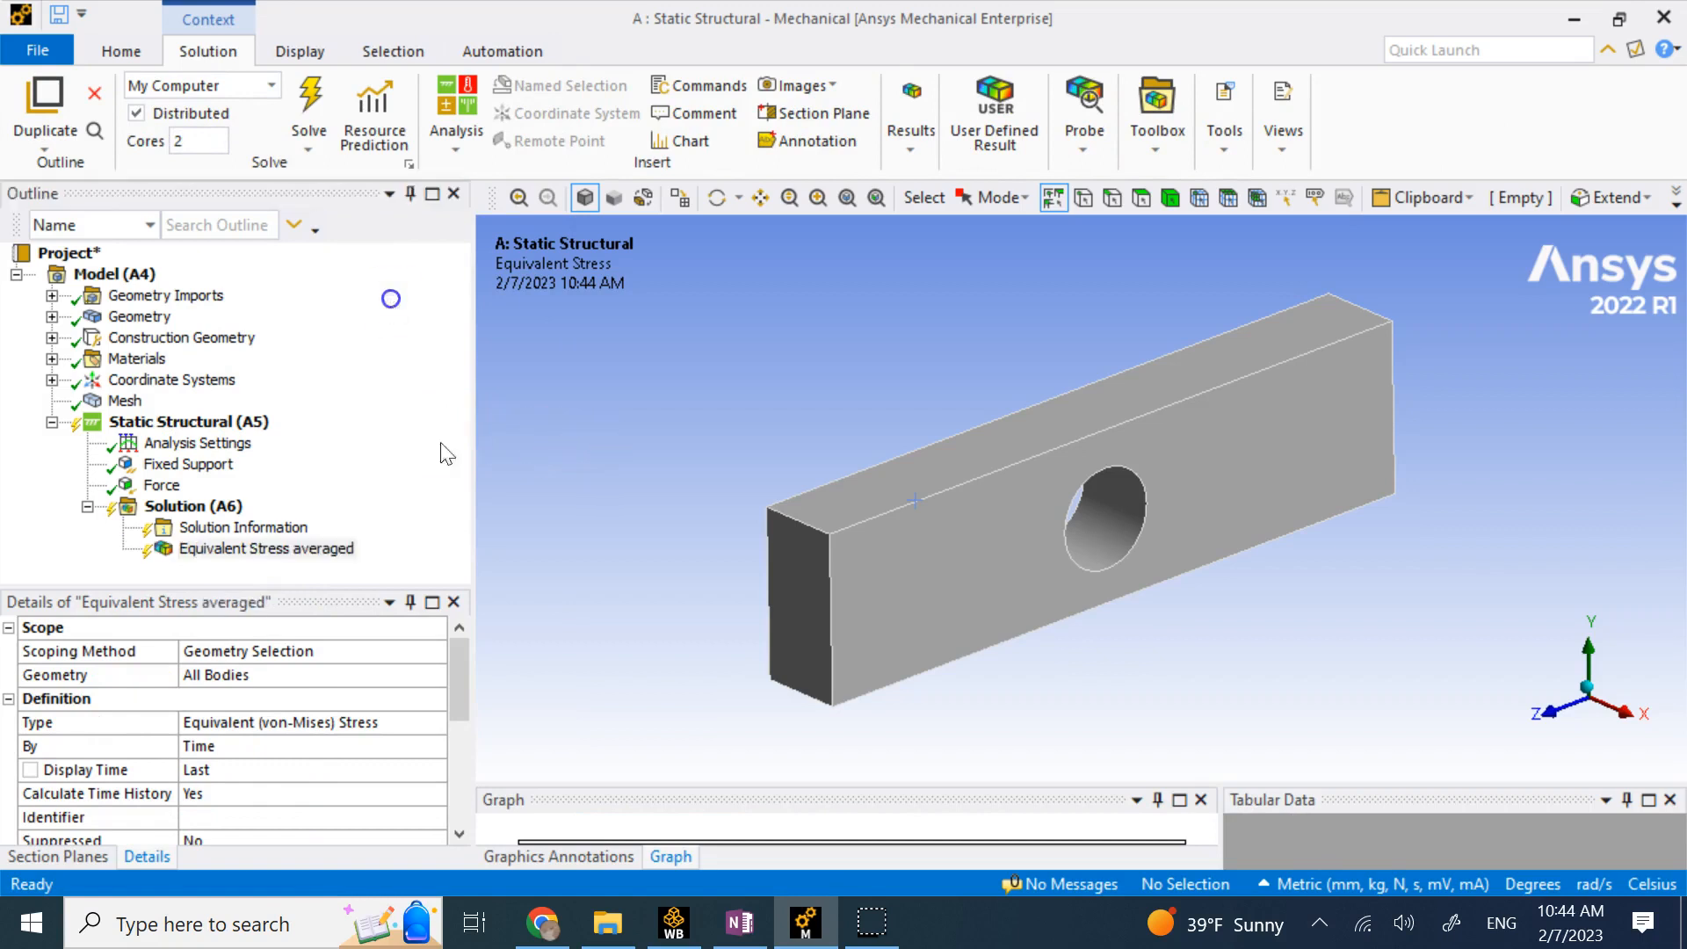
right_click(197, 506)
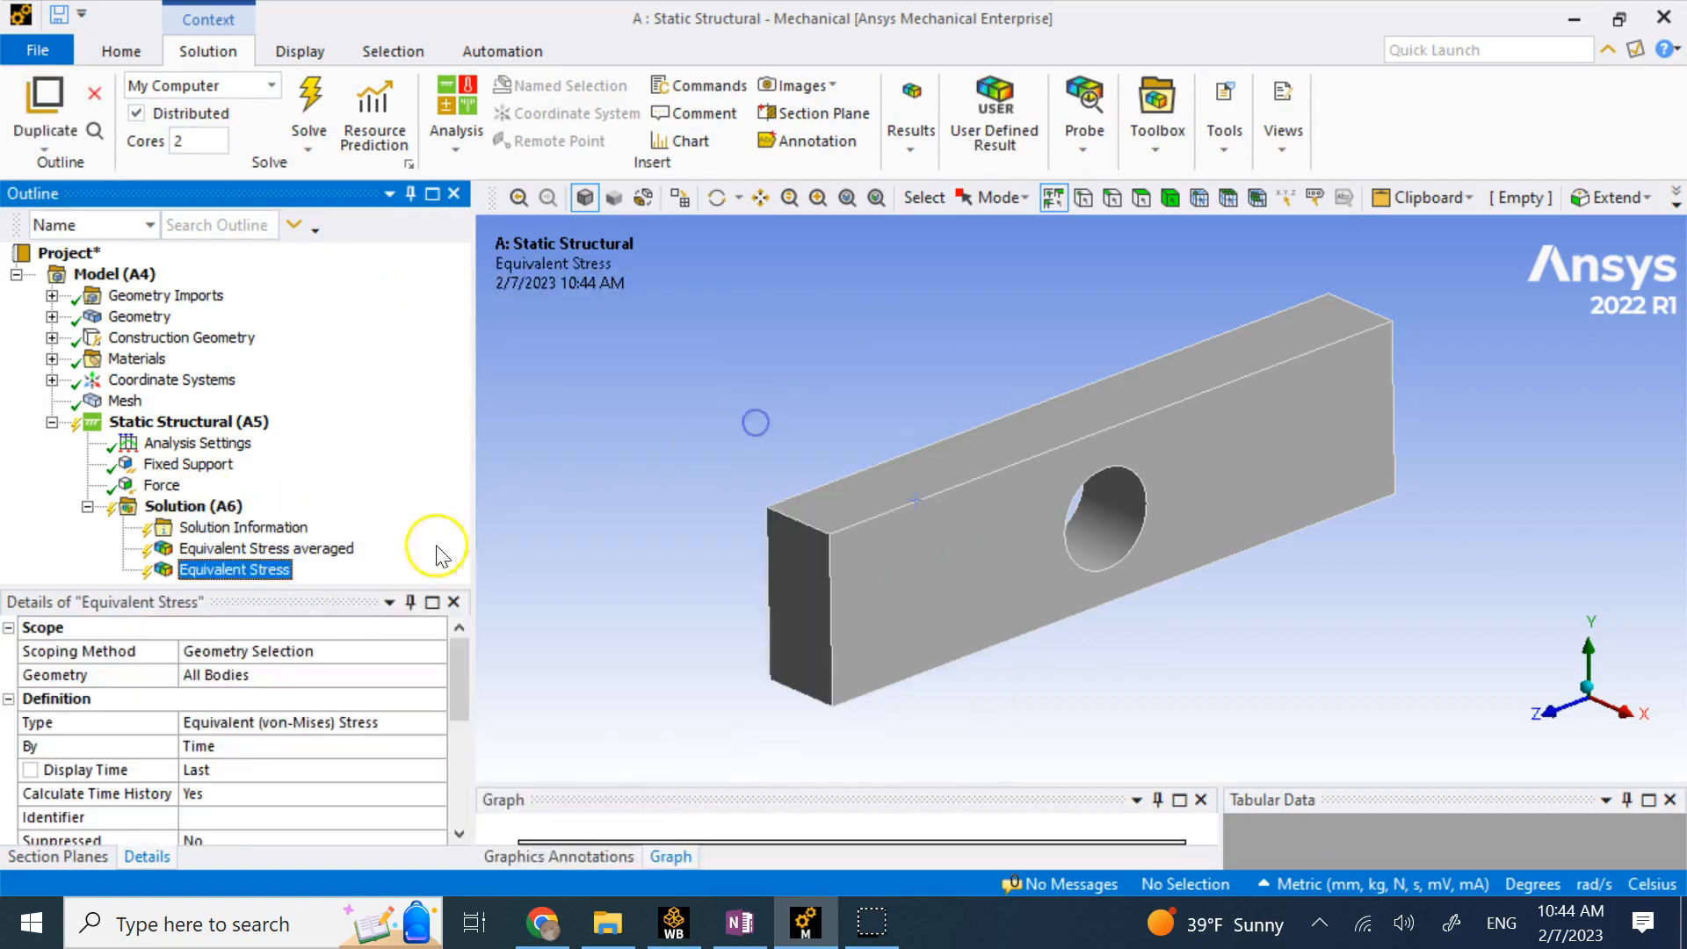
scroll("down", 3)
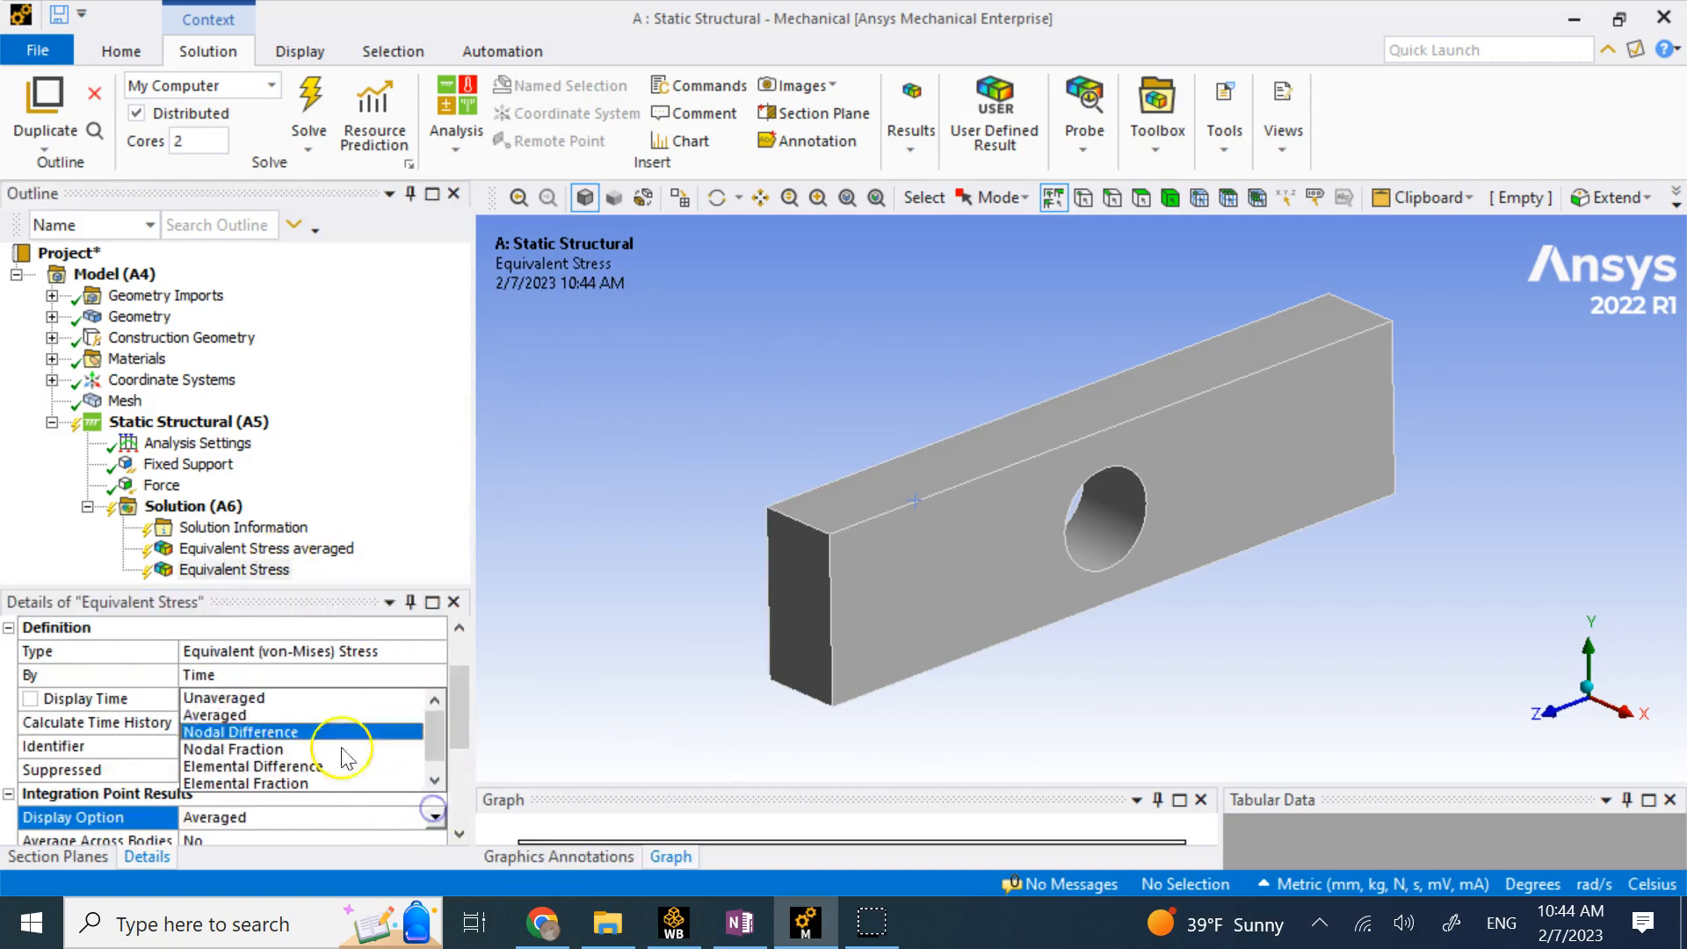
right_click(231, 569)
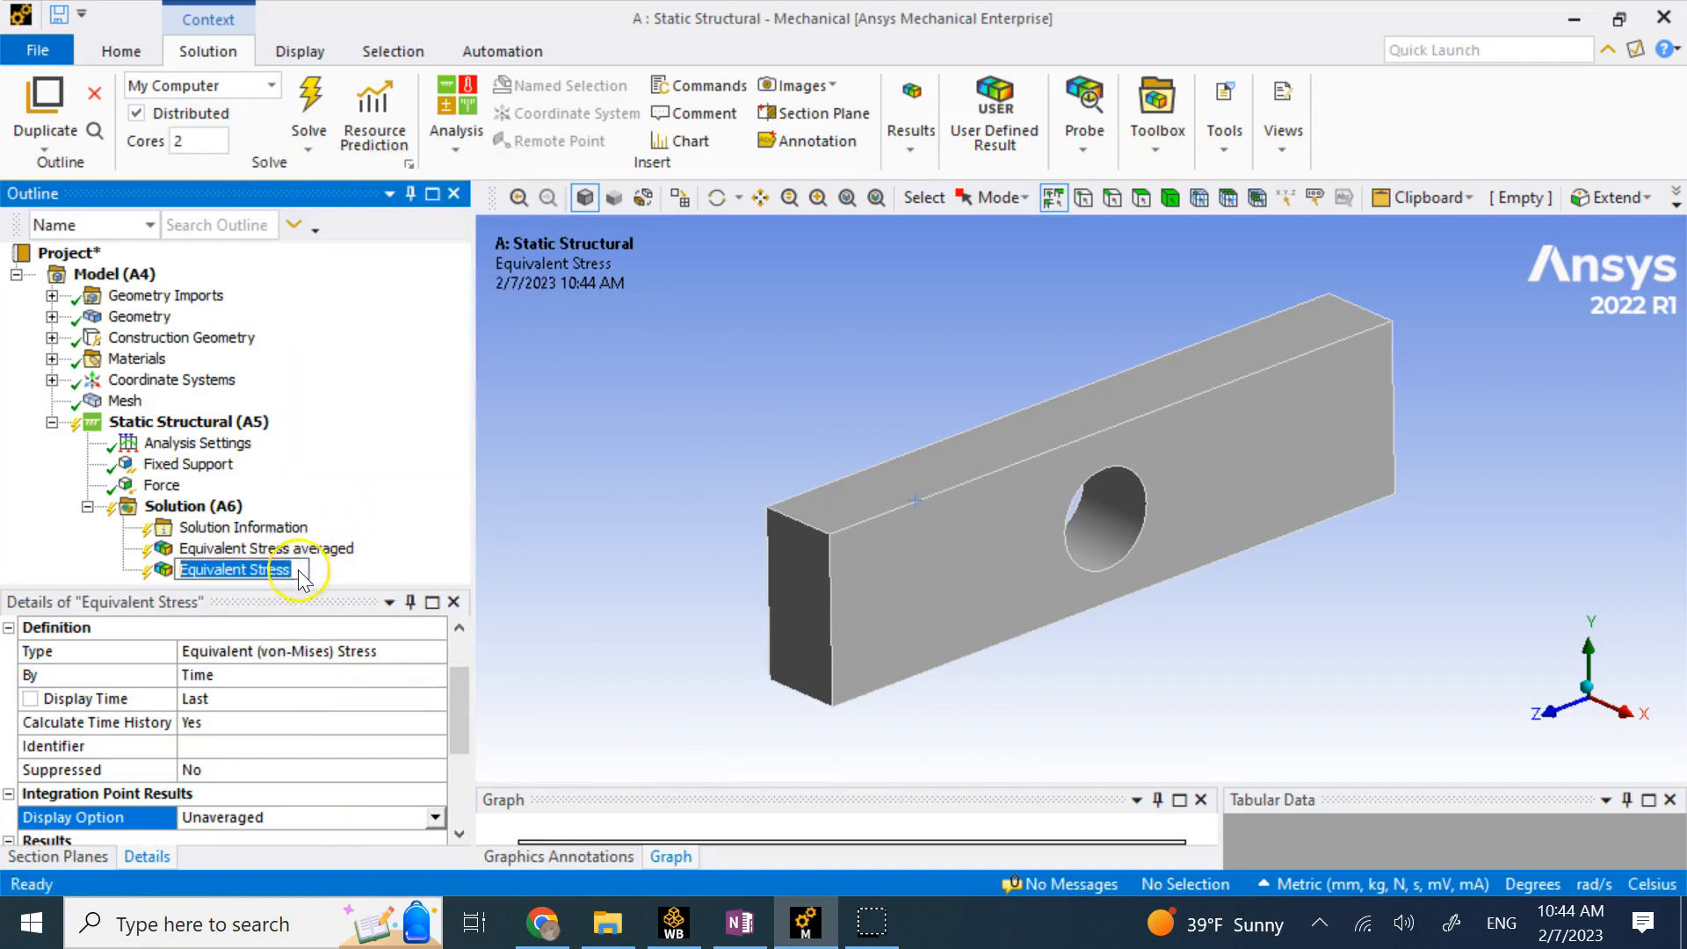
type("unaveraged")
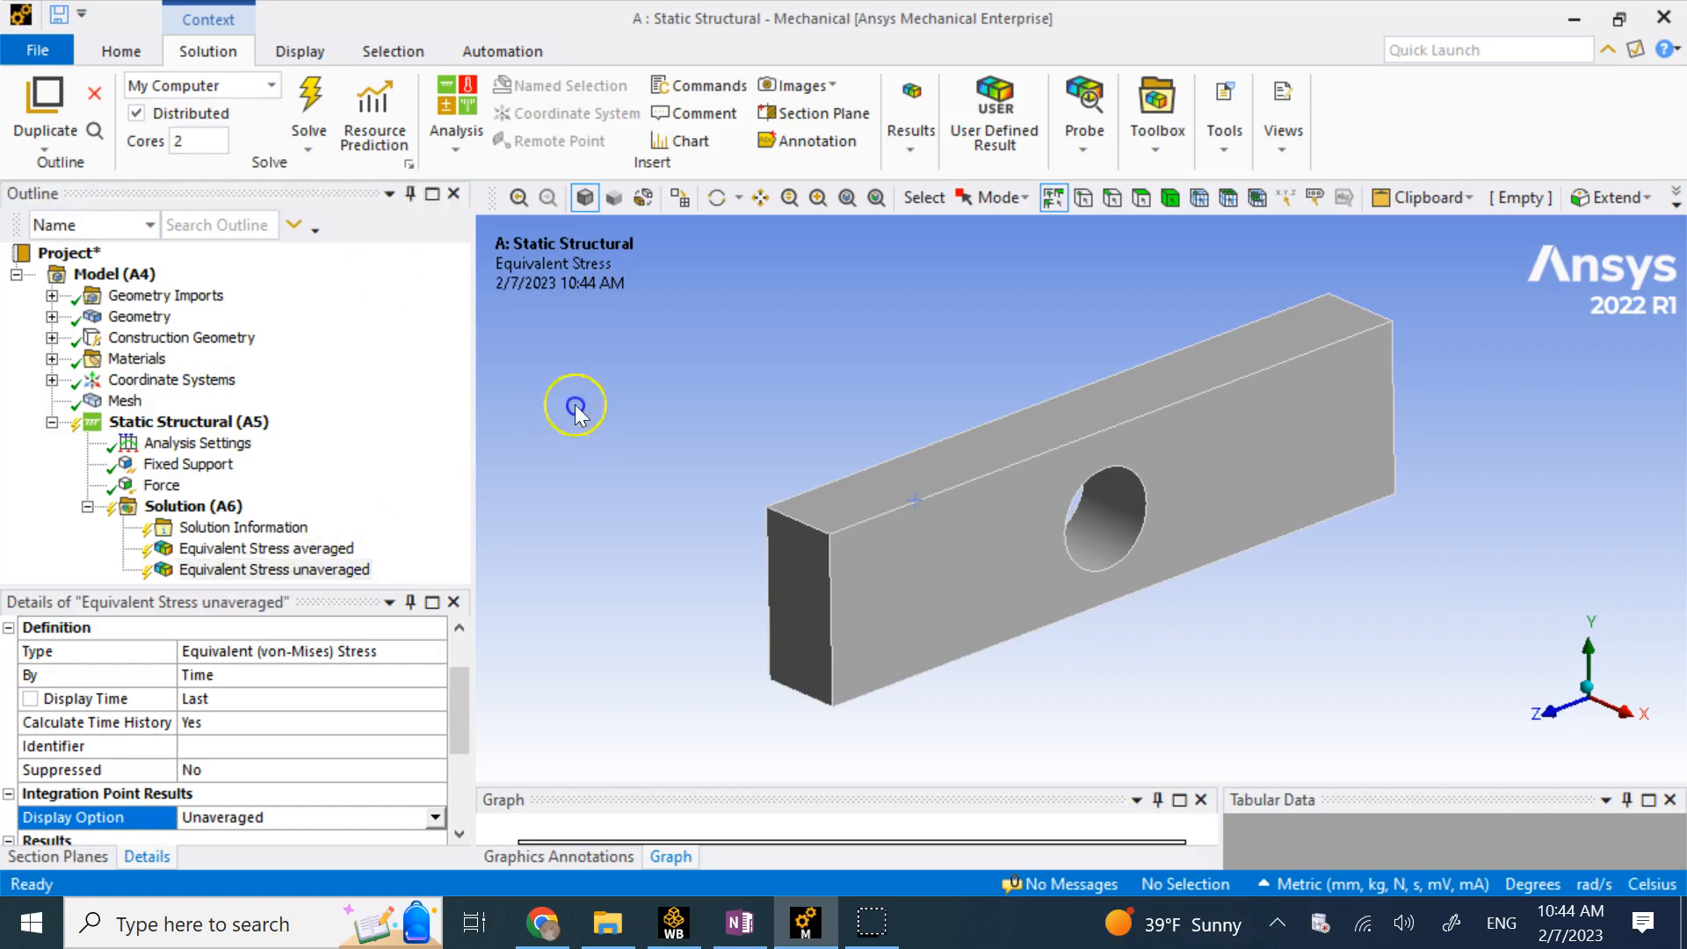
left_click(307, 107)
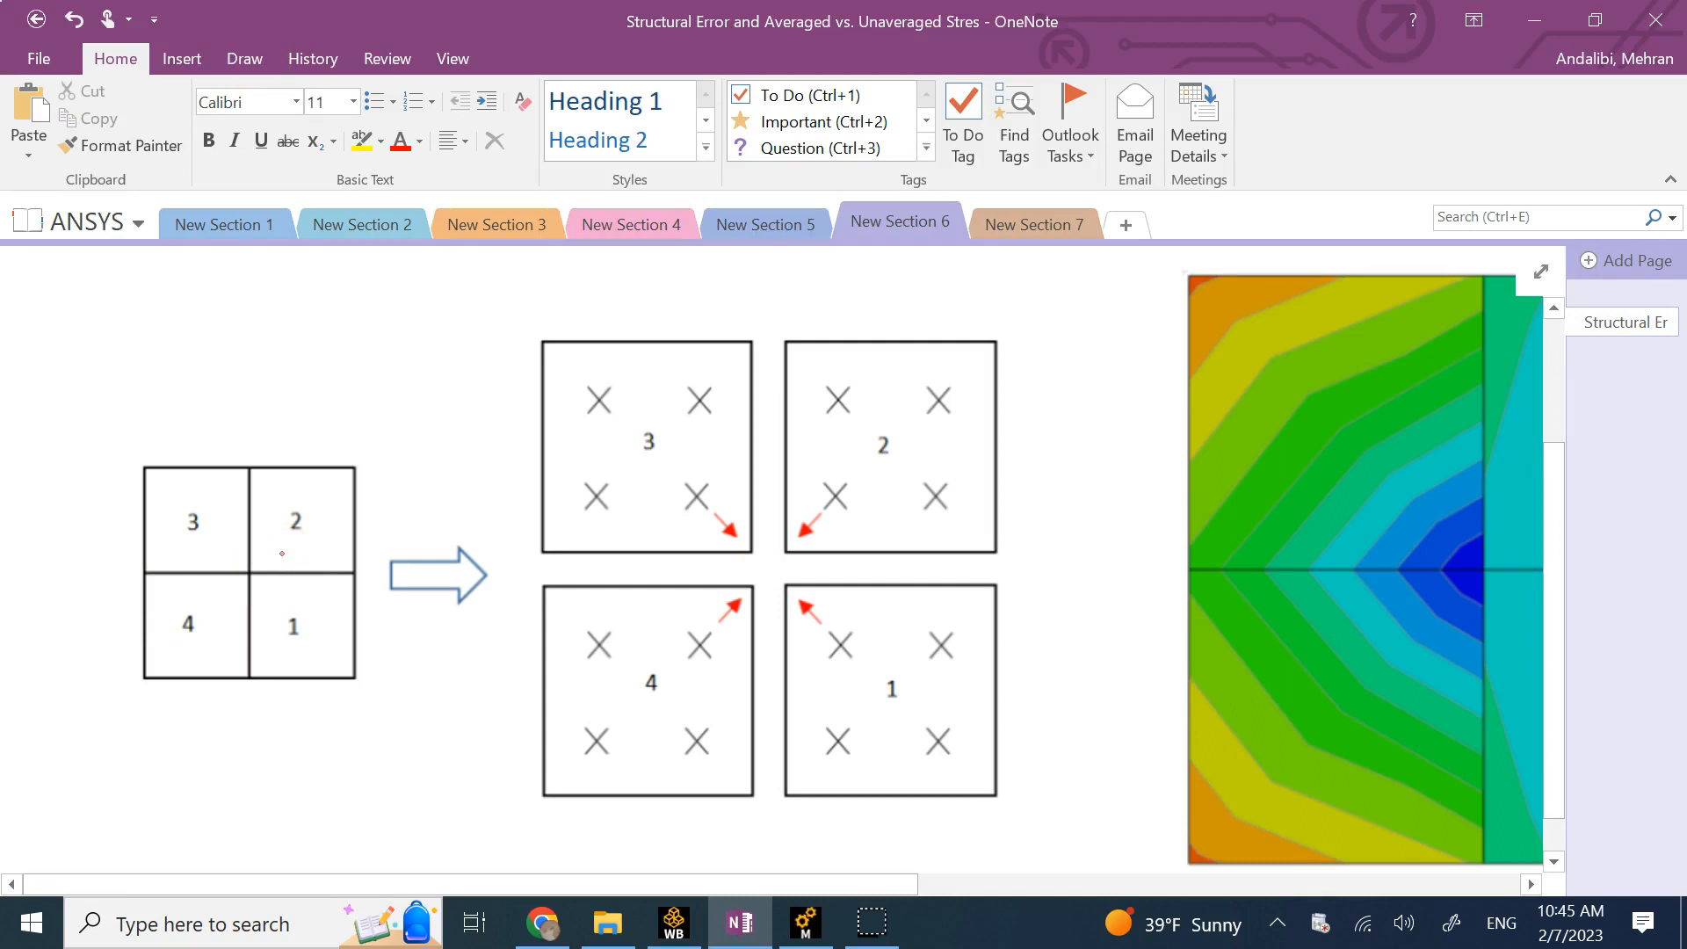
Switch OneNote to drawing ink and scroll down to the averaged versus unaveraged contour plots.
left_click(244, 58)
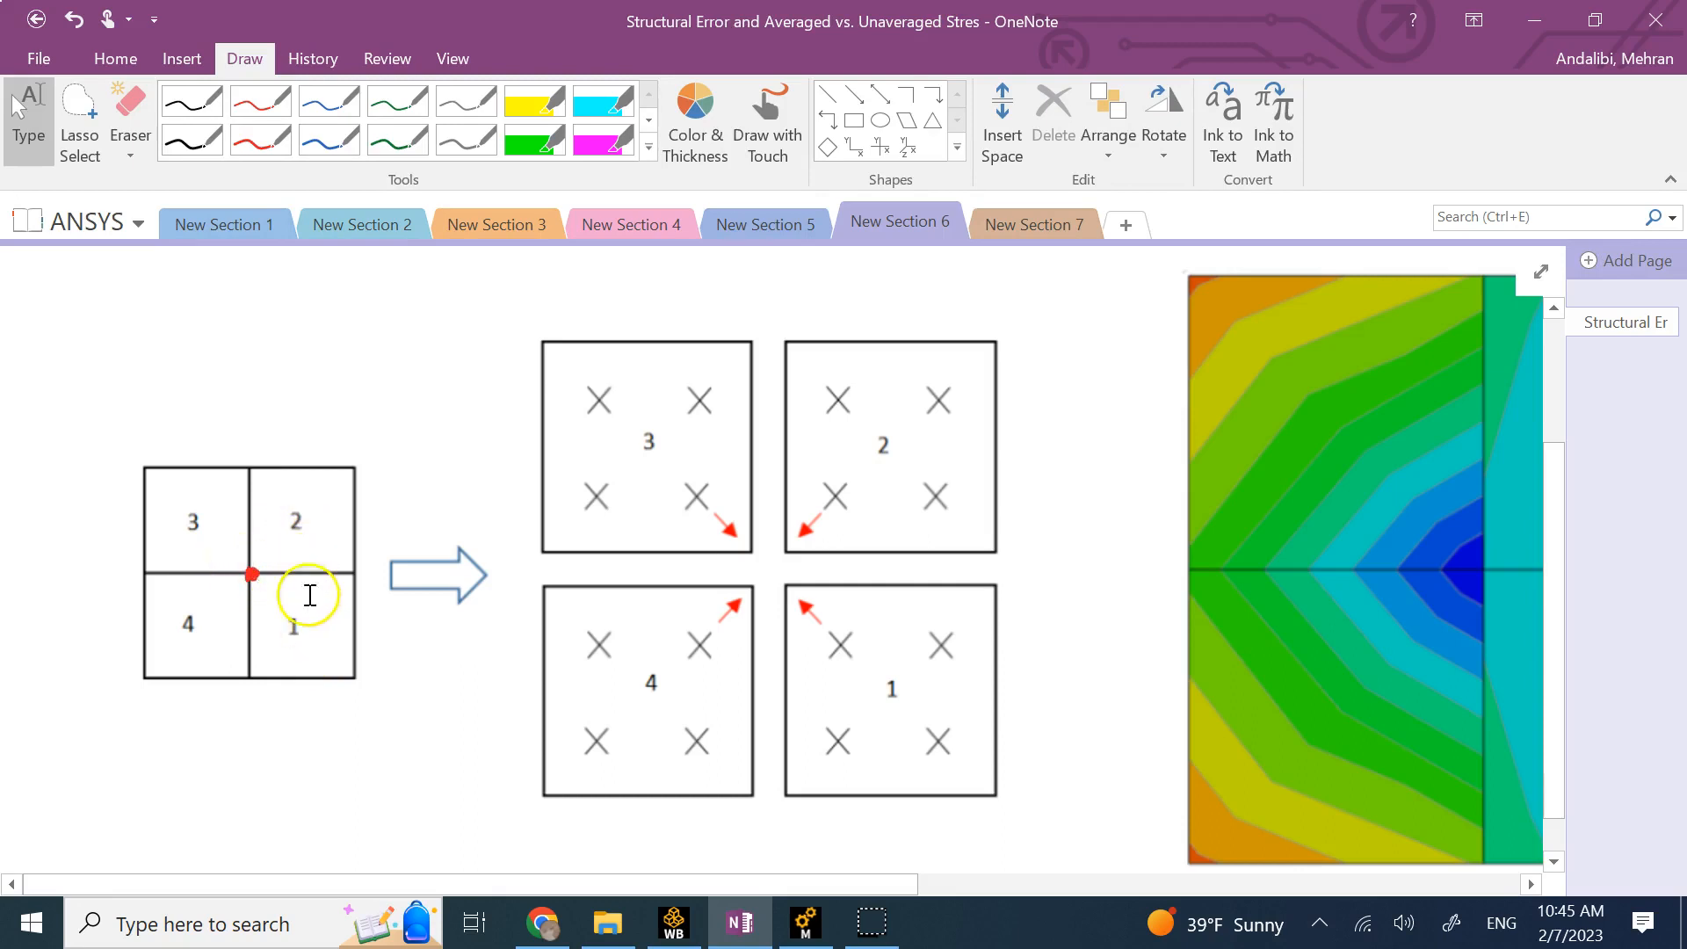
mouse_move(201, 669)
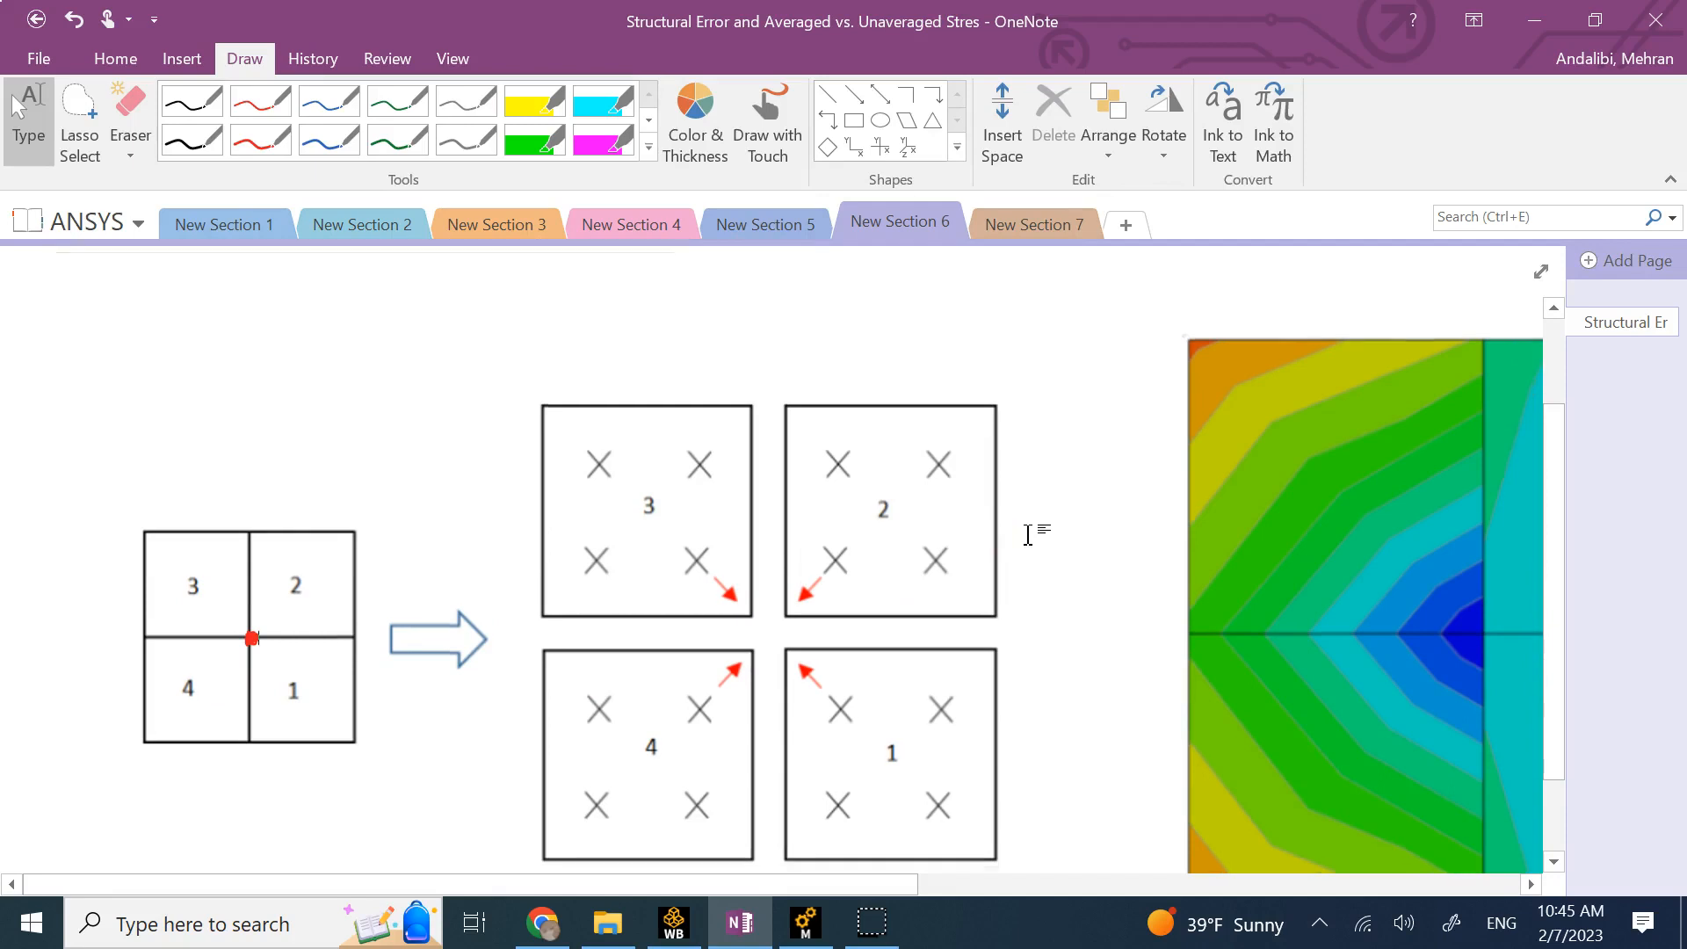
scroll("down", 3)
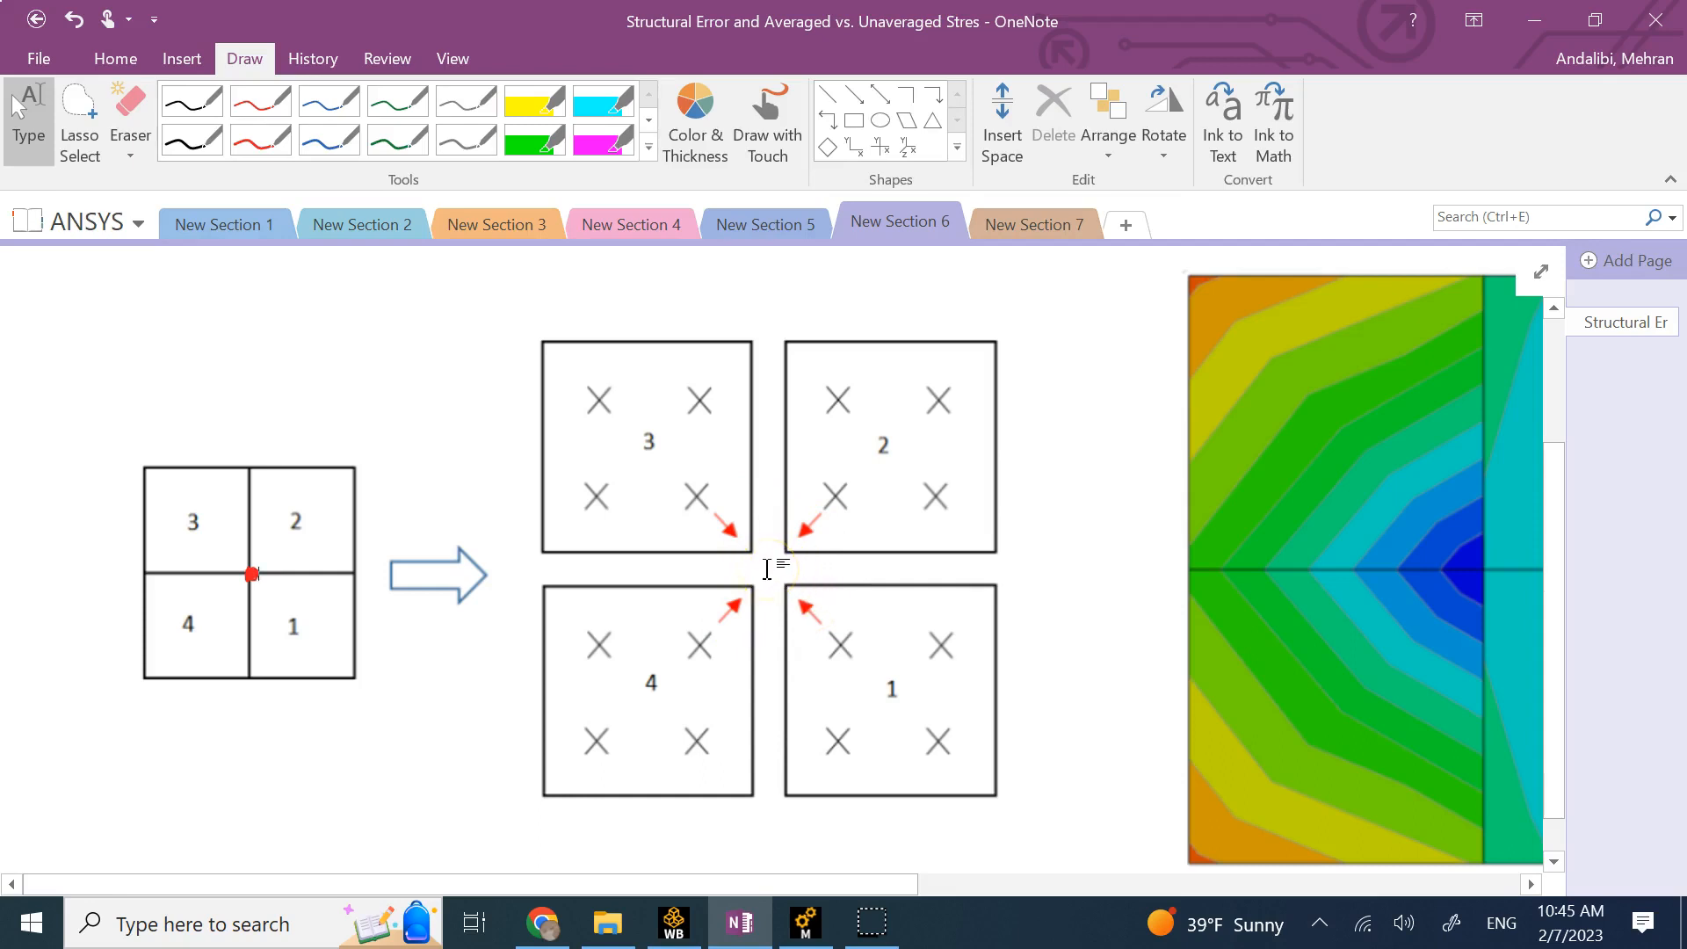
scroll("down", 3)
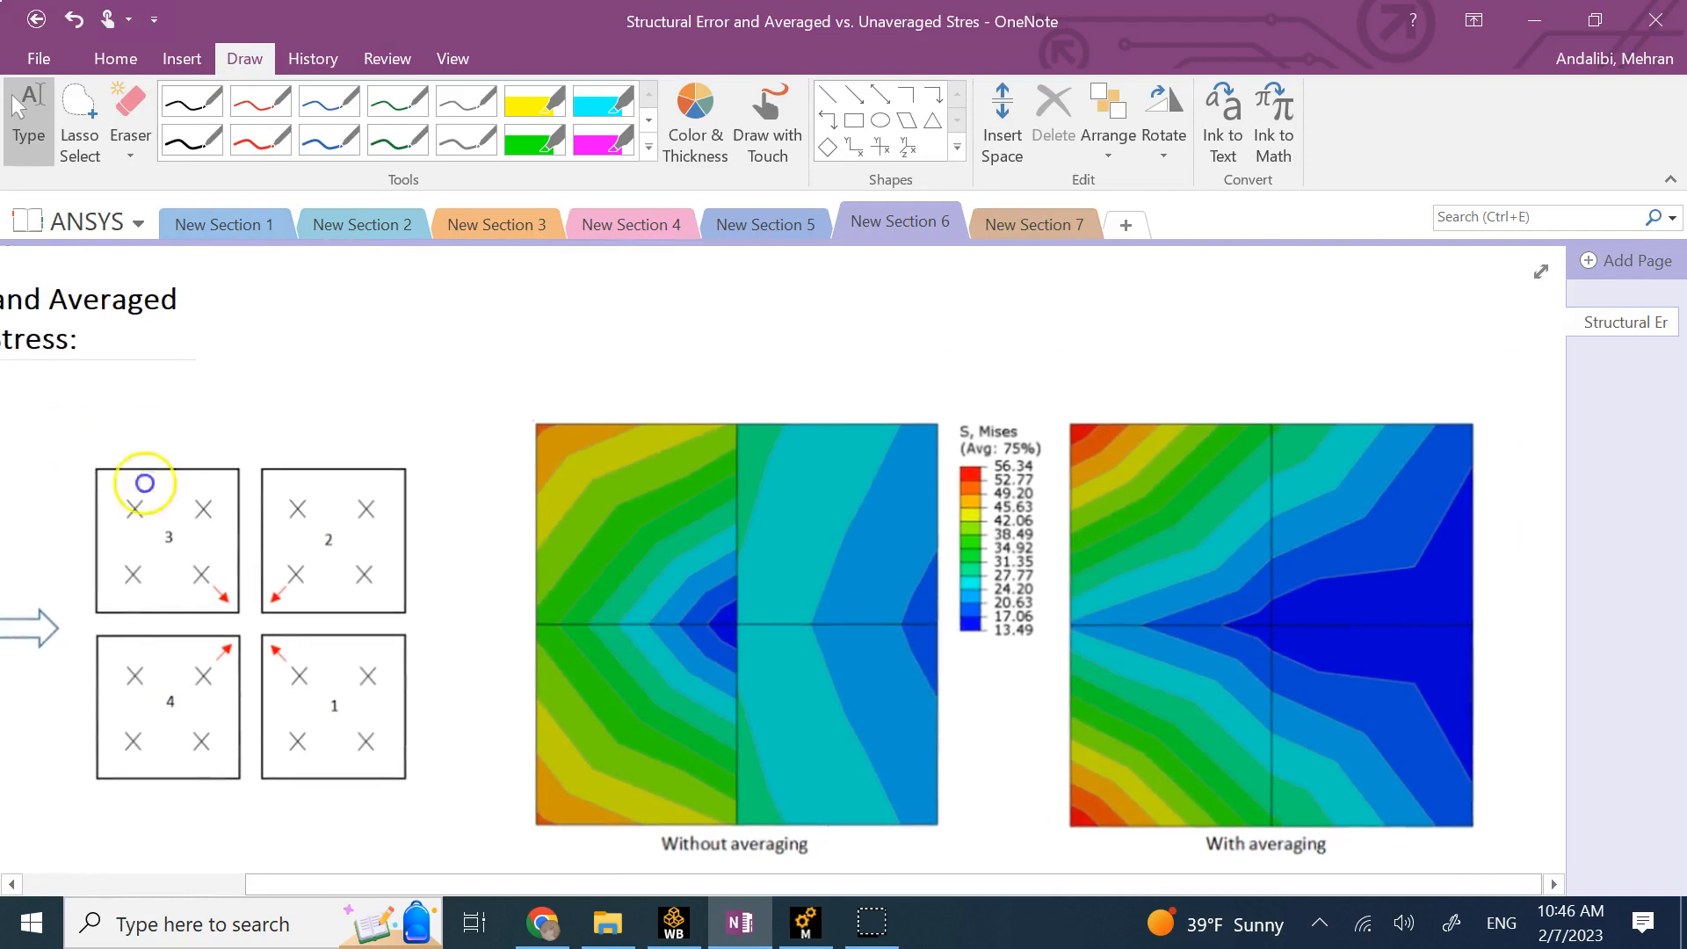
scroll("down", 3)
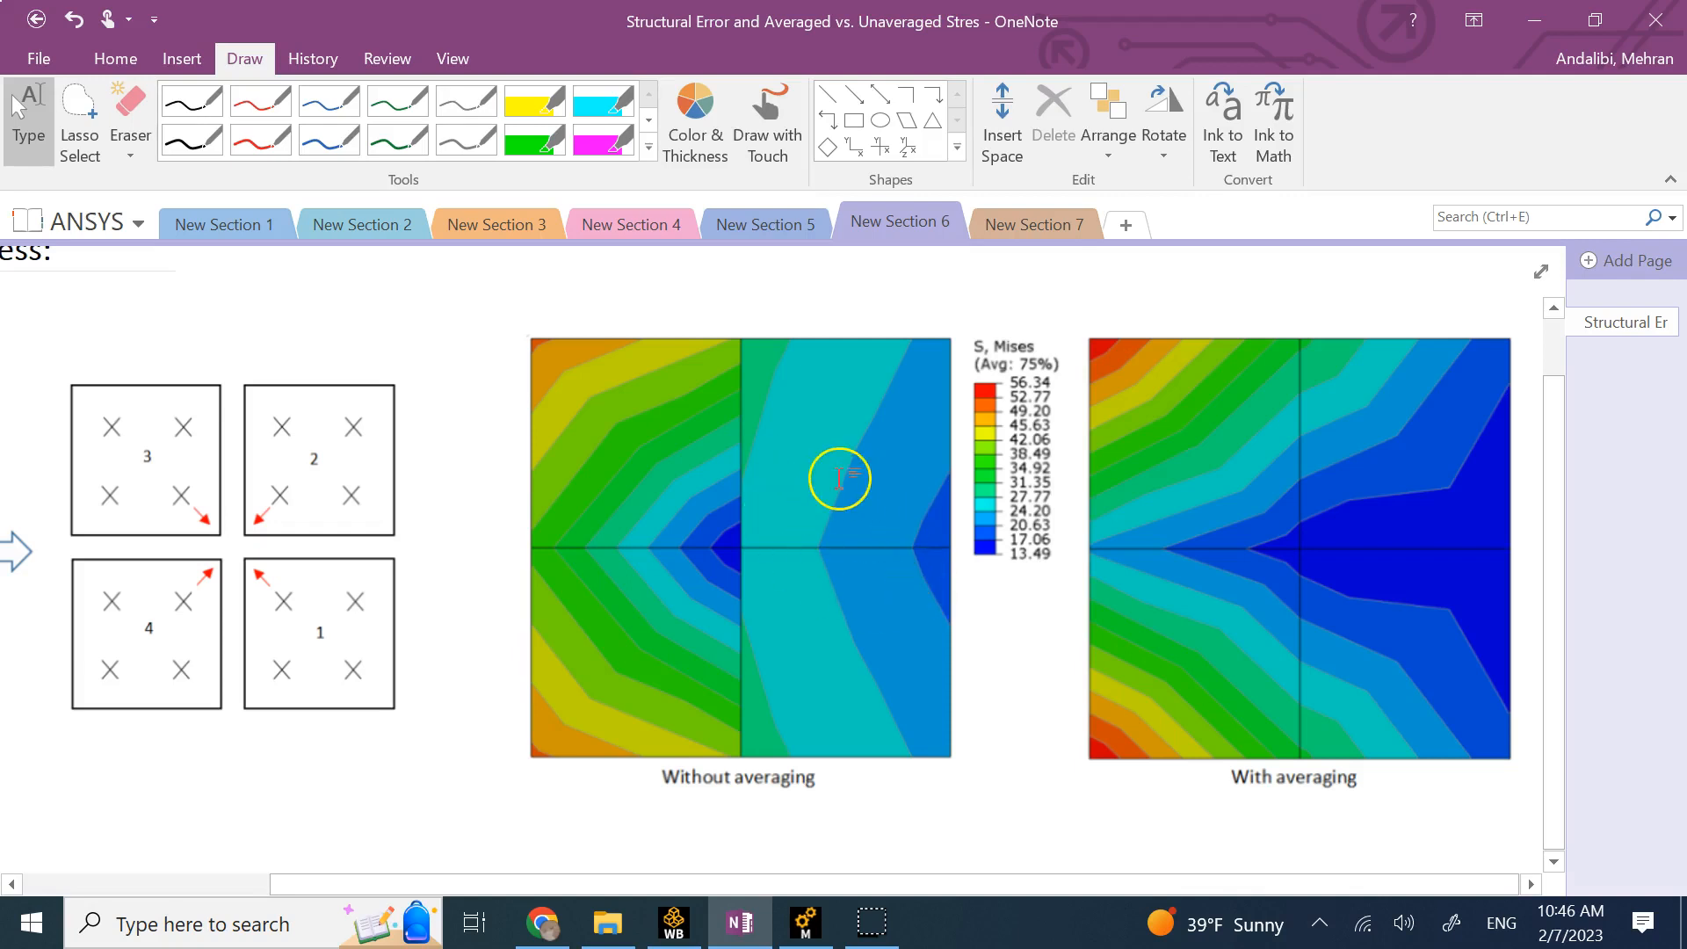
mouse_move(792, 513)
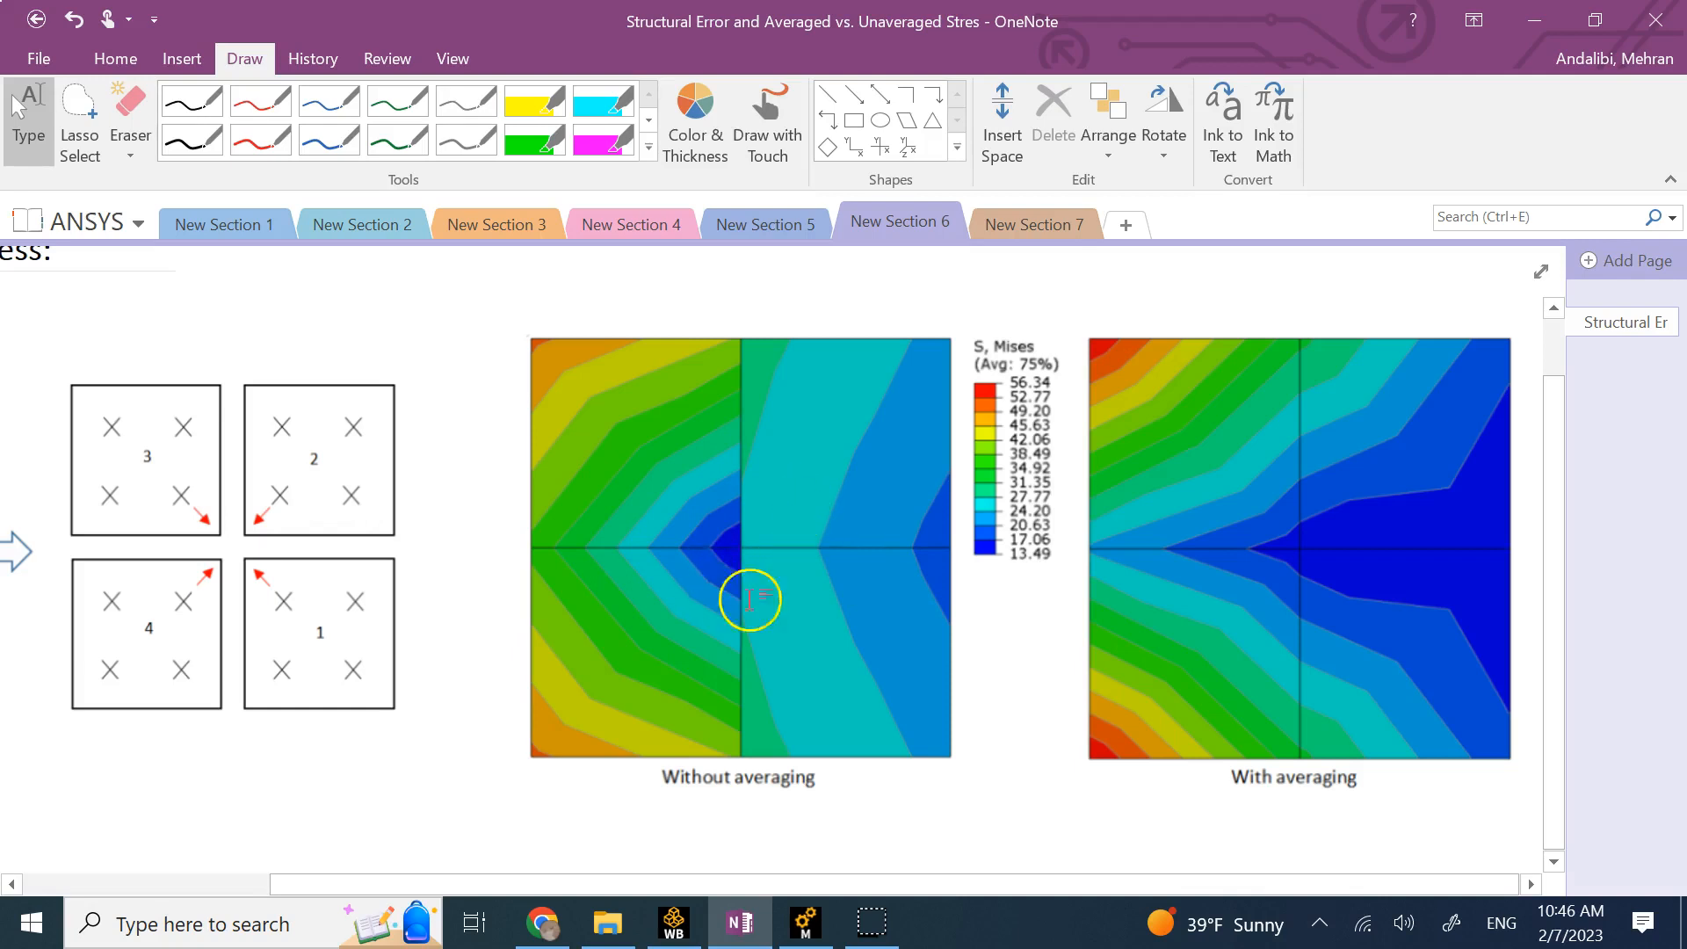
mouse_move(791, 528)
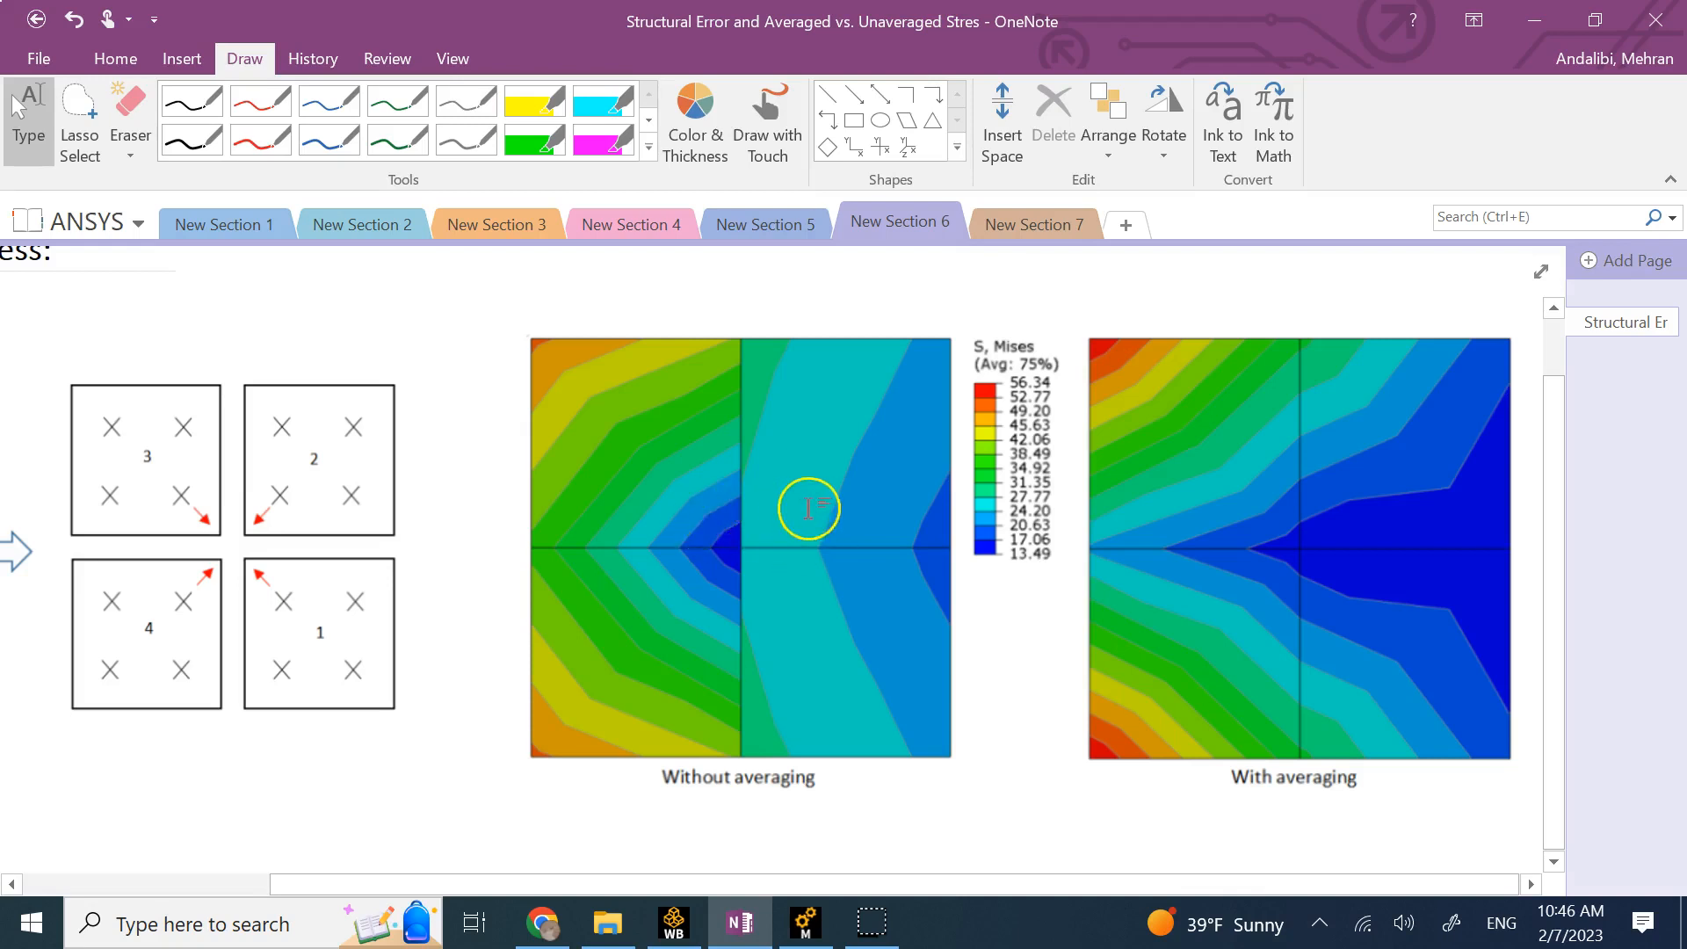
mouse_move(703, 392)
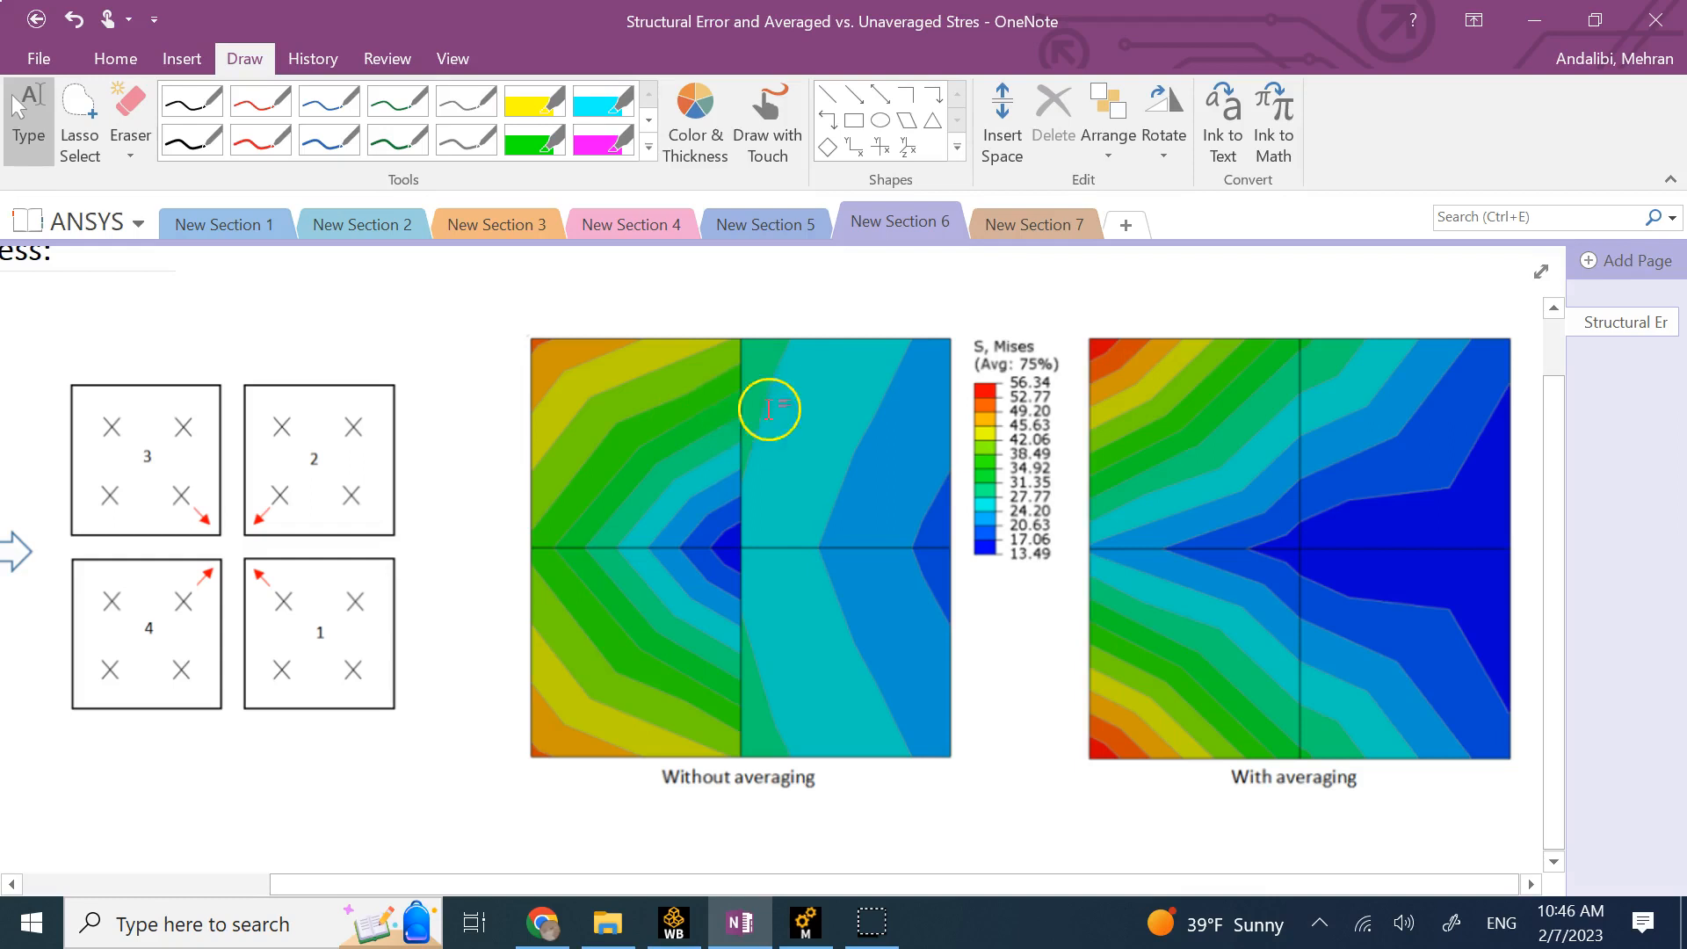
mouse_move(668, 384)
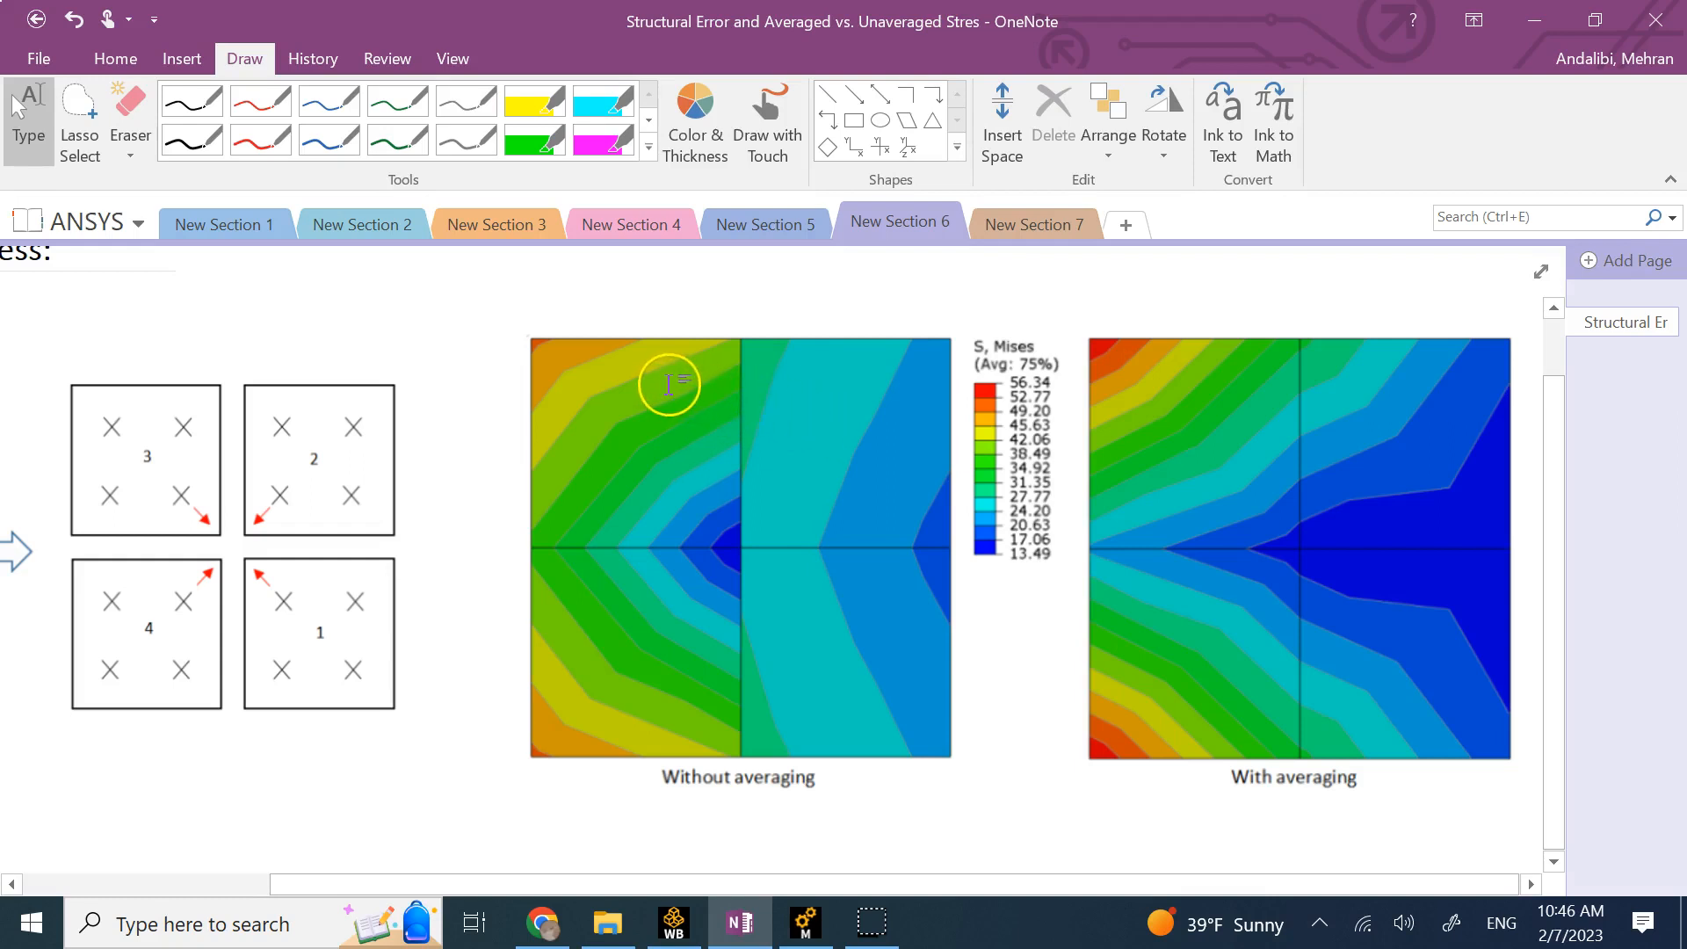
mouse_move(733, 394)
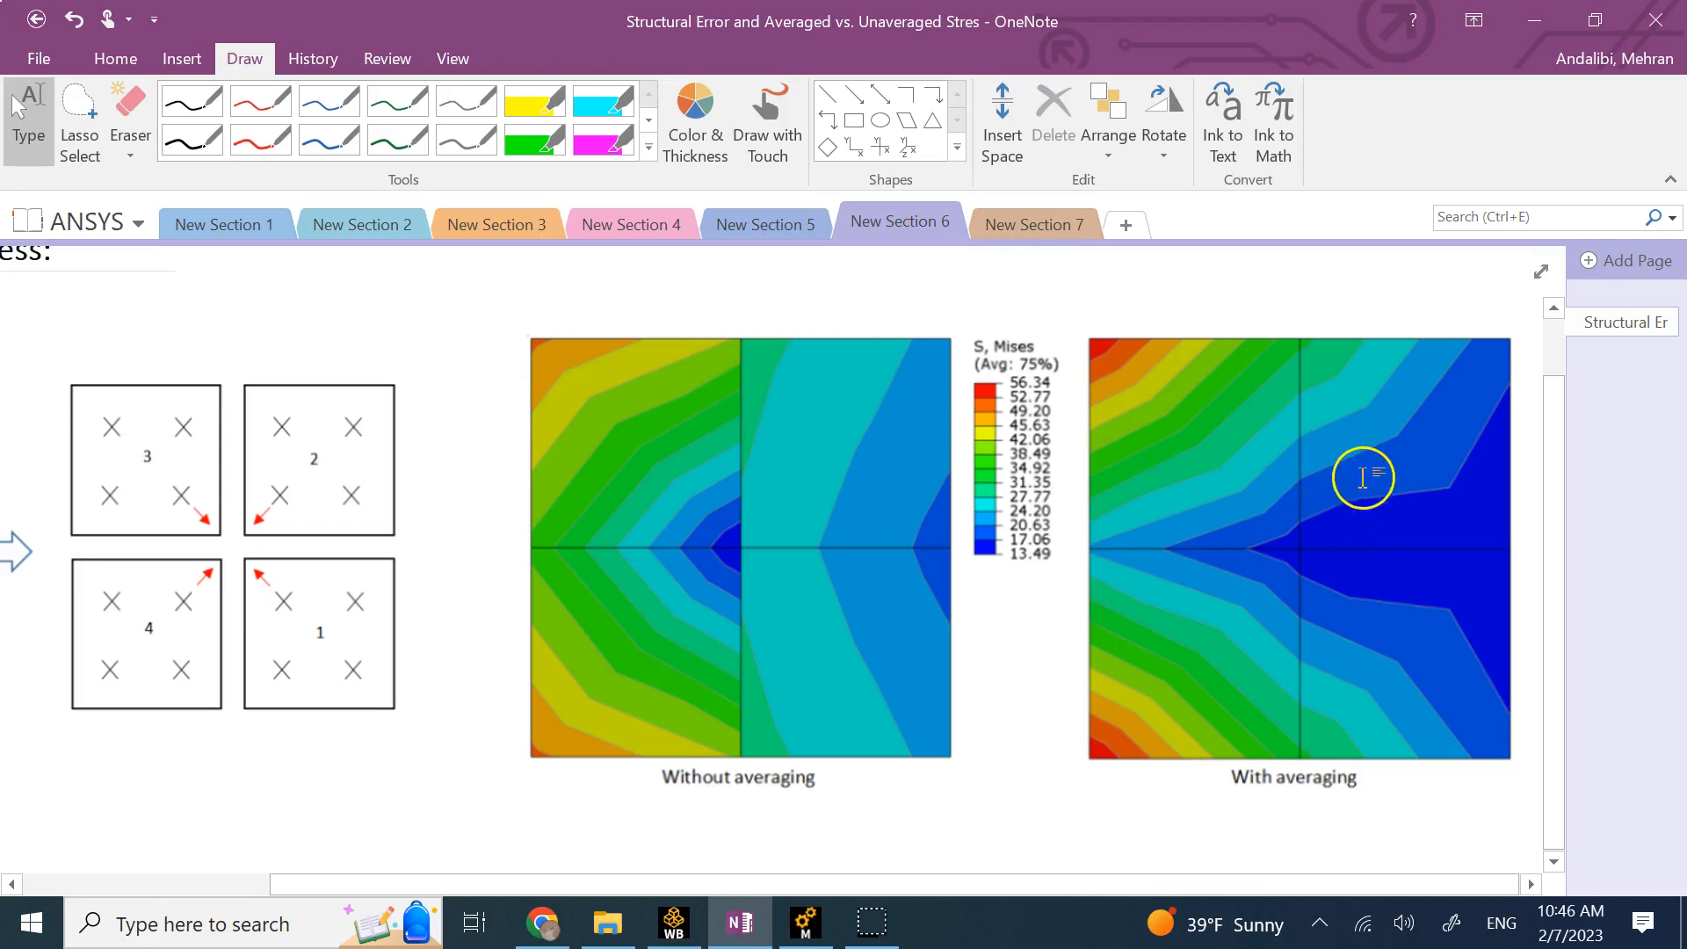
mouse_move(1360, 517)
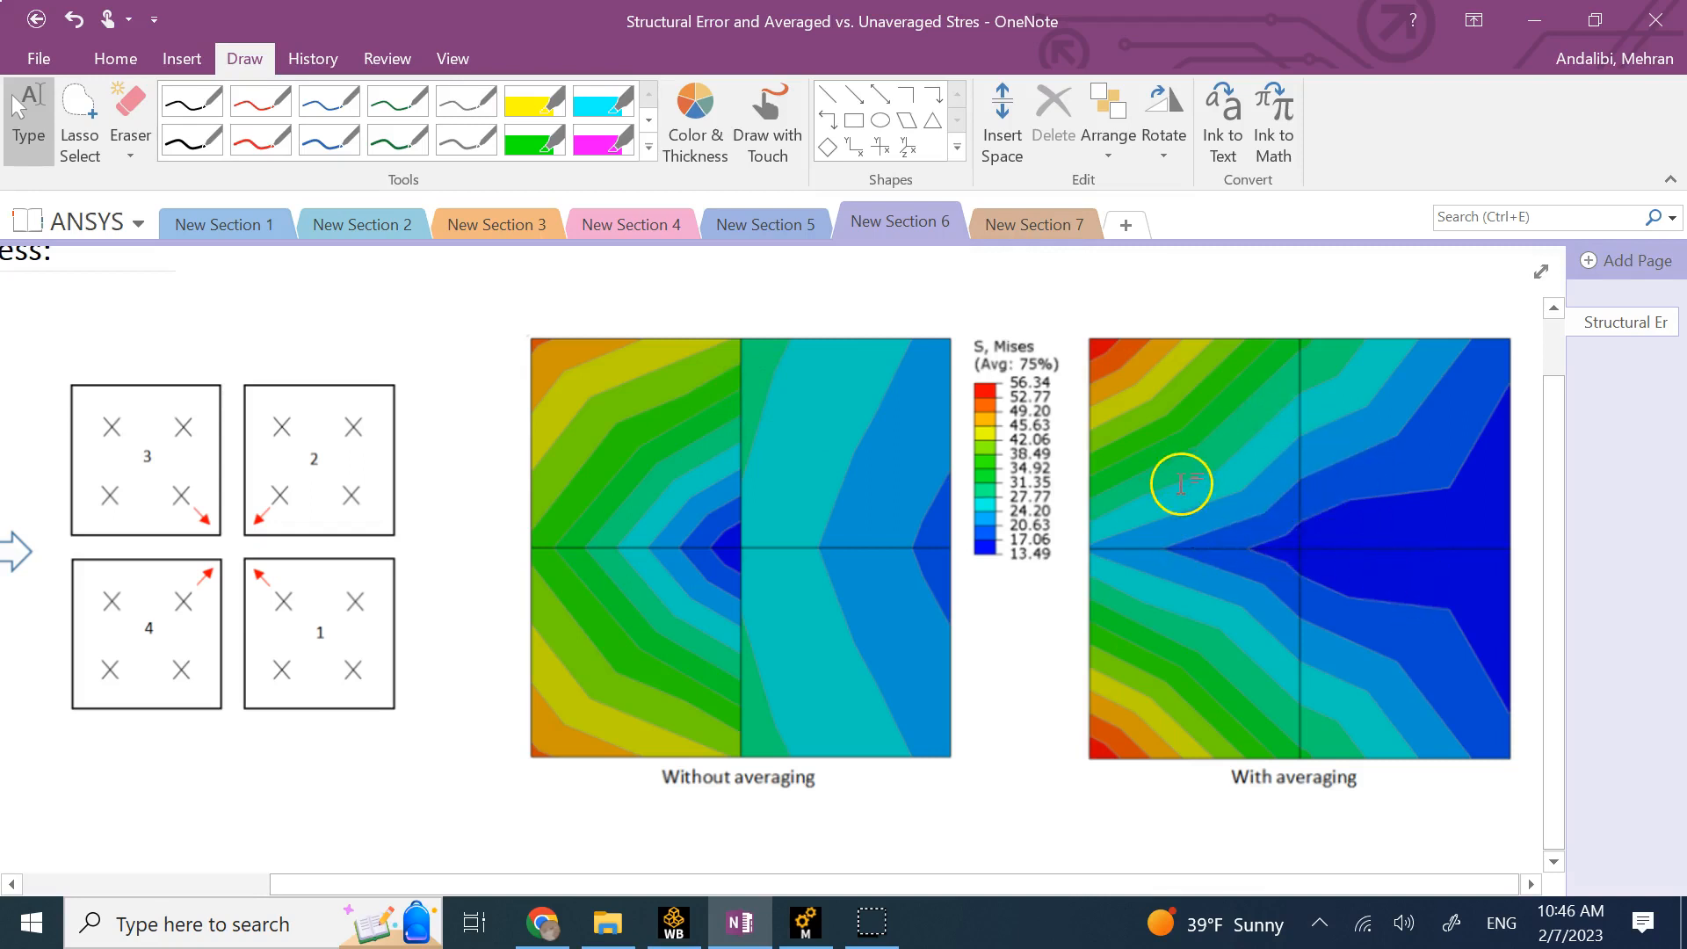
mouse_move(1161, 384)
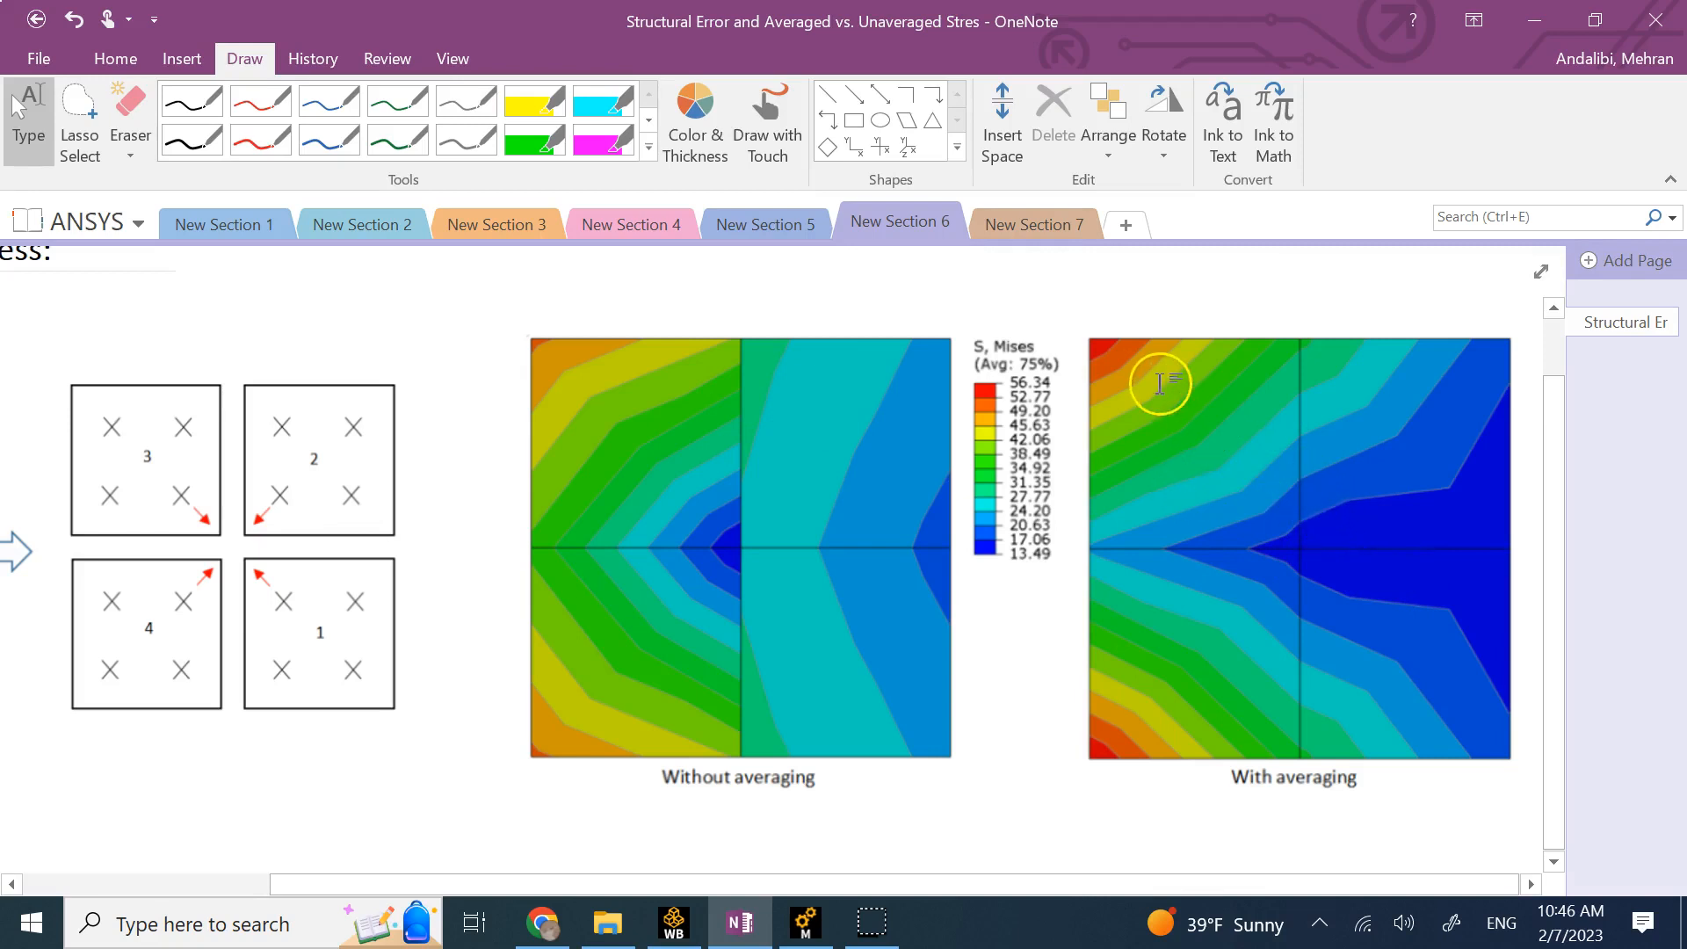
mouse_move(1194, 495)
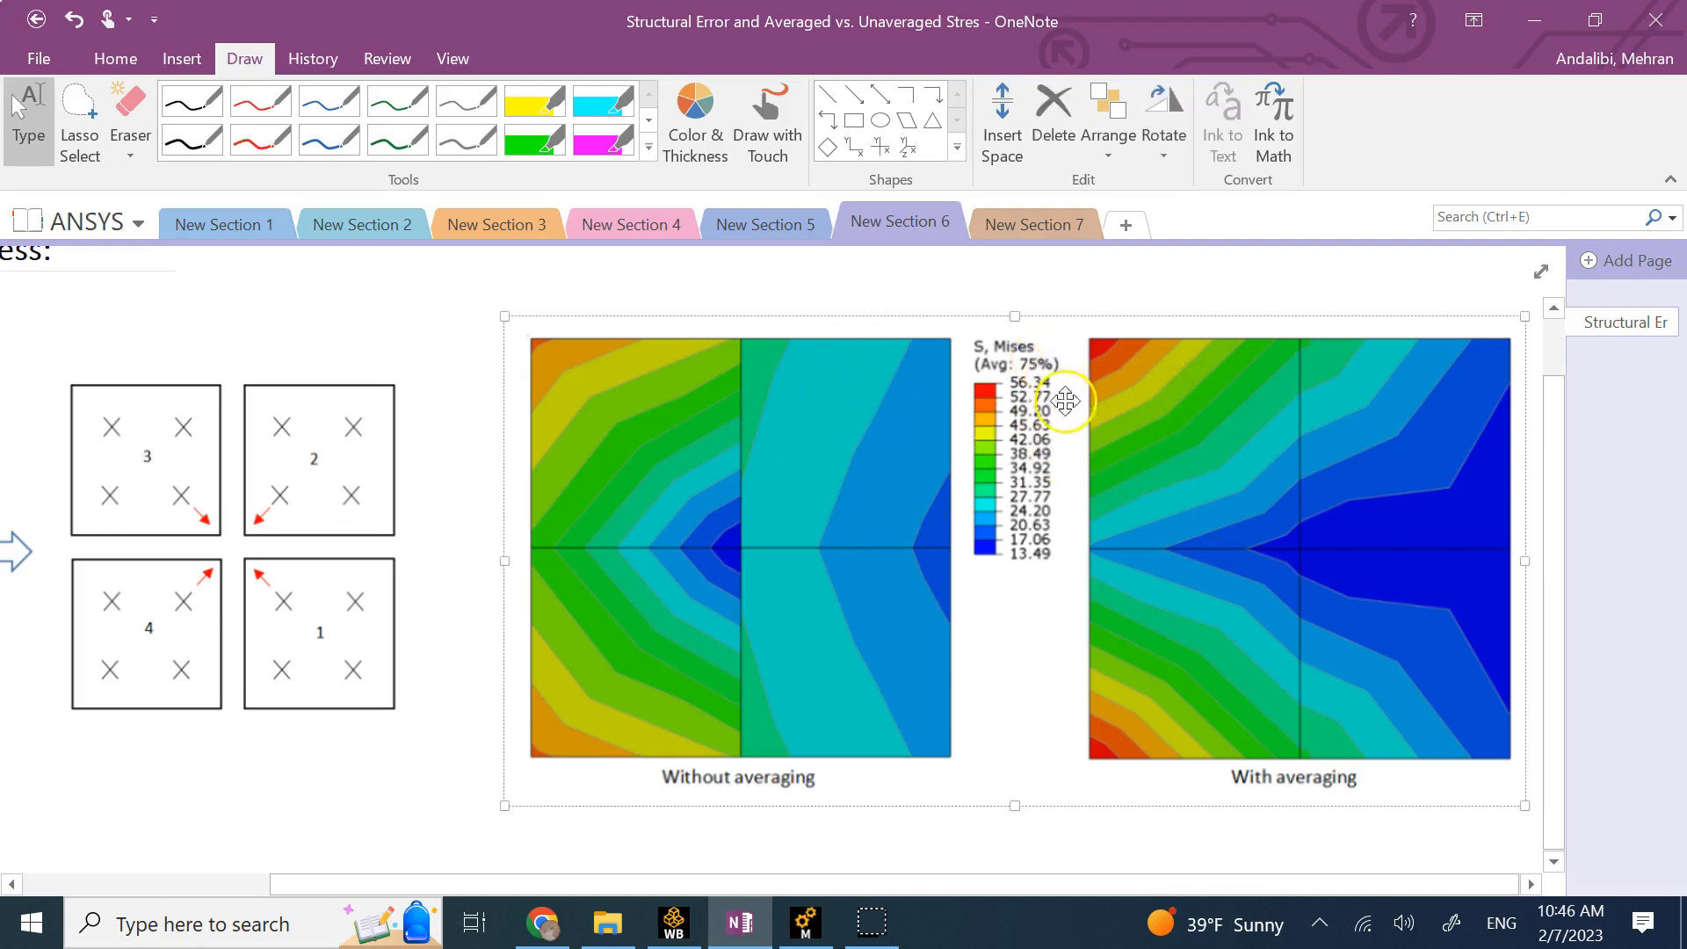
mouse_move(981, 401)
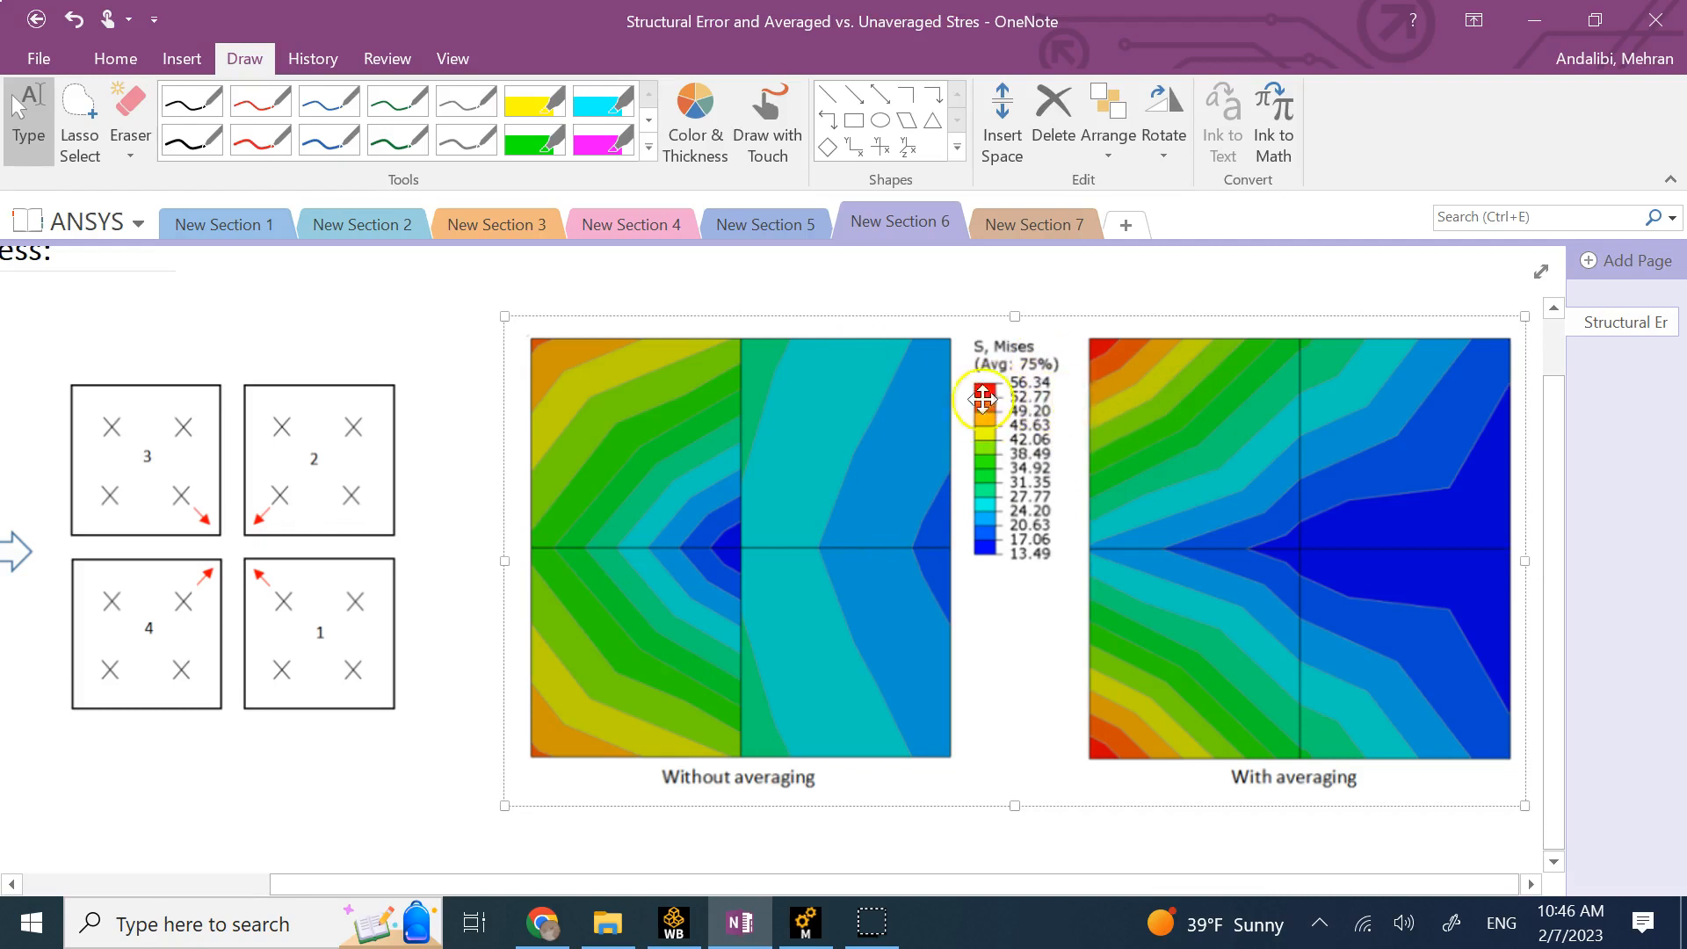
mouse_move(895, 407)
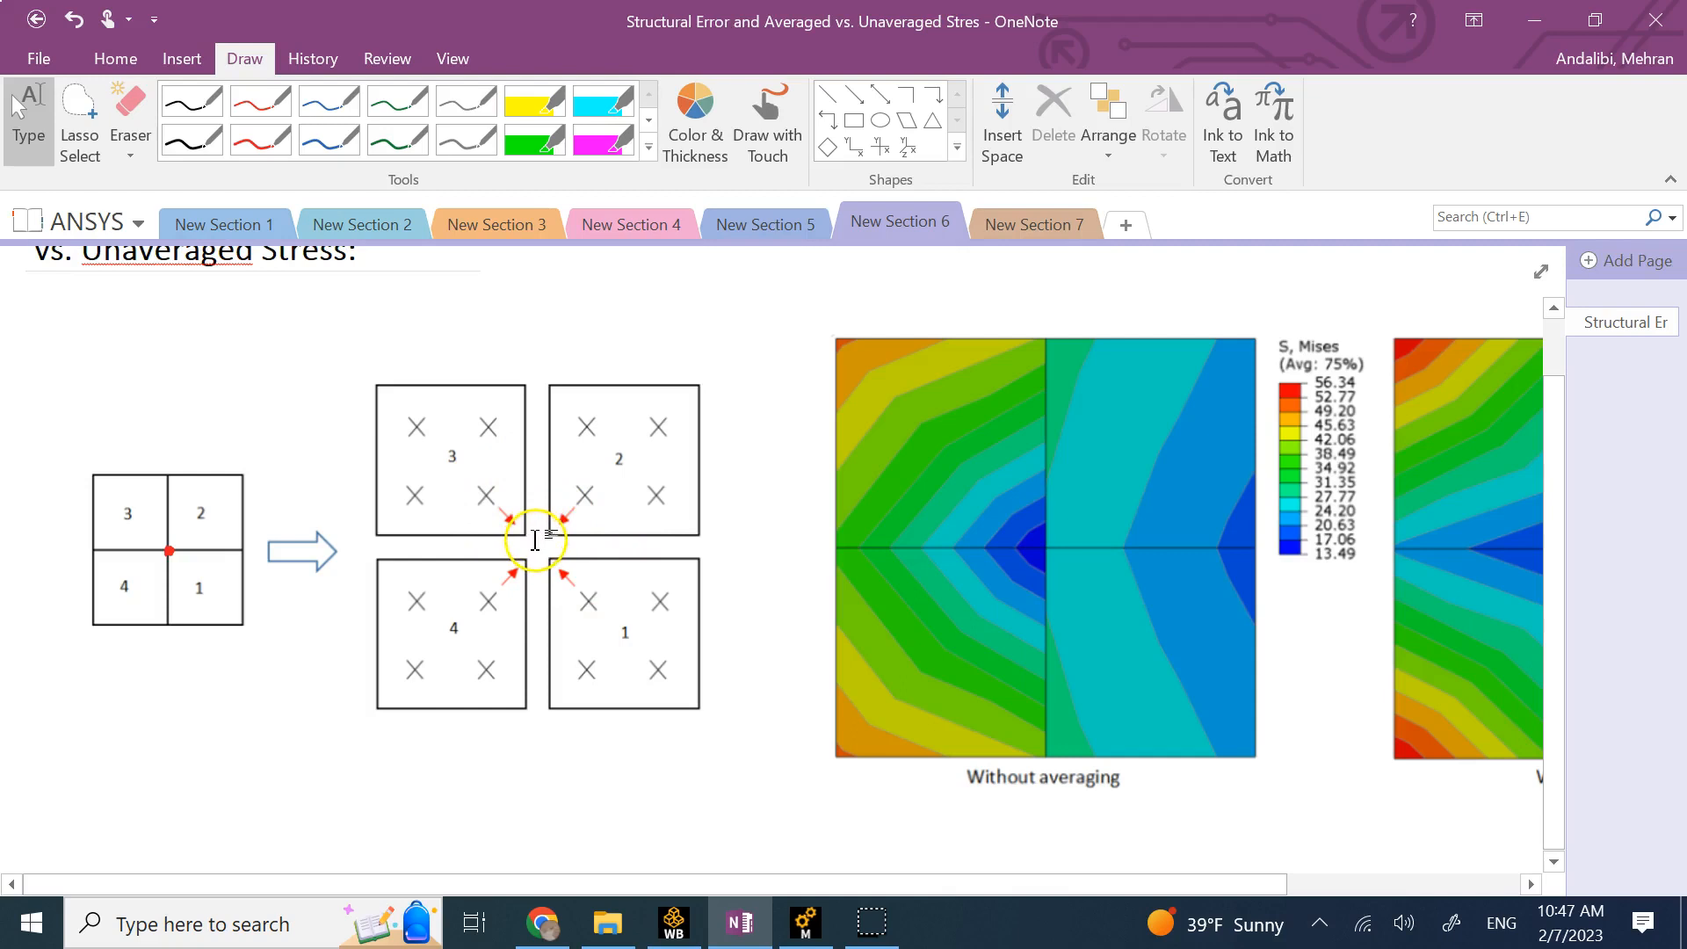
mouse_move(504, 542)
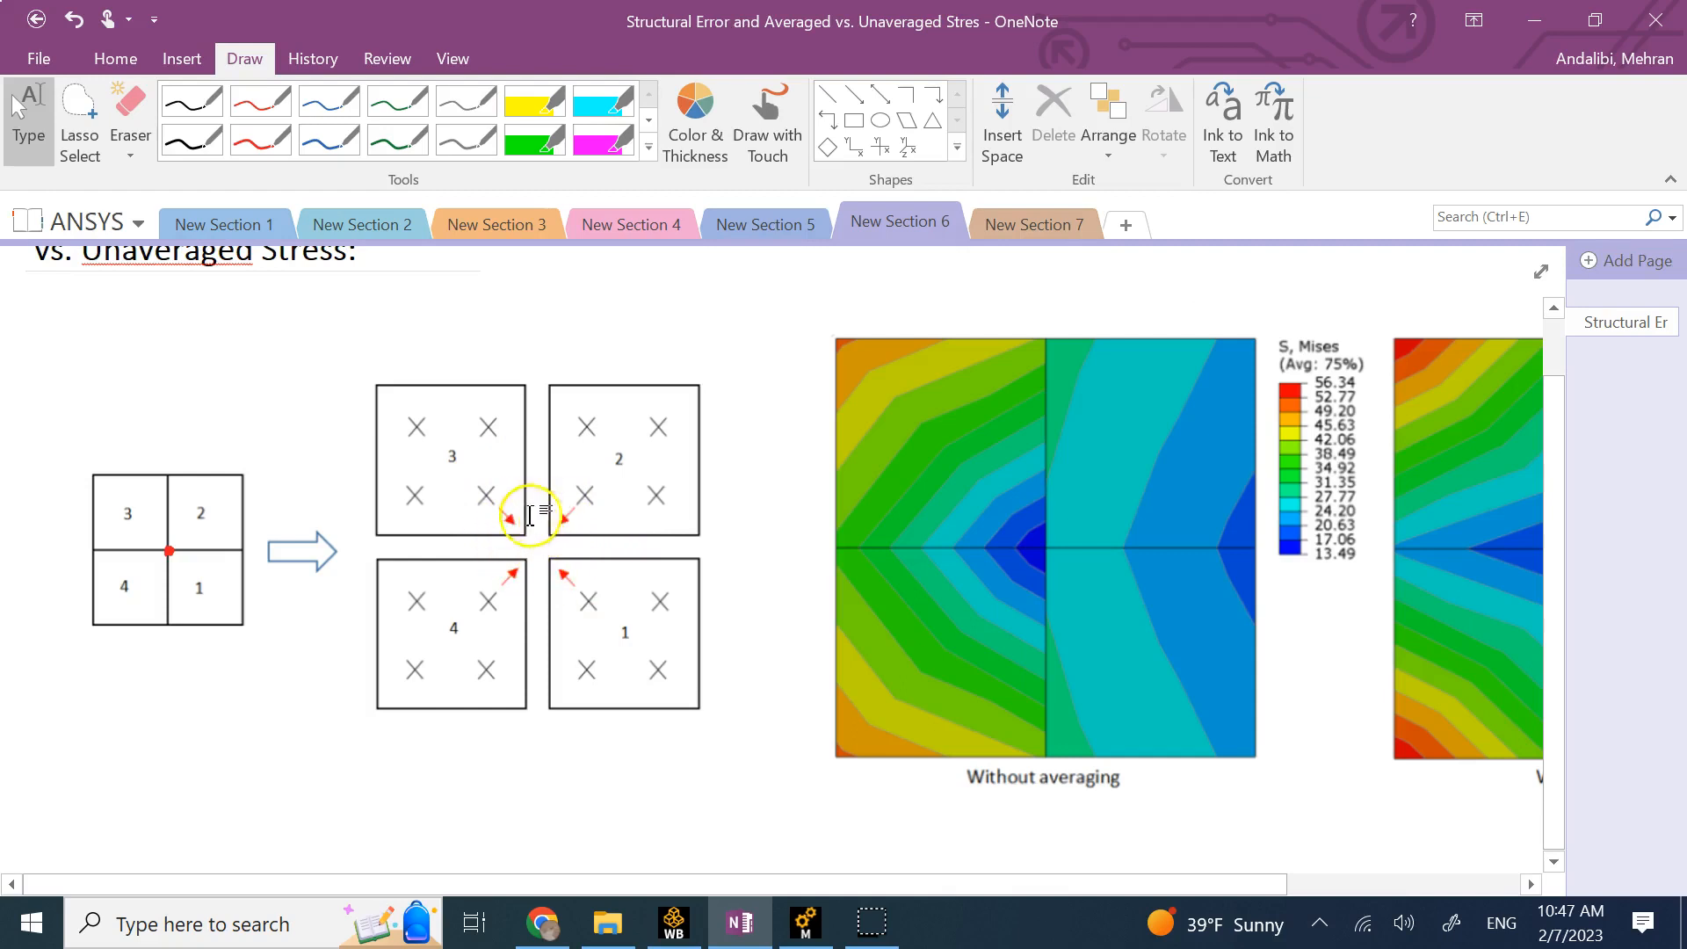
mouse_move(489, 541)
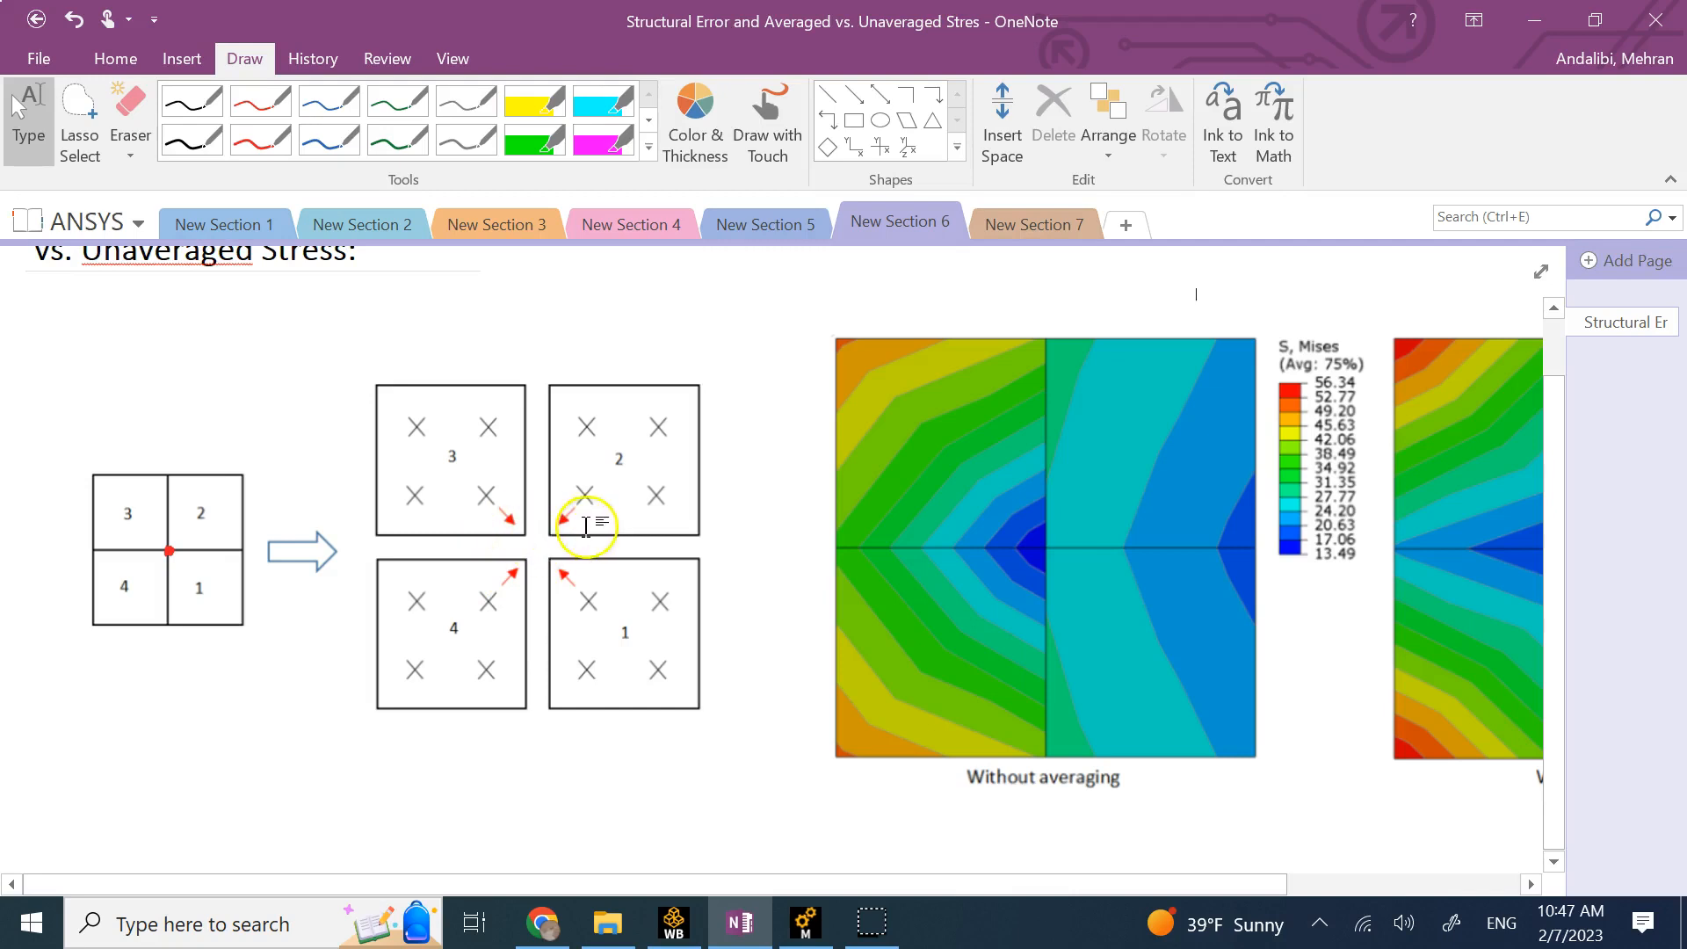
scroll("right", 3)
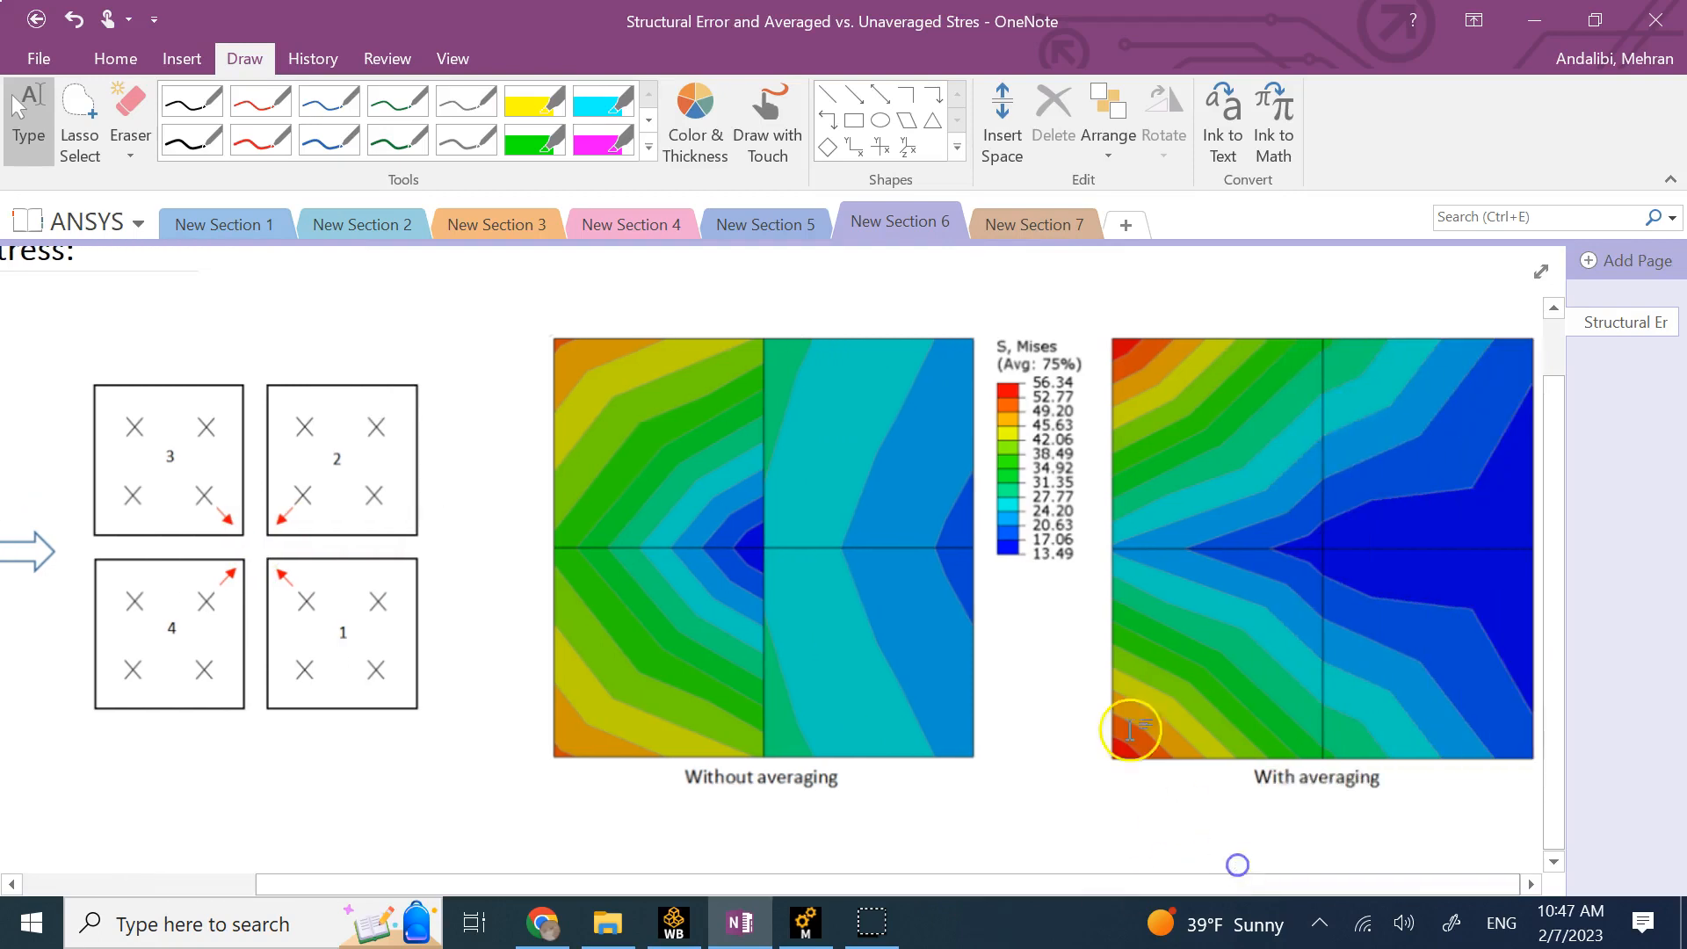
mouse_move(1146, 560)
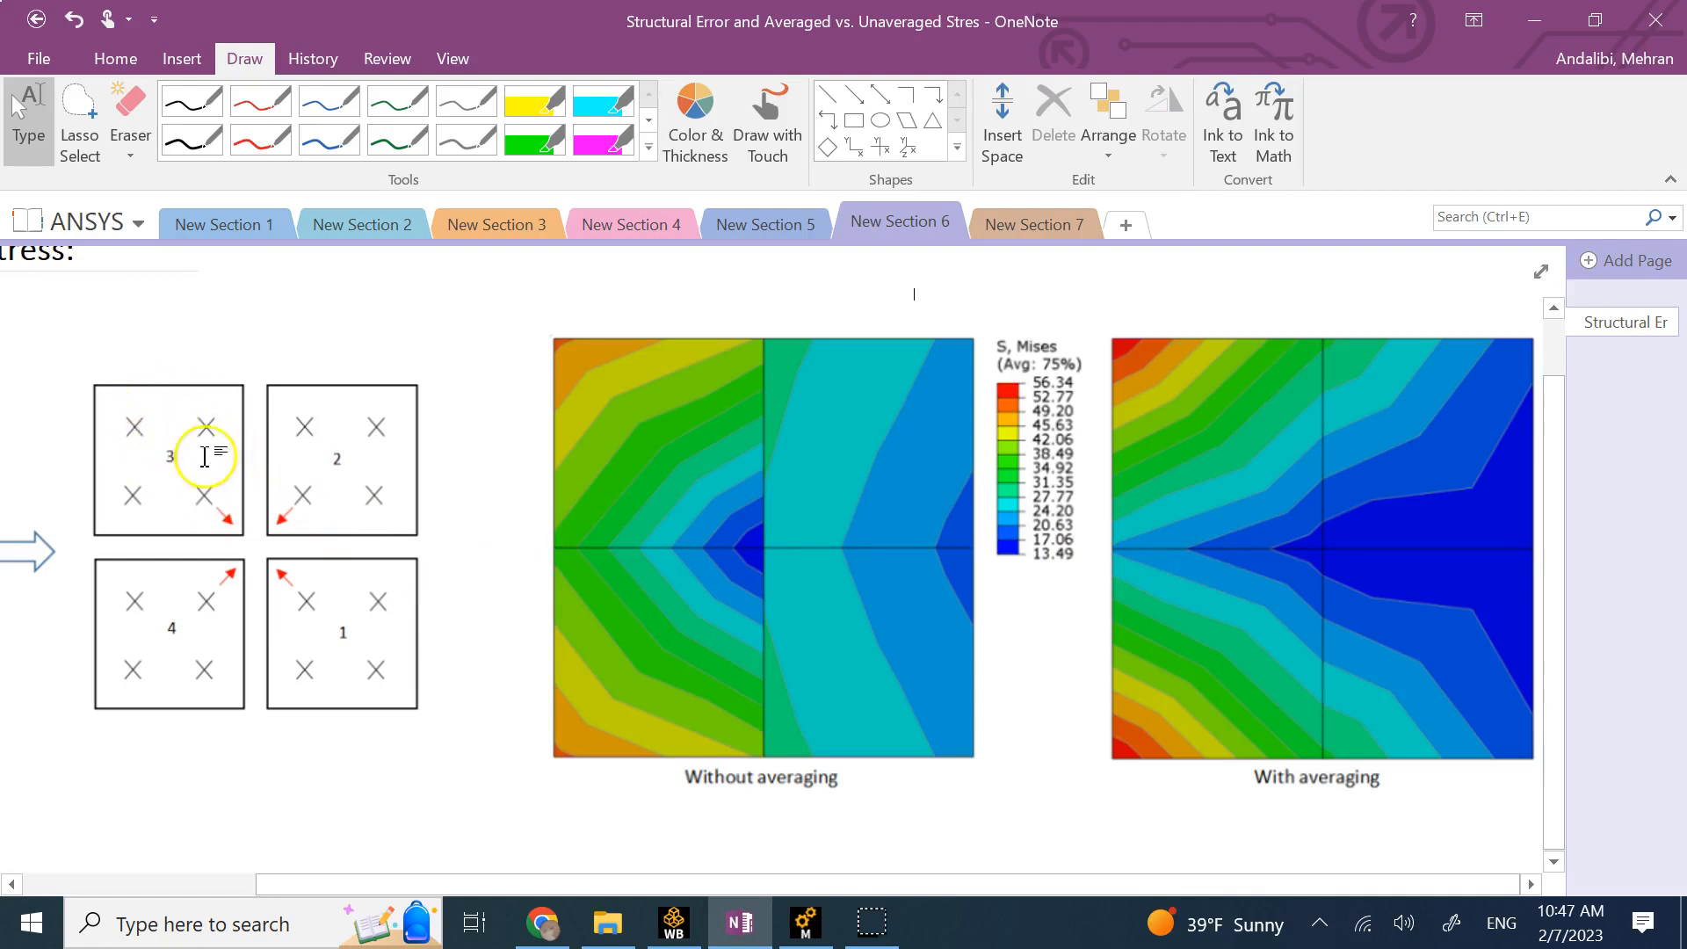
mouse_move(222, 625)
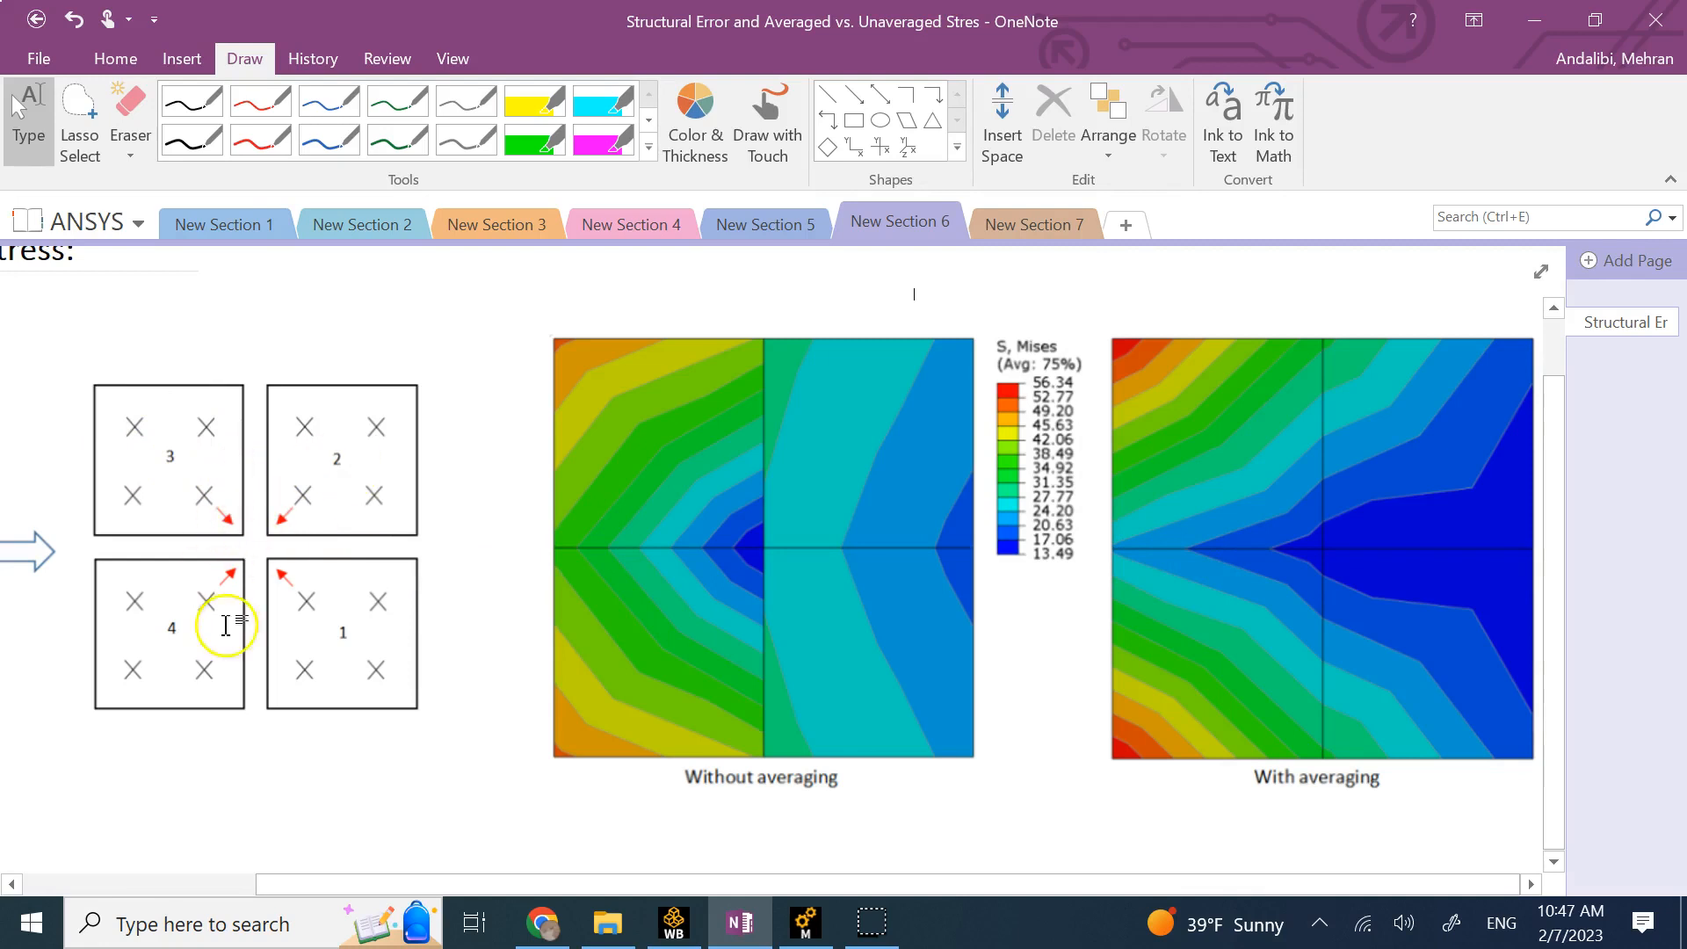
mouse_move(369, 687)
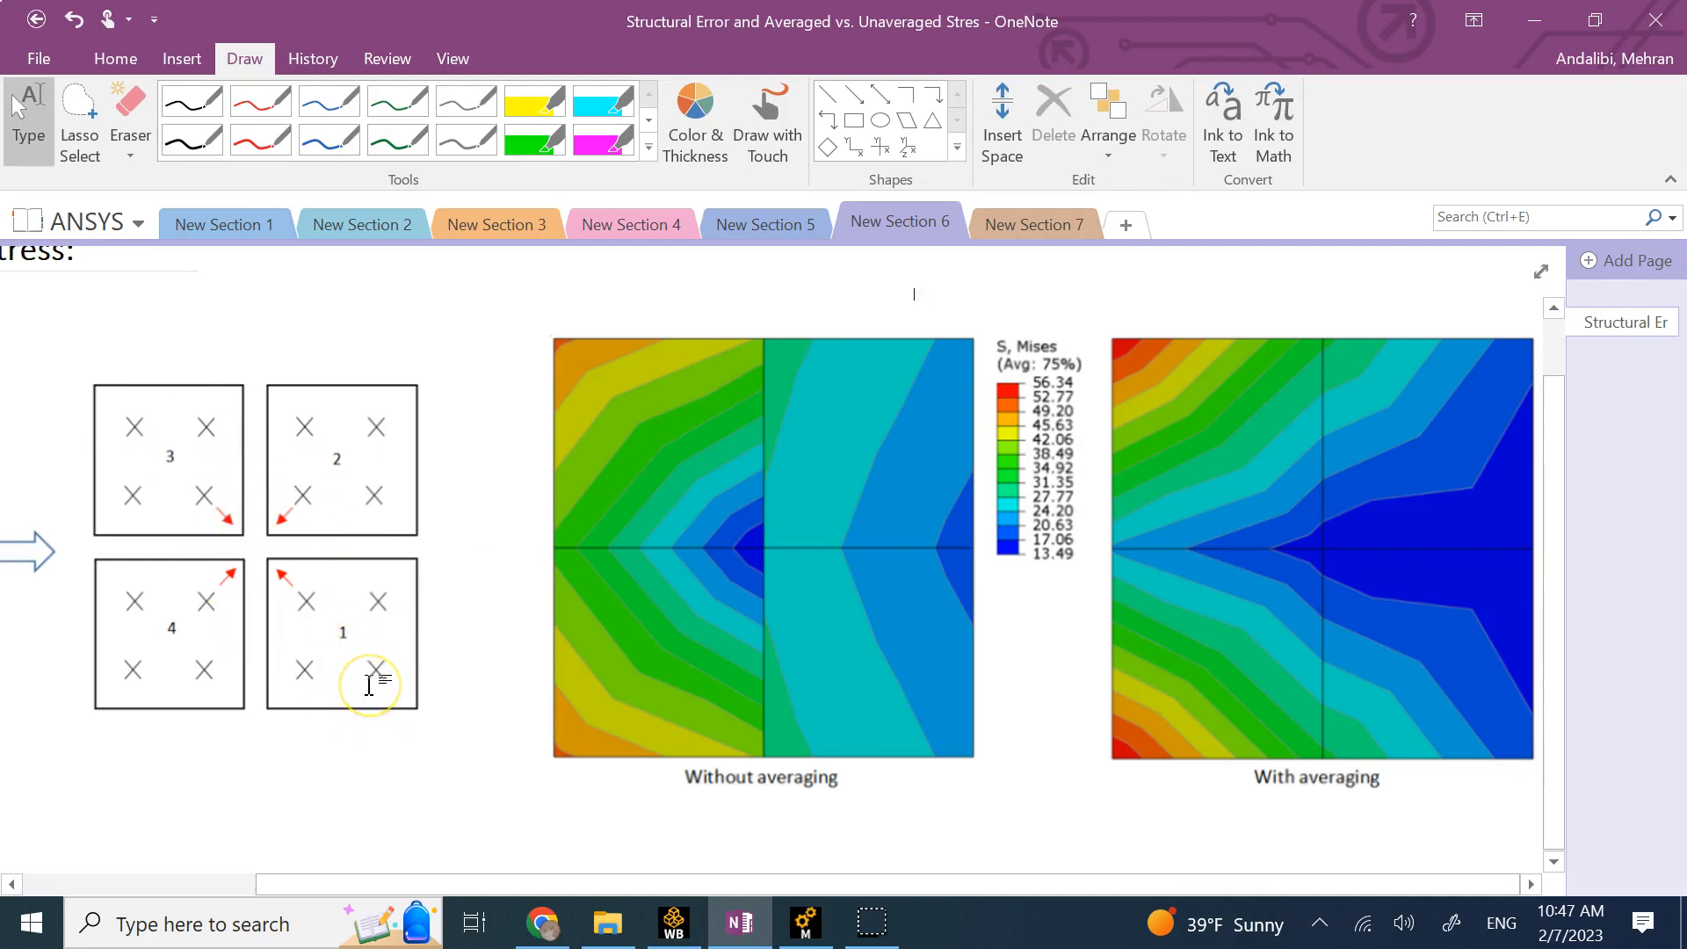
mouse_move(234, 506)
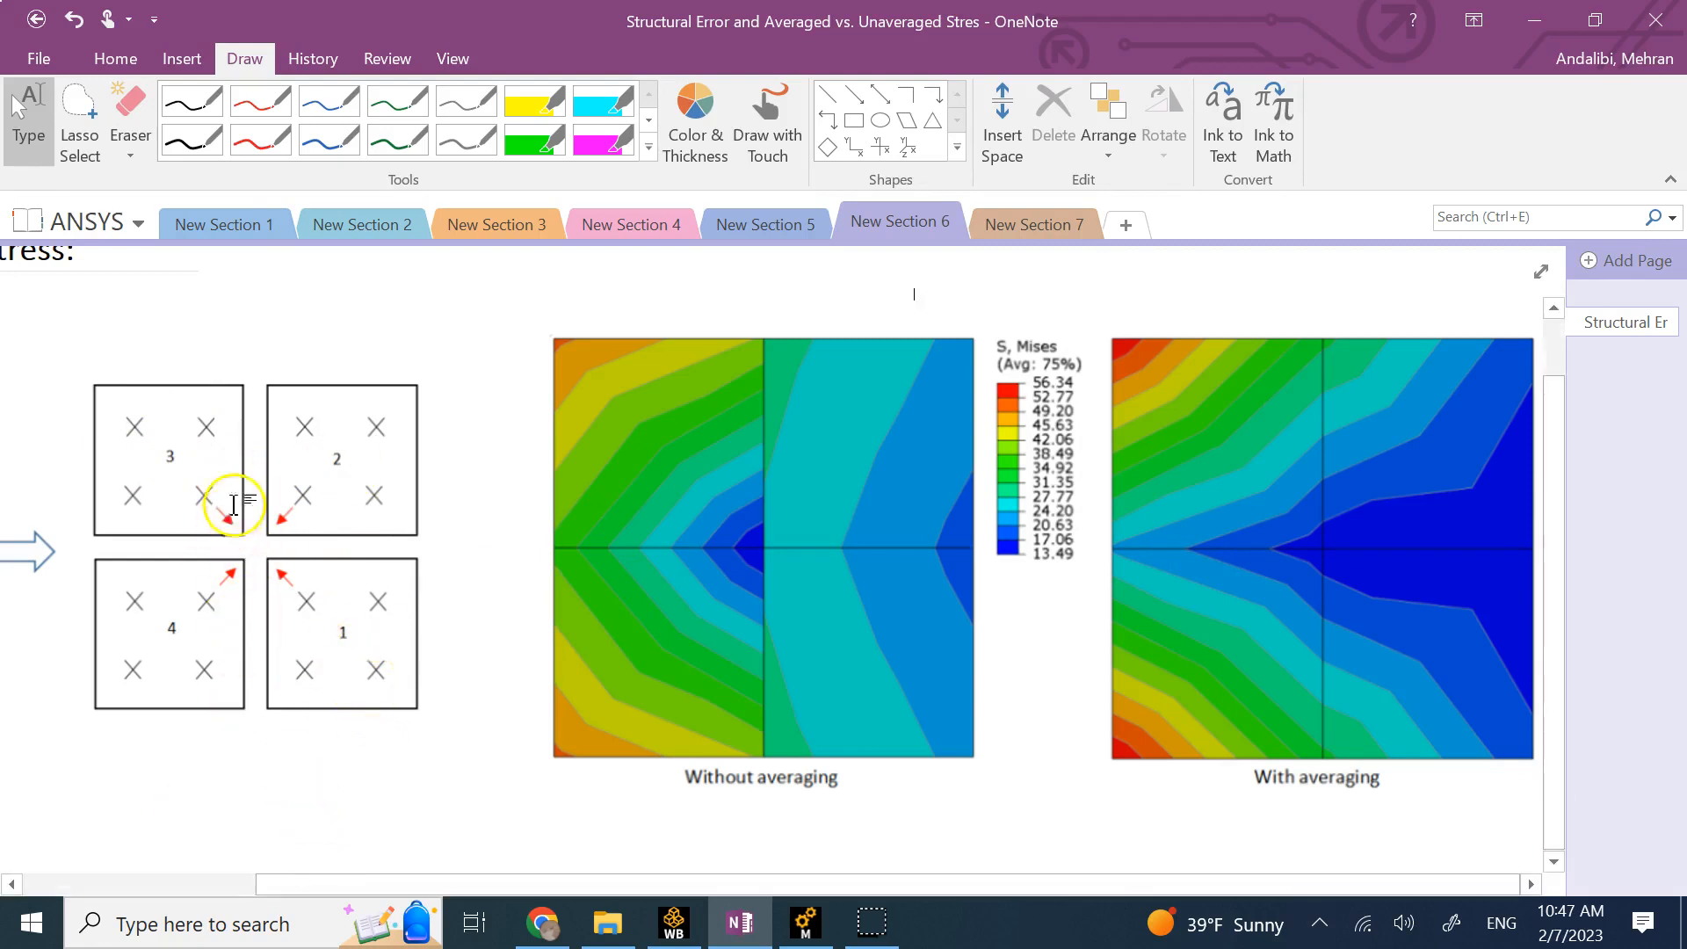
mouse_move(305, 502)
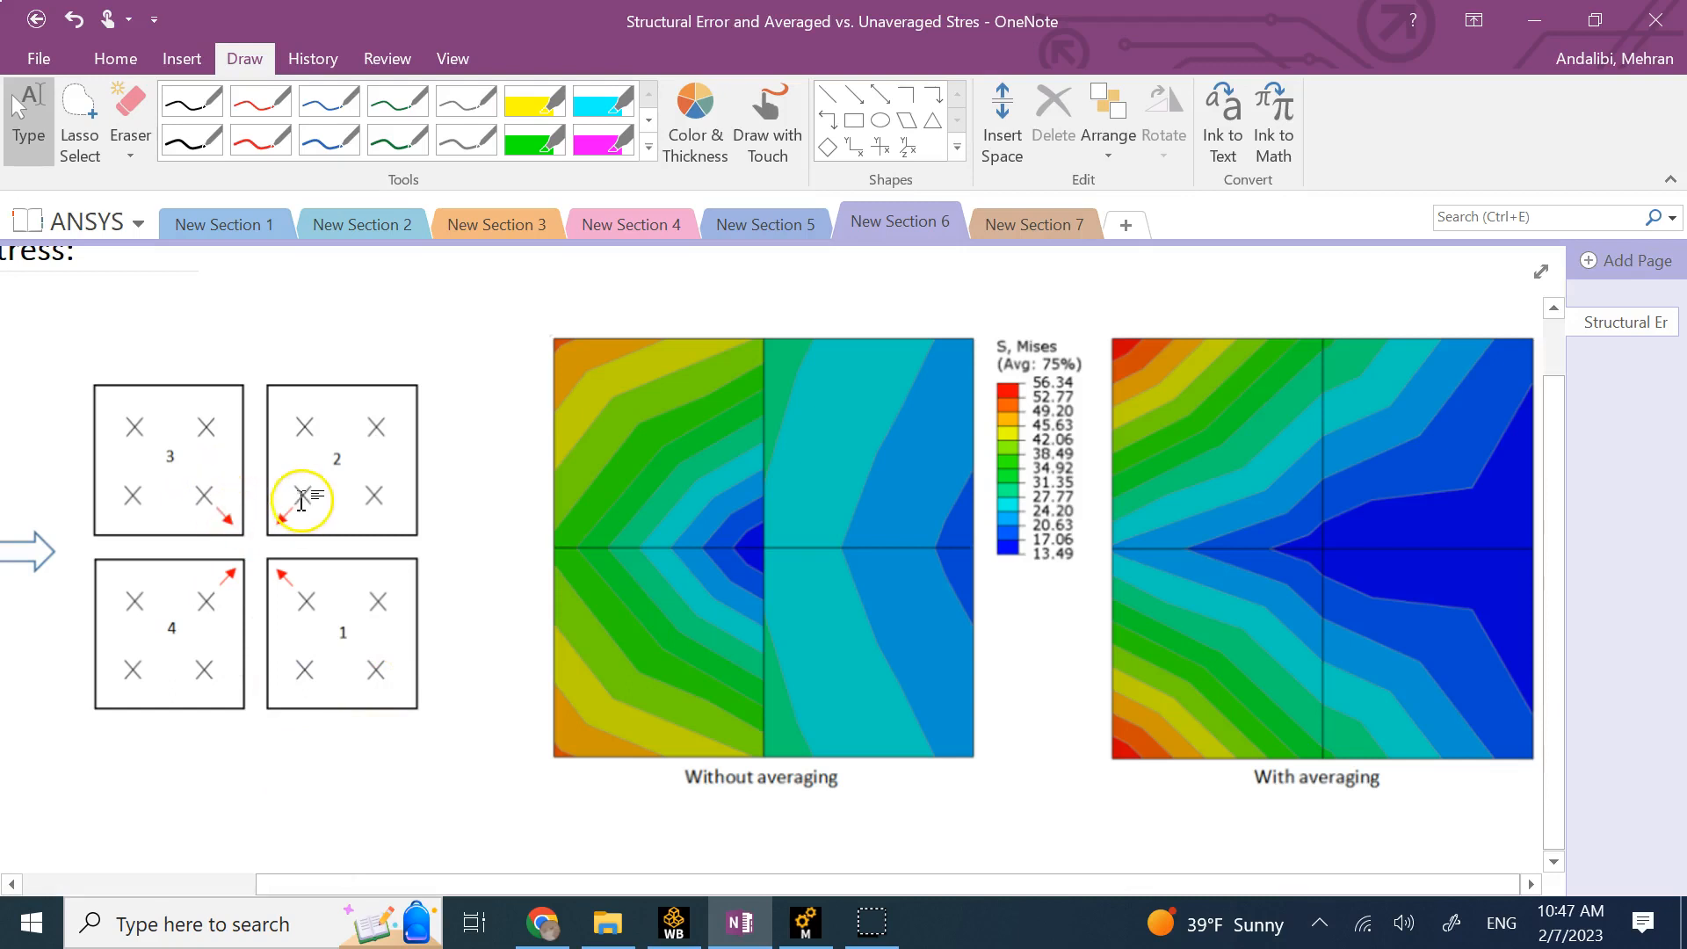
mouse_move(569, 600)
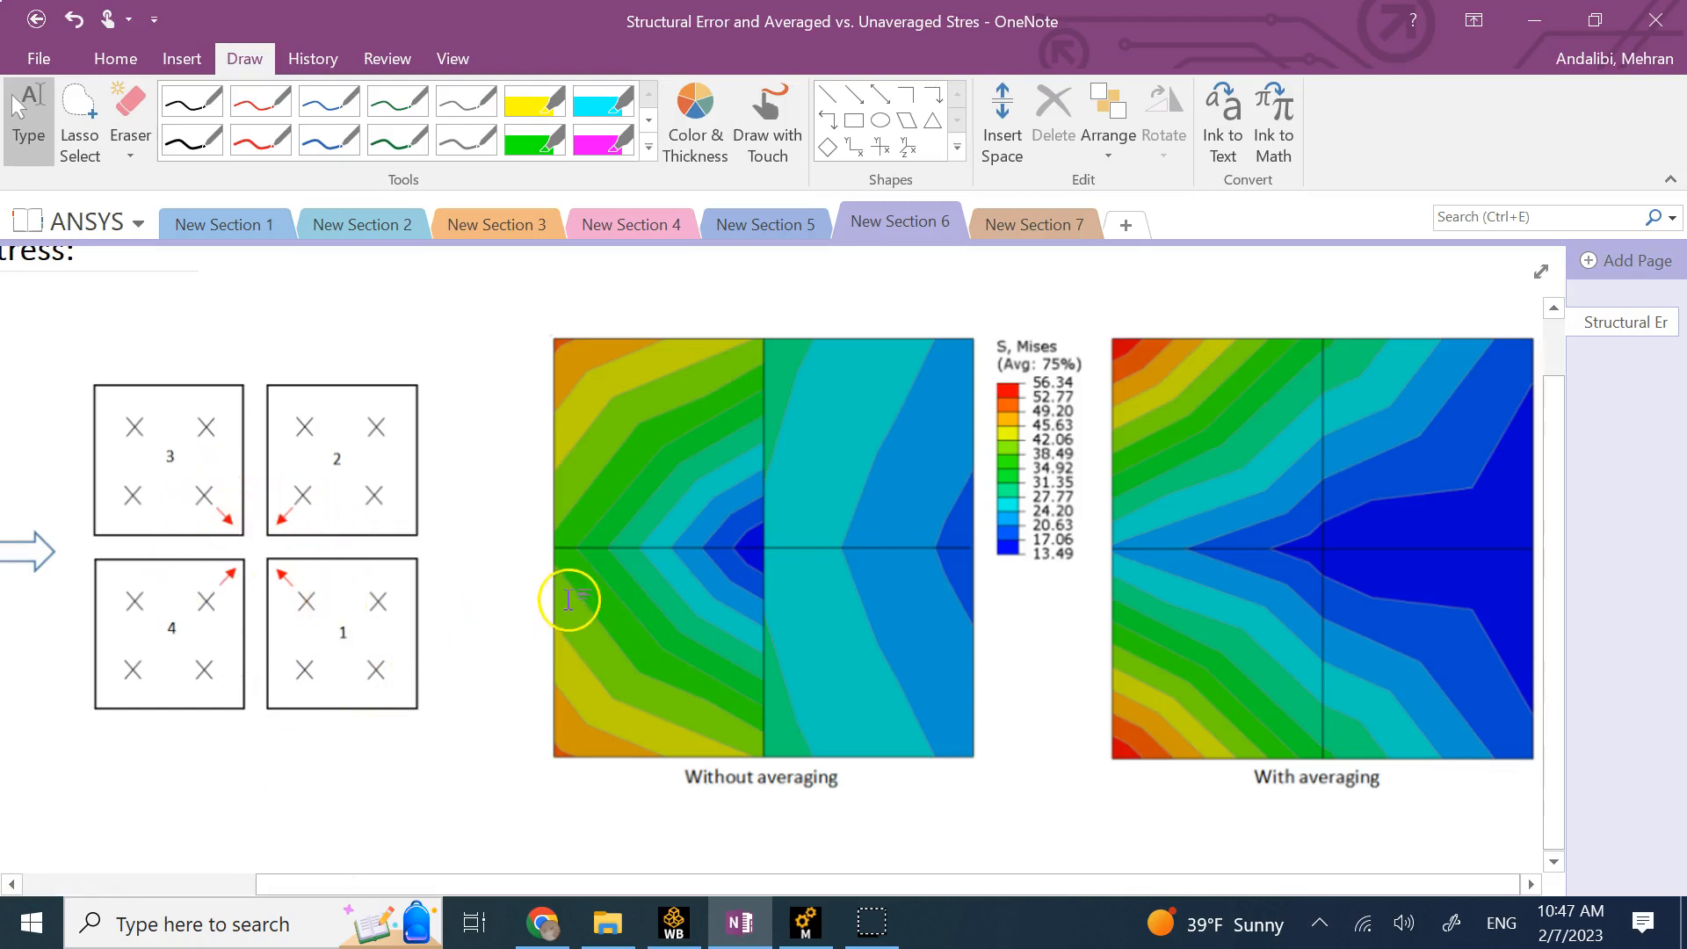
mouse_move(296, 581)
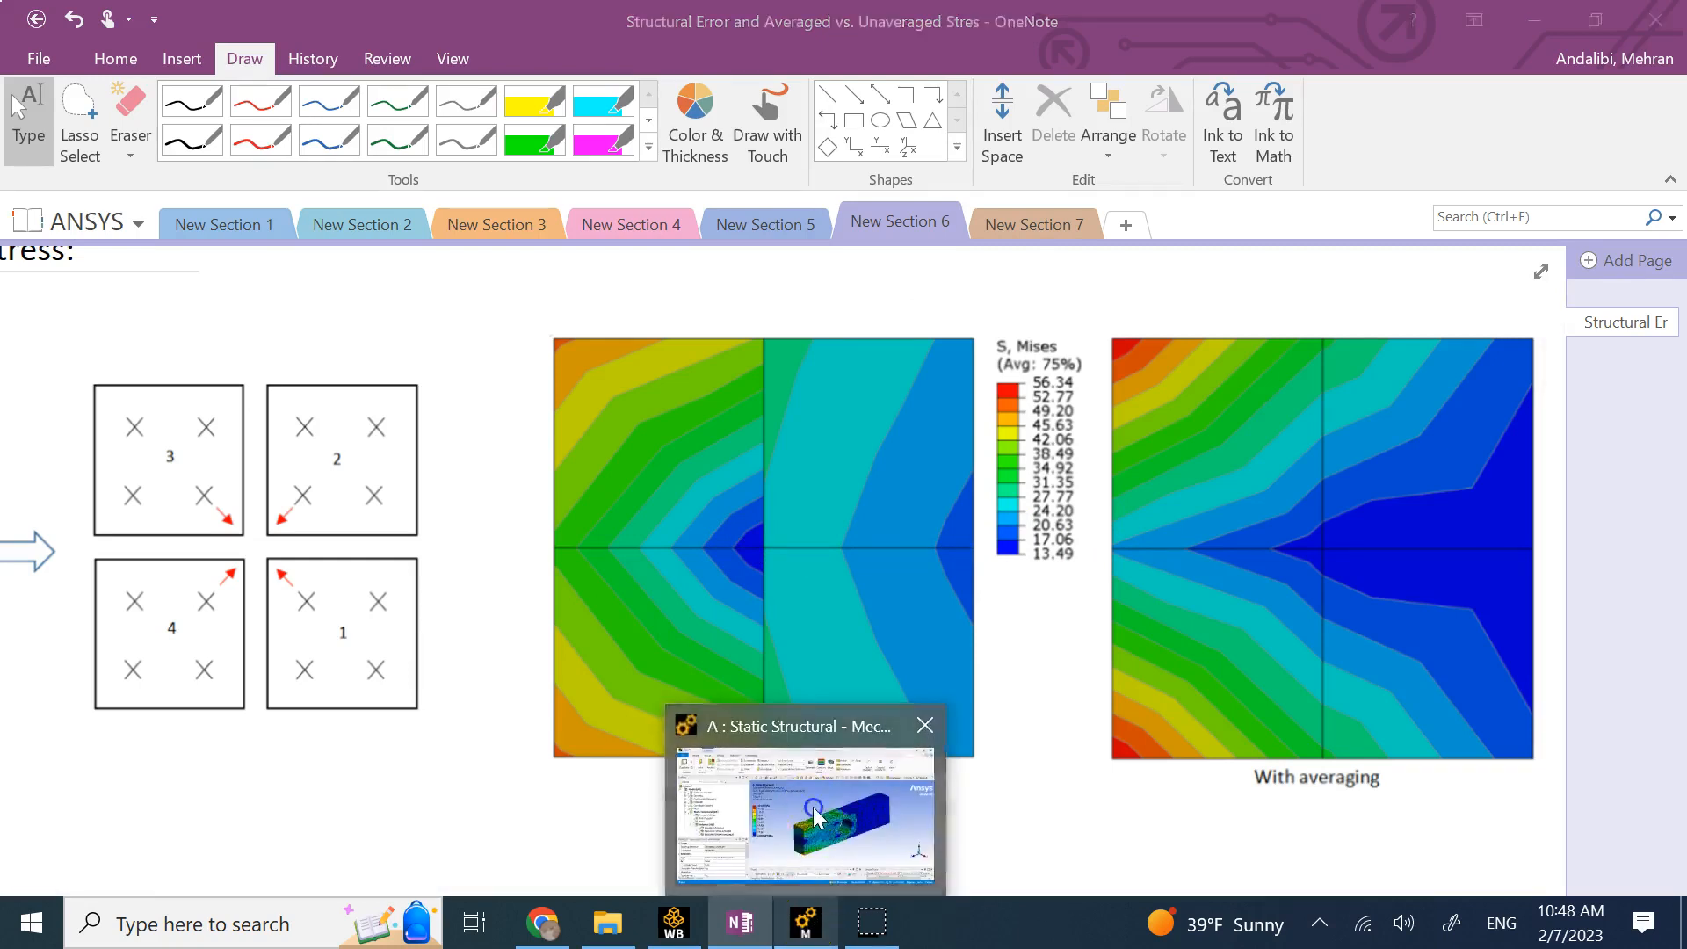
Back in Mechanical, compare unaveraged (161.64 MPa) and averaged (152.22 MPa) stress, then select Solution.
left_click(805, 814)
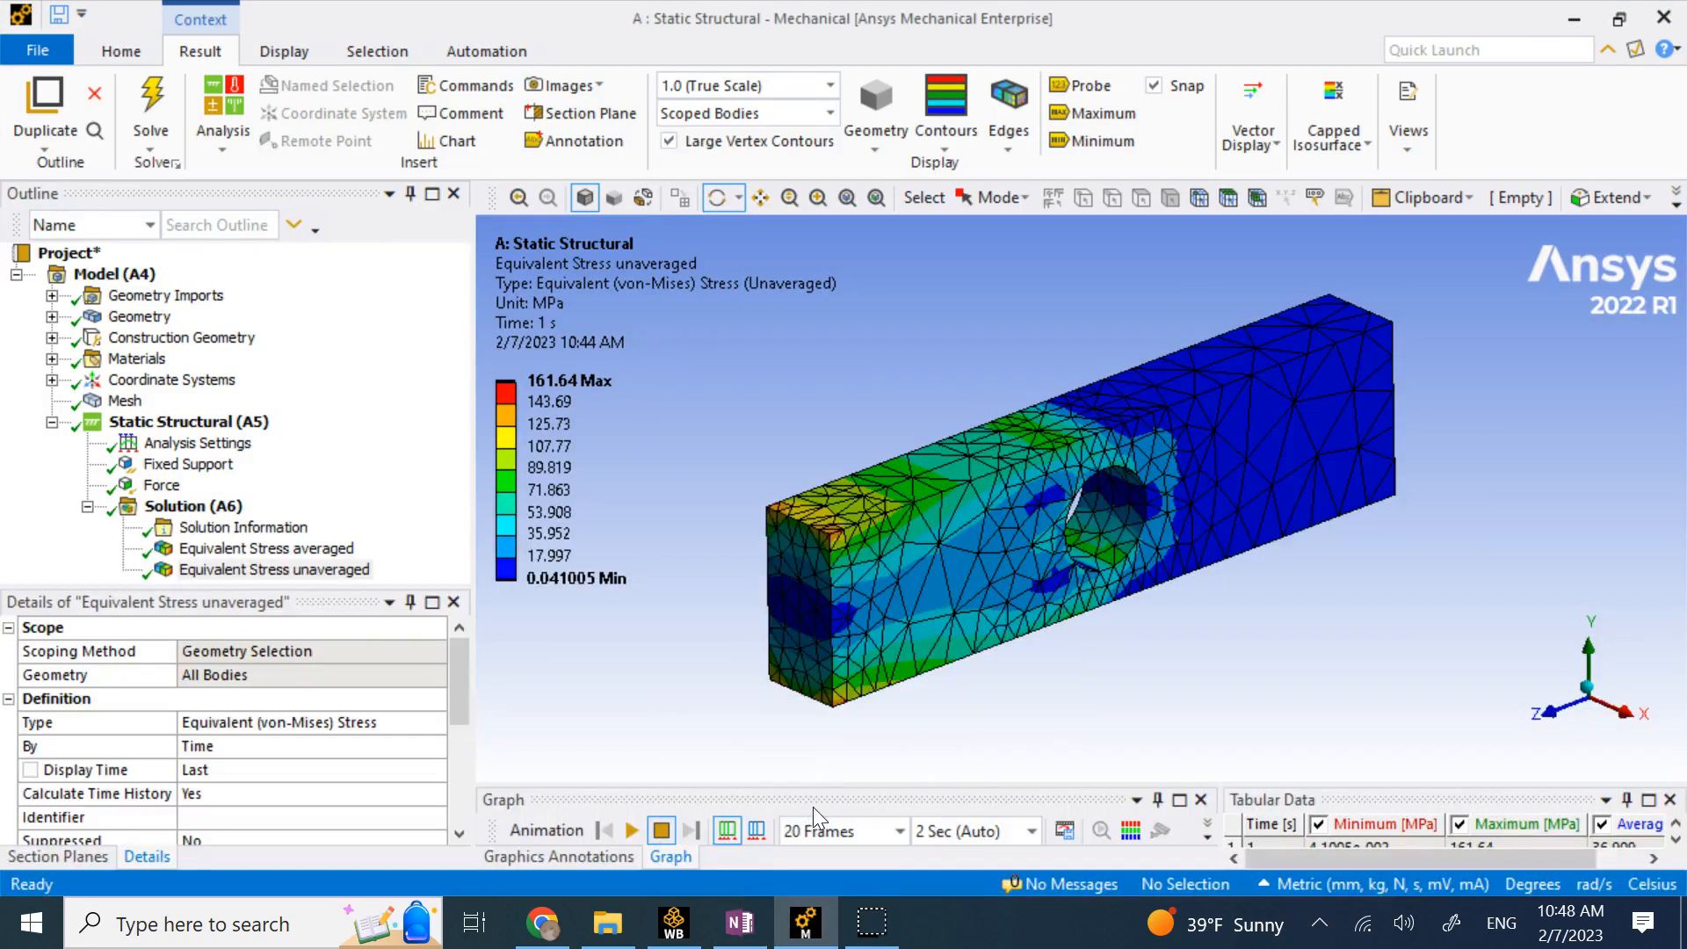
left_click(273, 569)
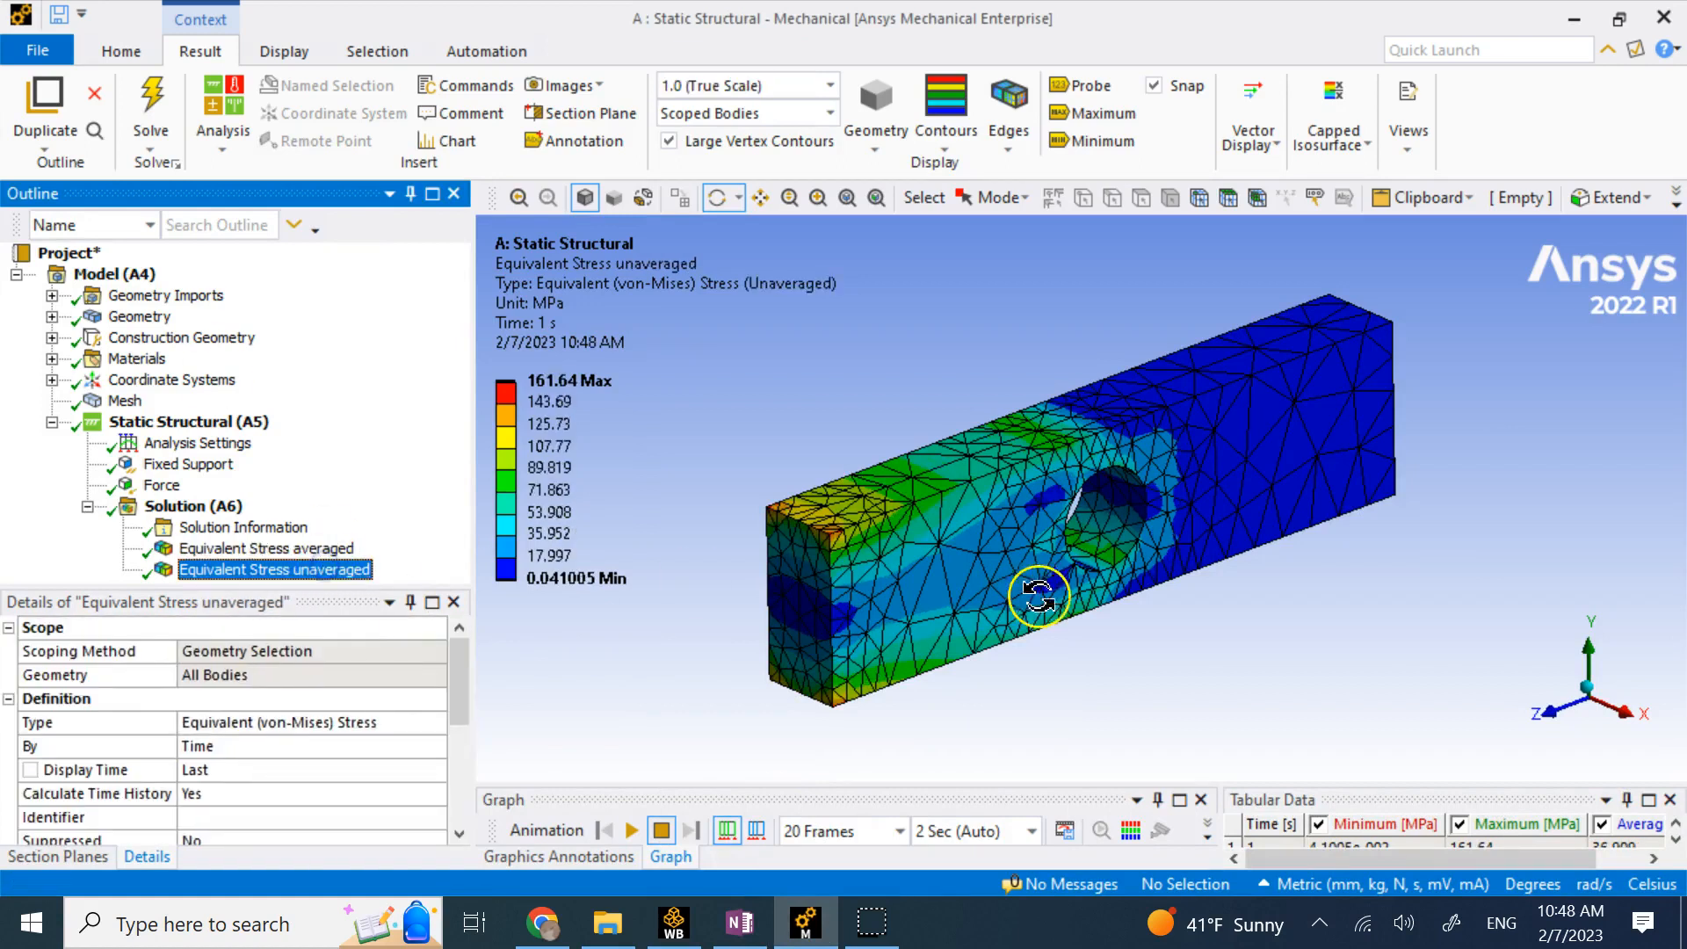
left_click(268, 548)
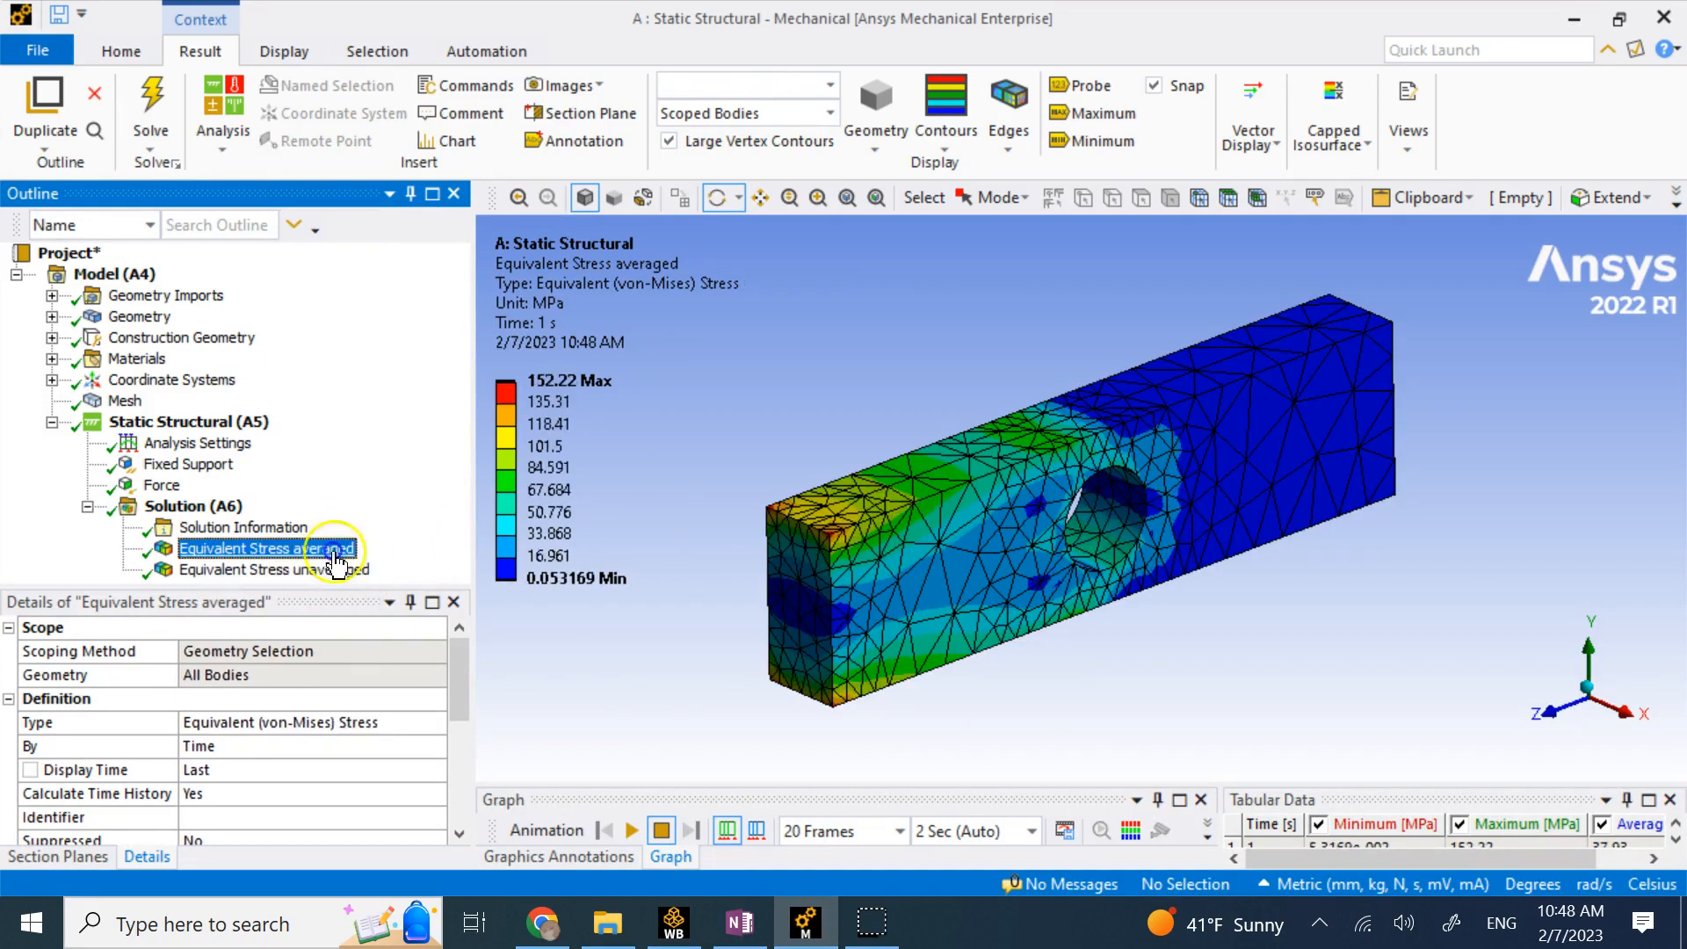
left_click(275, 570)
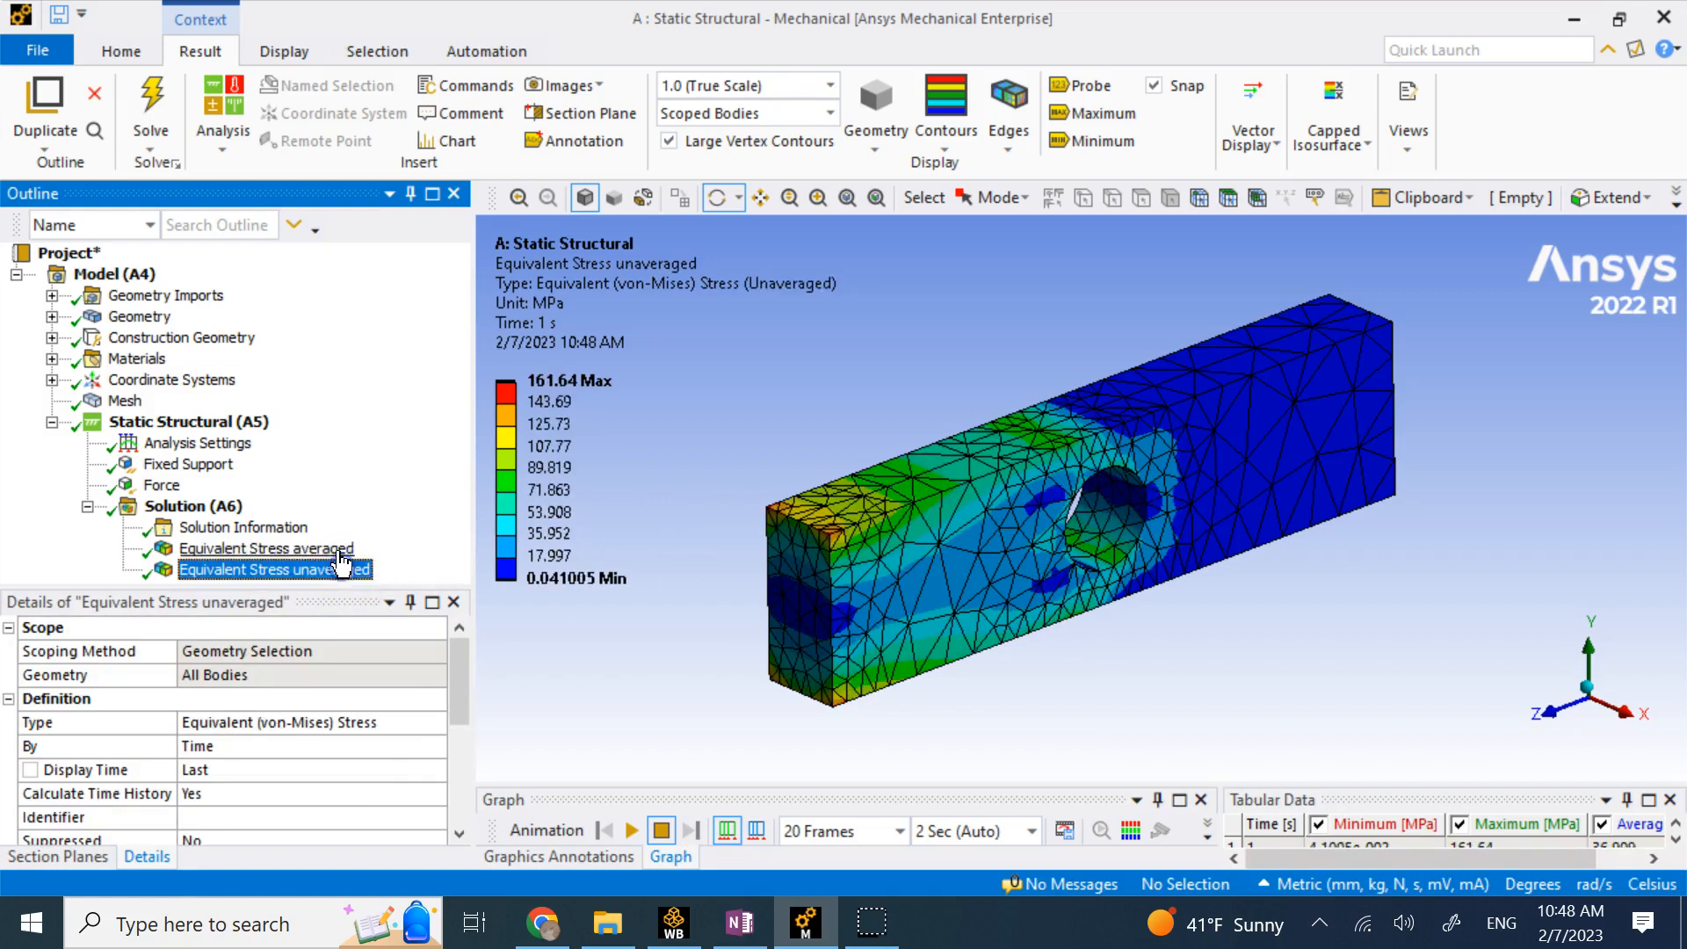
left_click(193, 506)
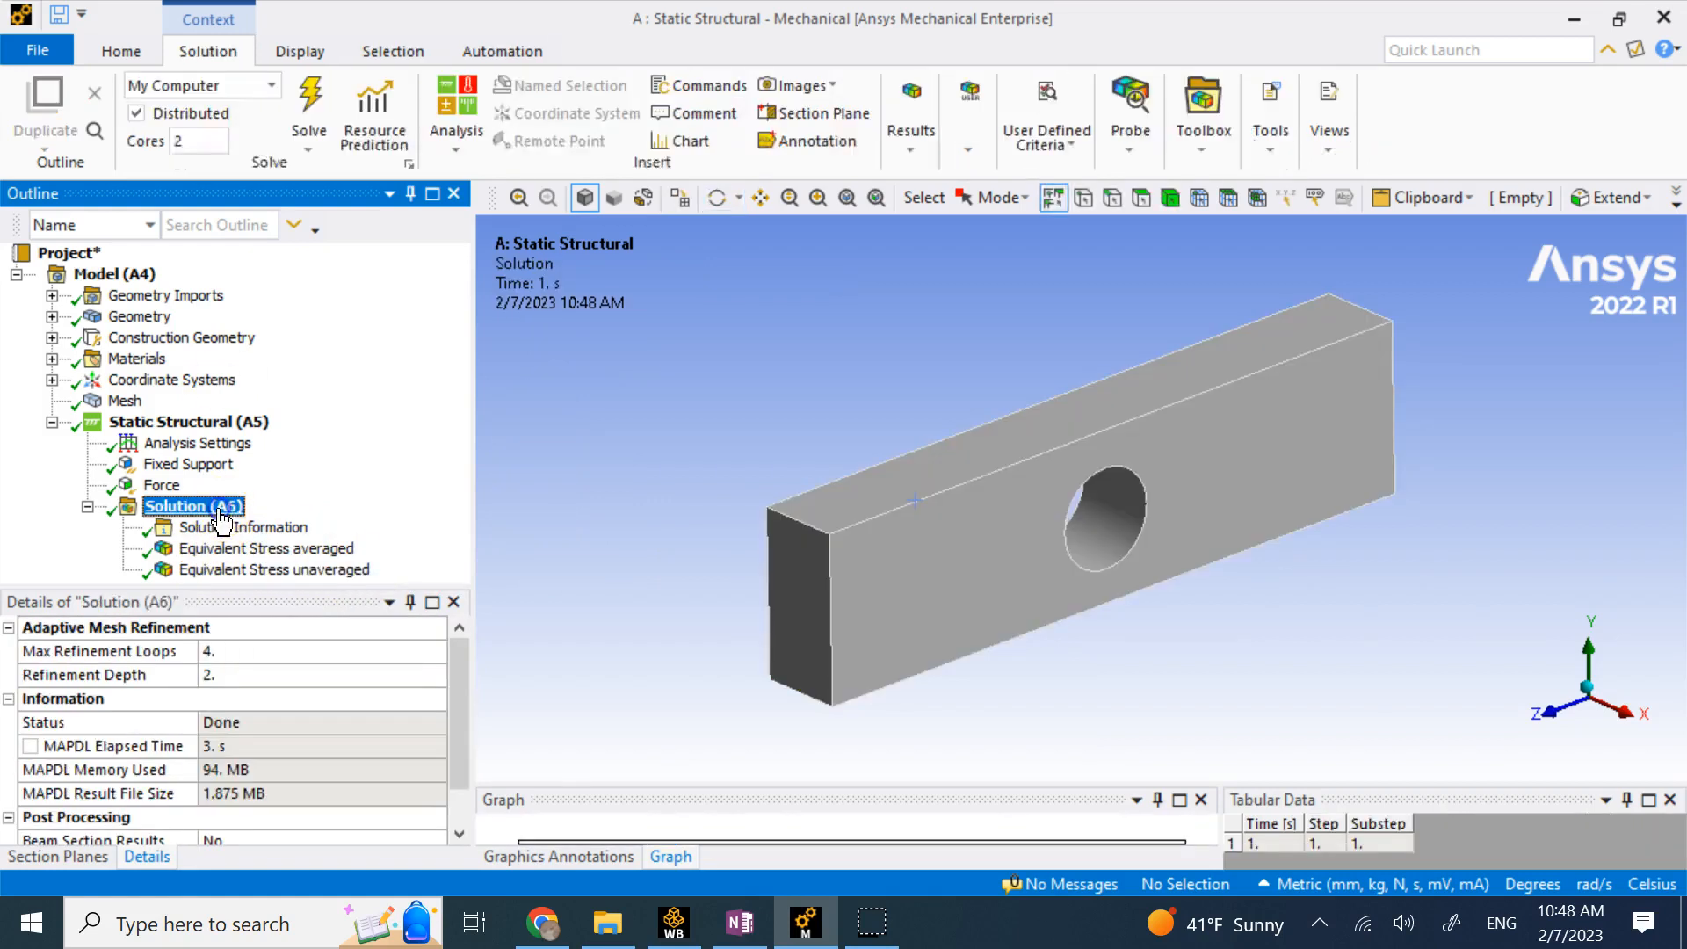
Insert a Structural Error result under Solution (A6).
right_click(192, 506)
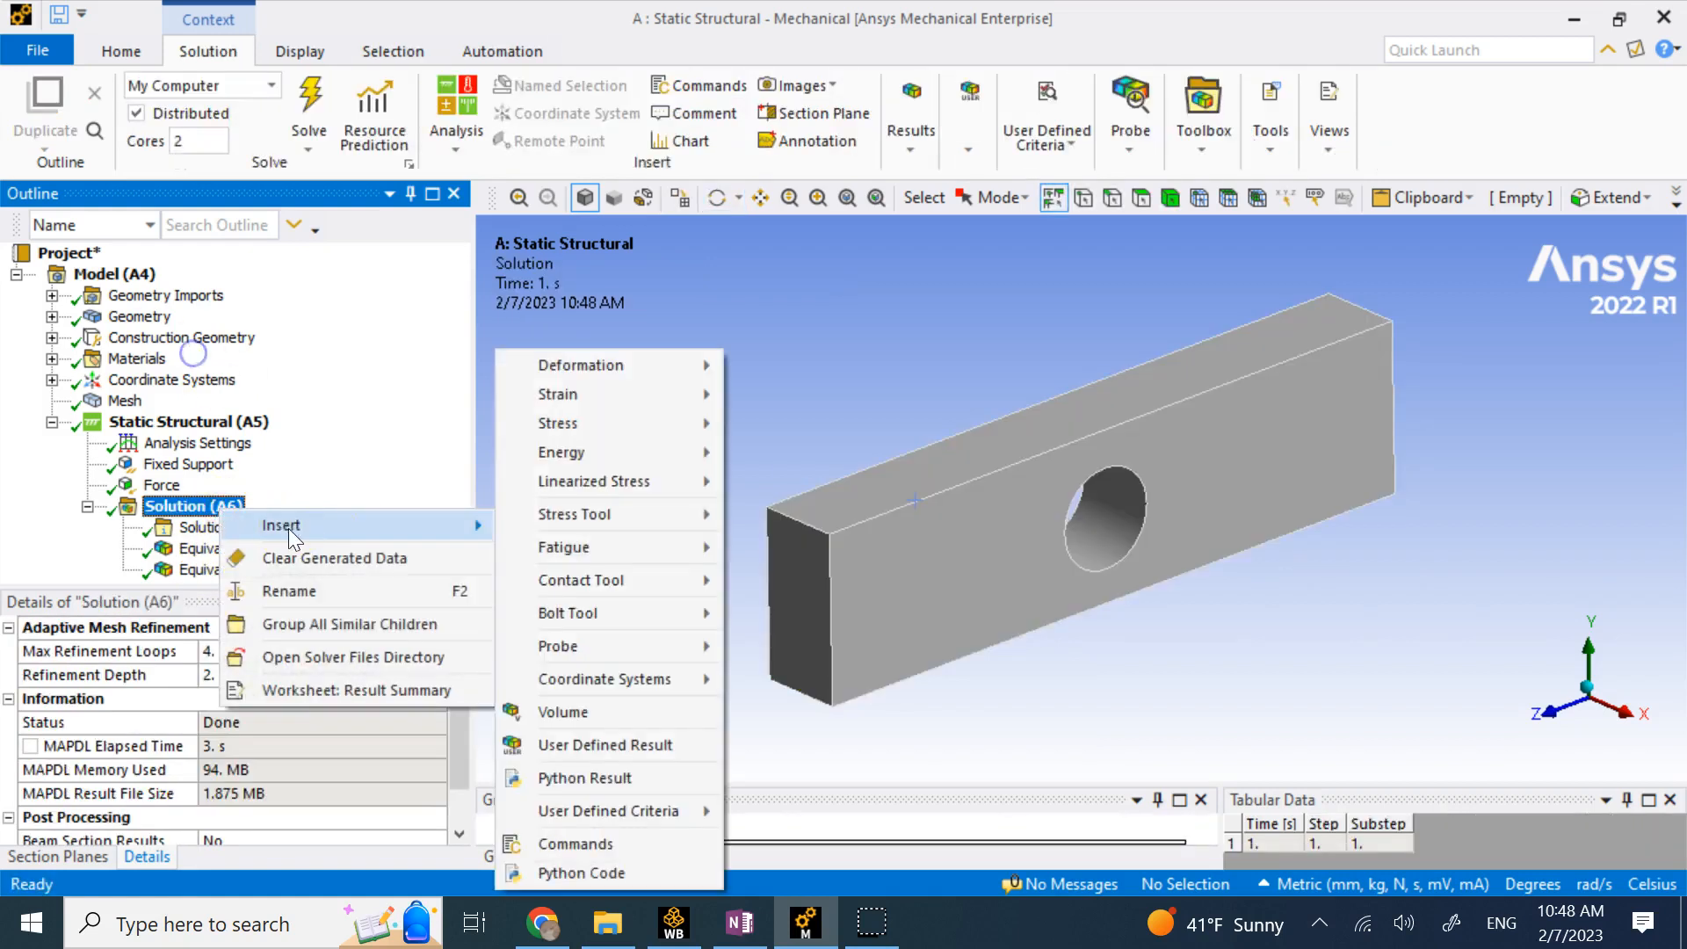
mouse_move(557, 422)
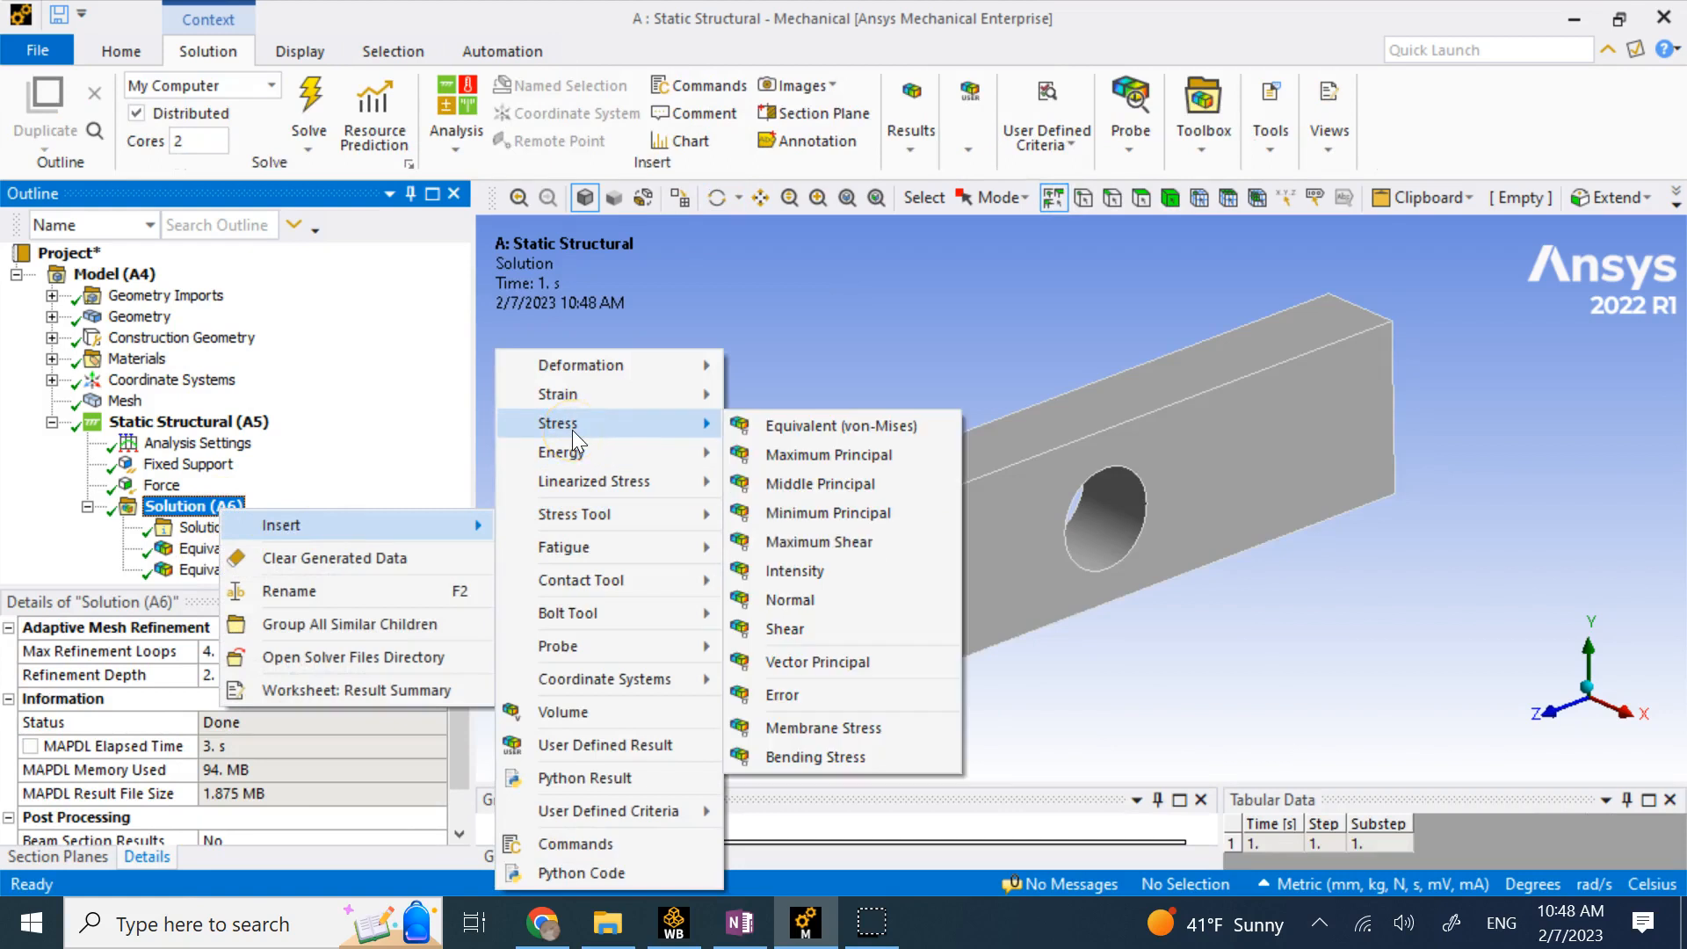
mouse_move(781, 694)
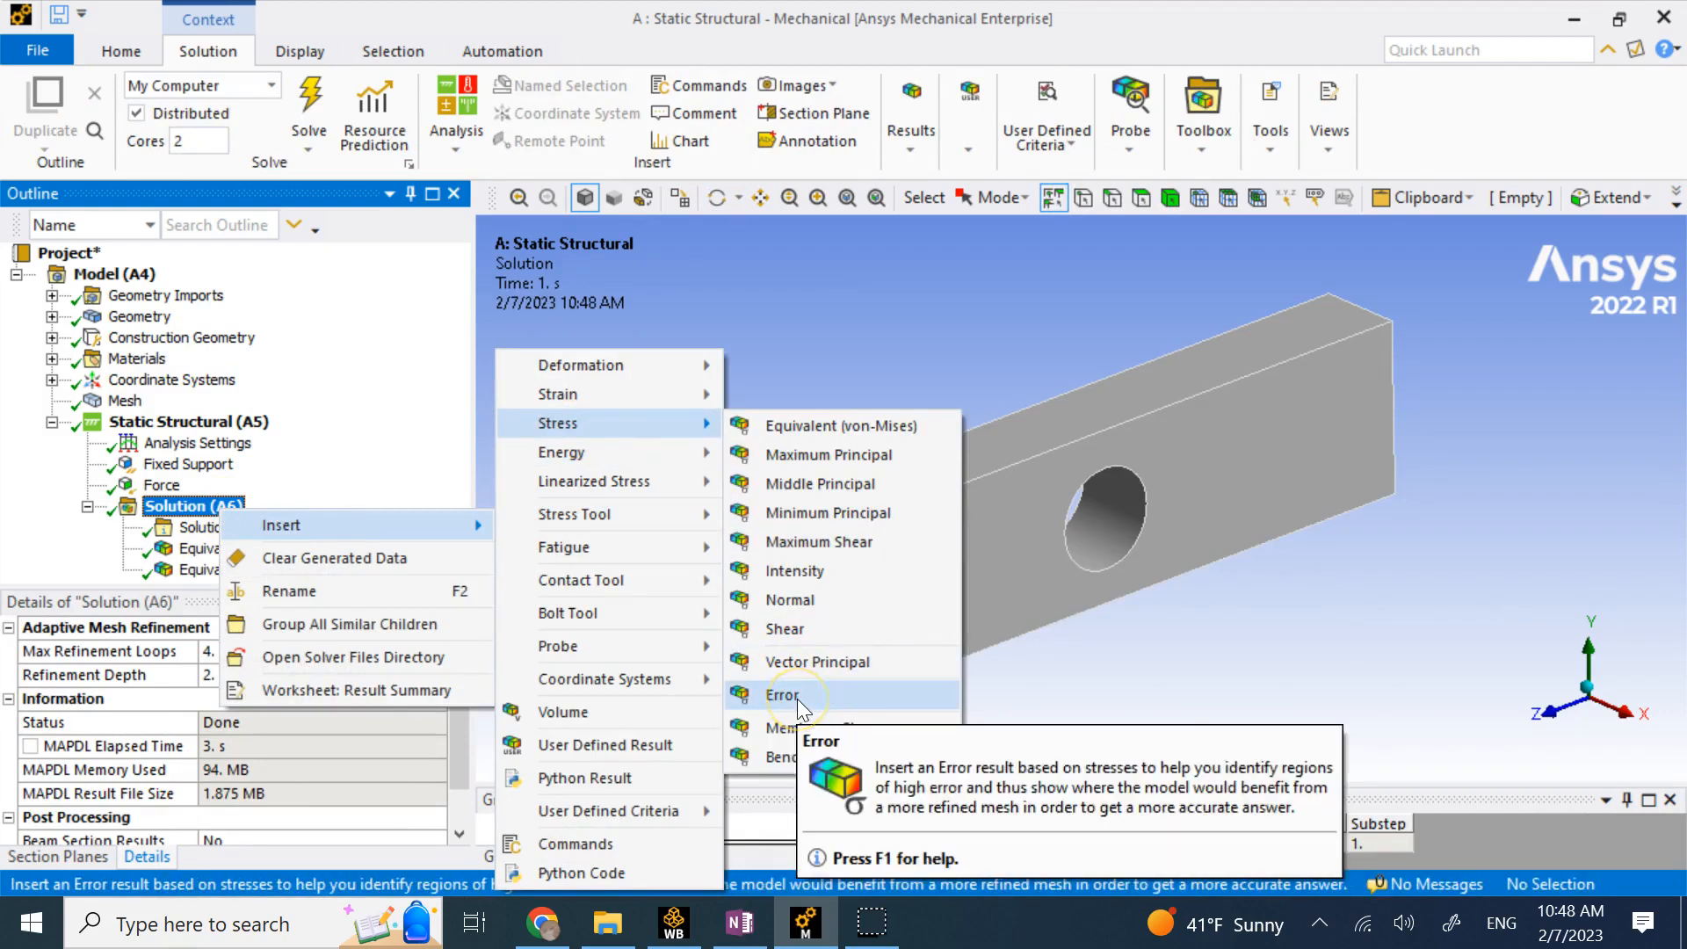
left_click(783, 695)
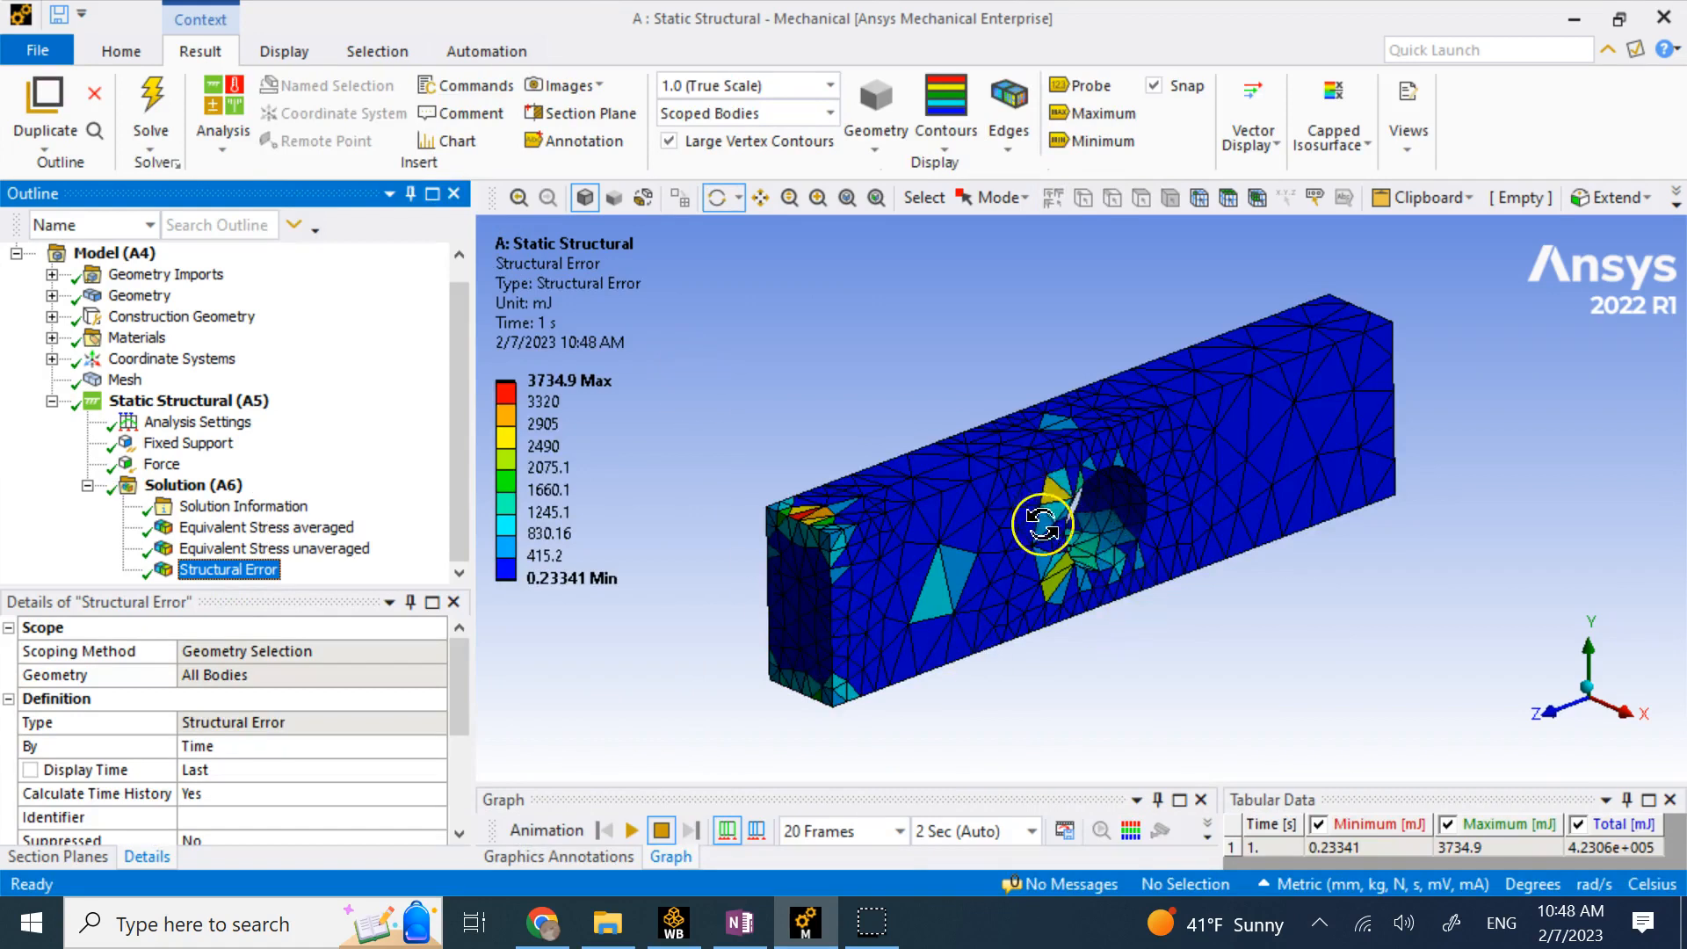
Toggle between the stress results and the Structural Error plot, which totals 4.2306e5 mJ.
left_click(274, 548)
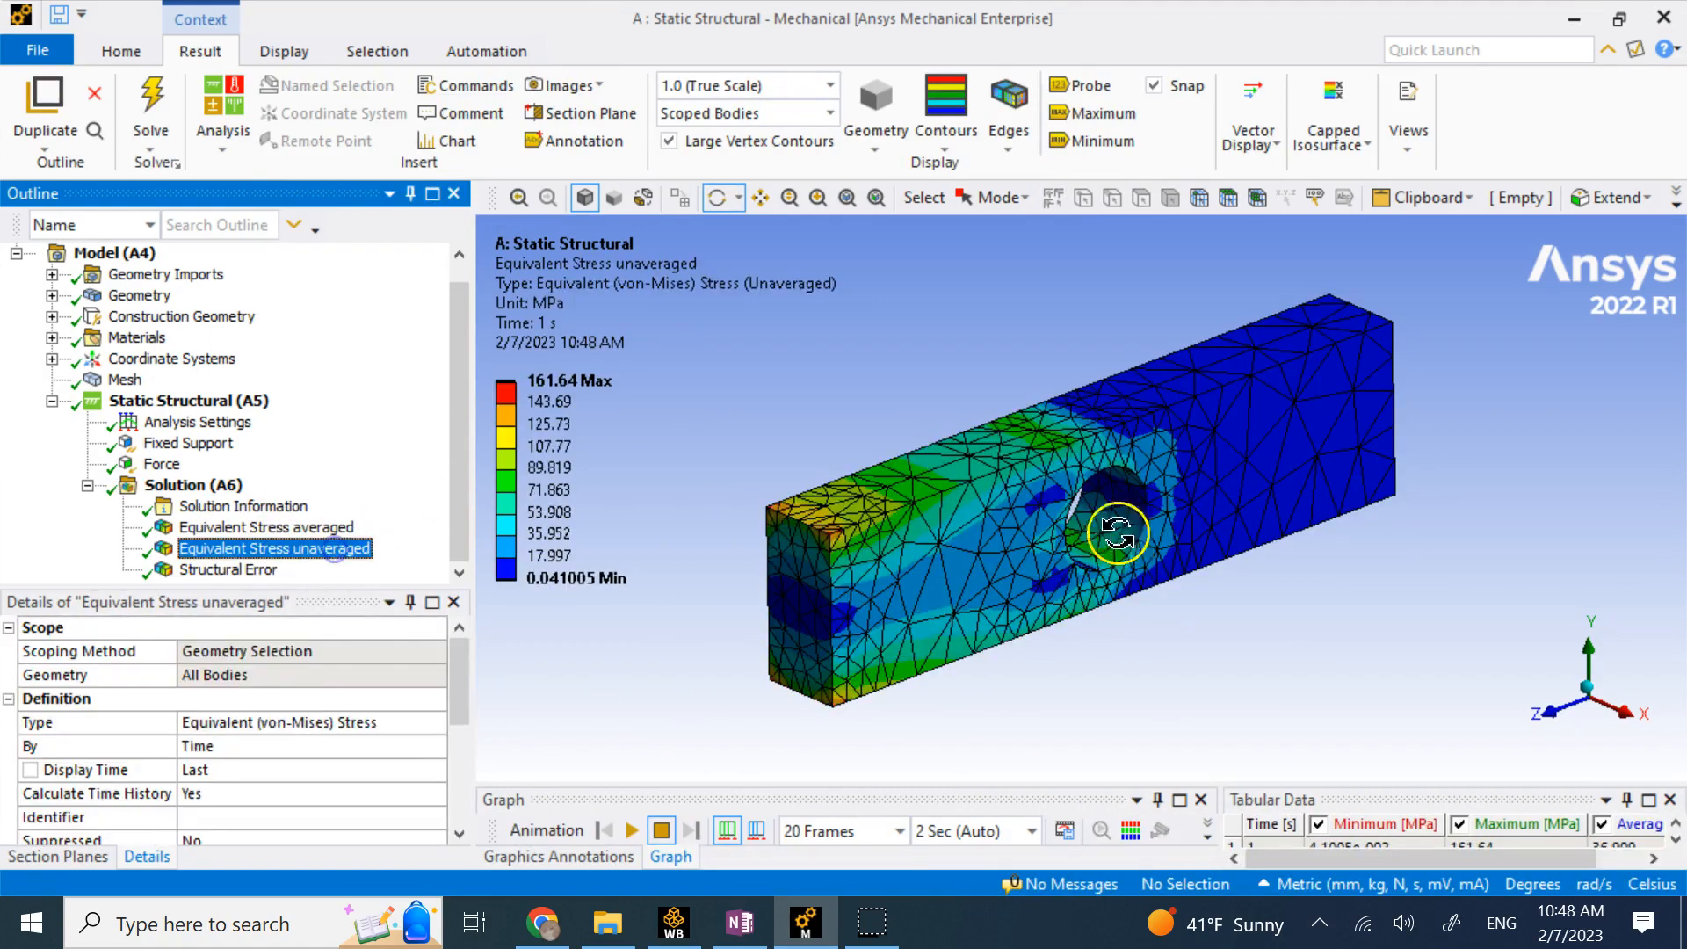
left_click(229, 569)
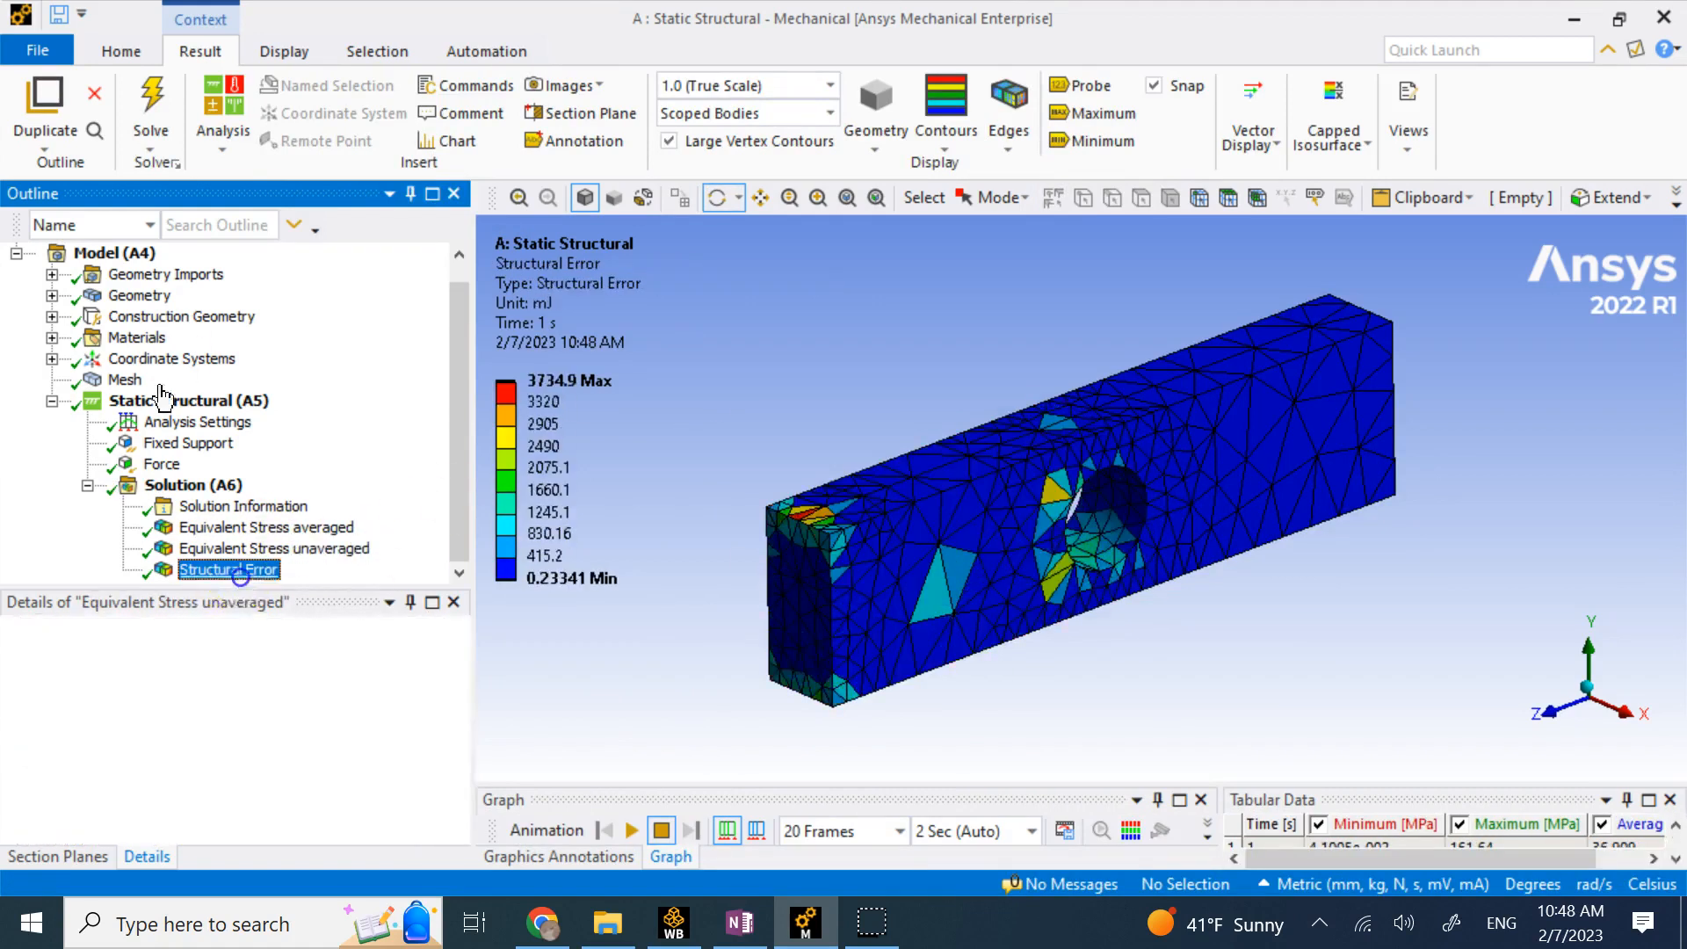
left_click(228, 570)
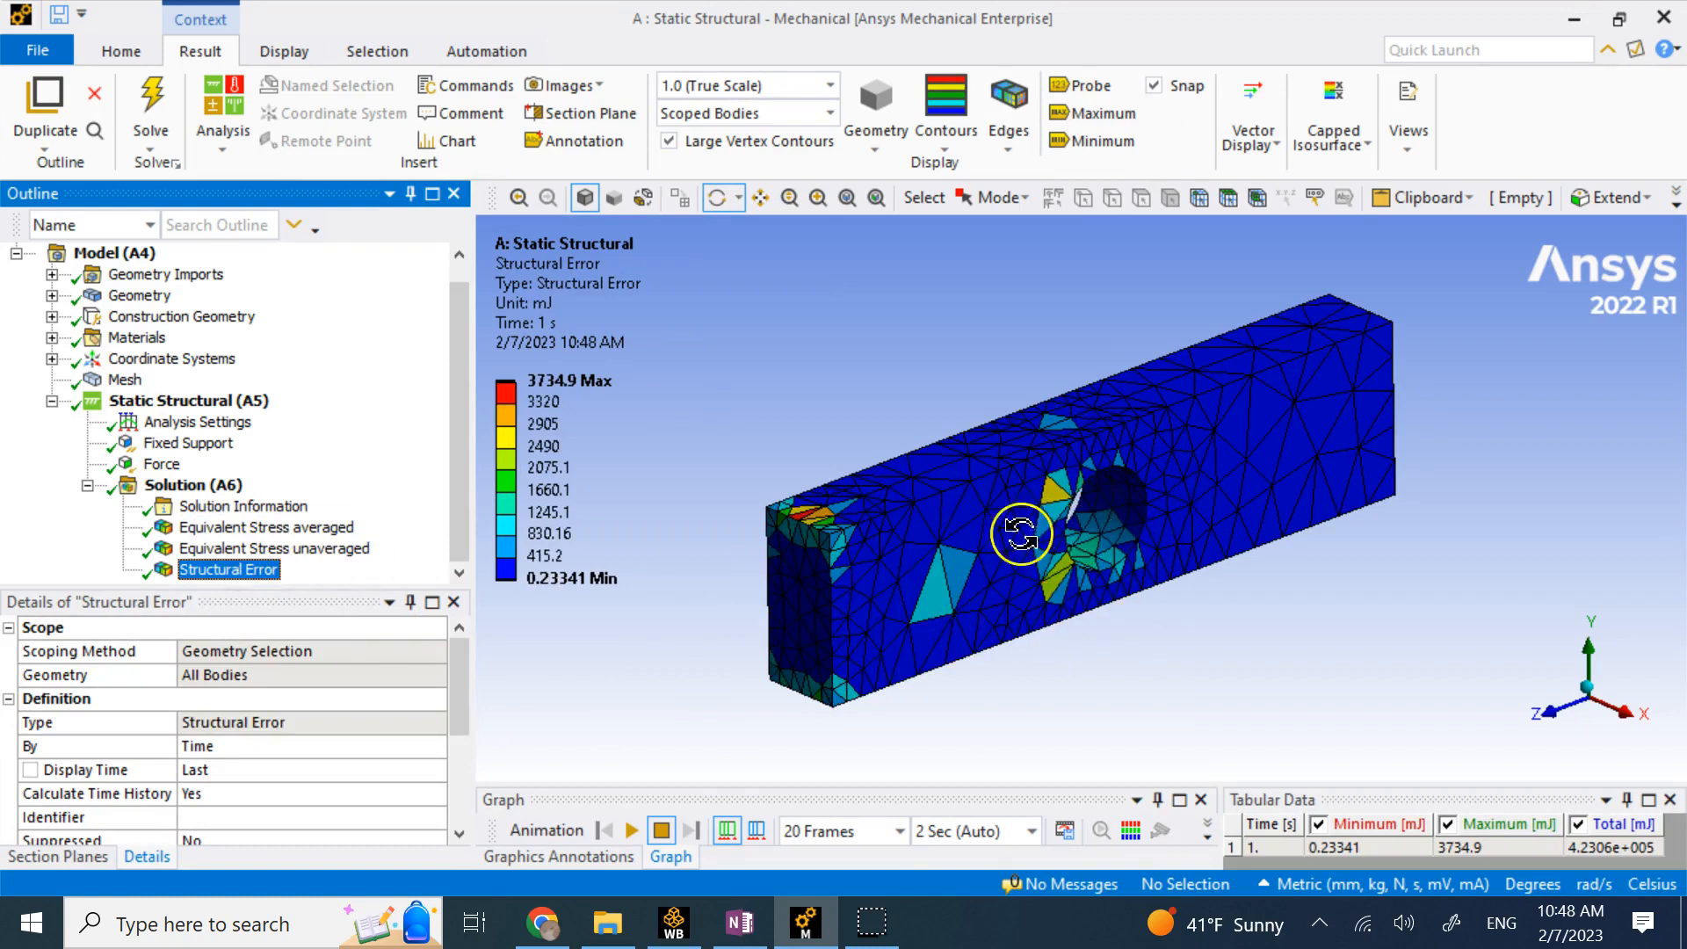
left_click(265, 526)
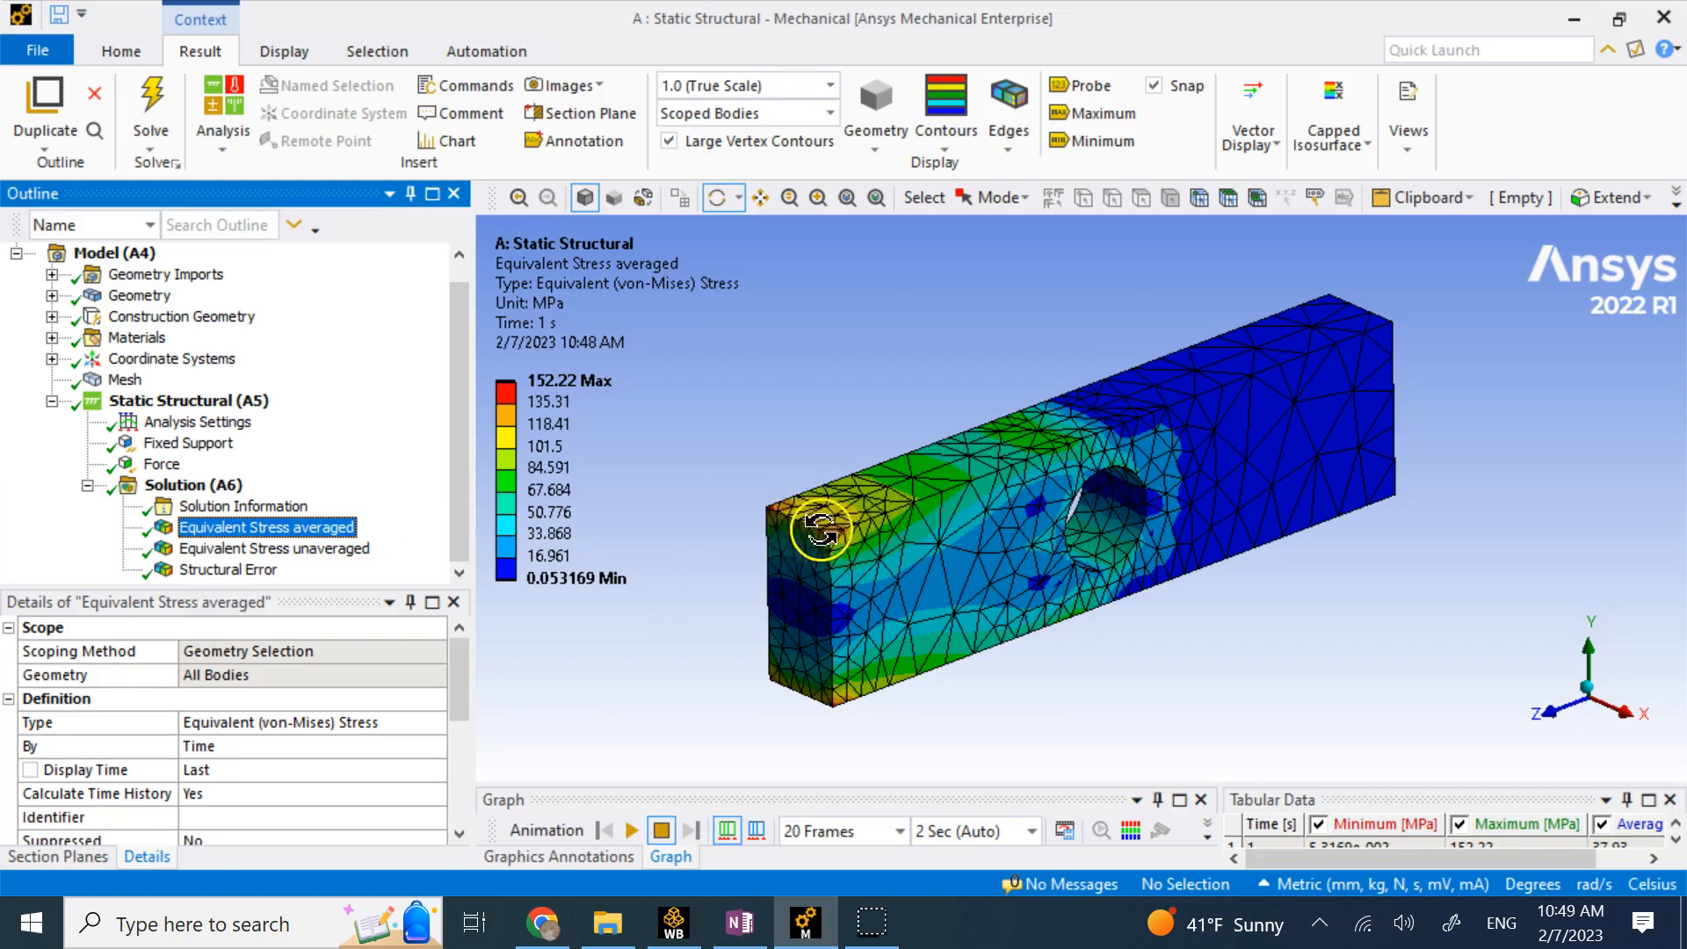
mouse_move(796, 522)
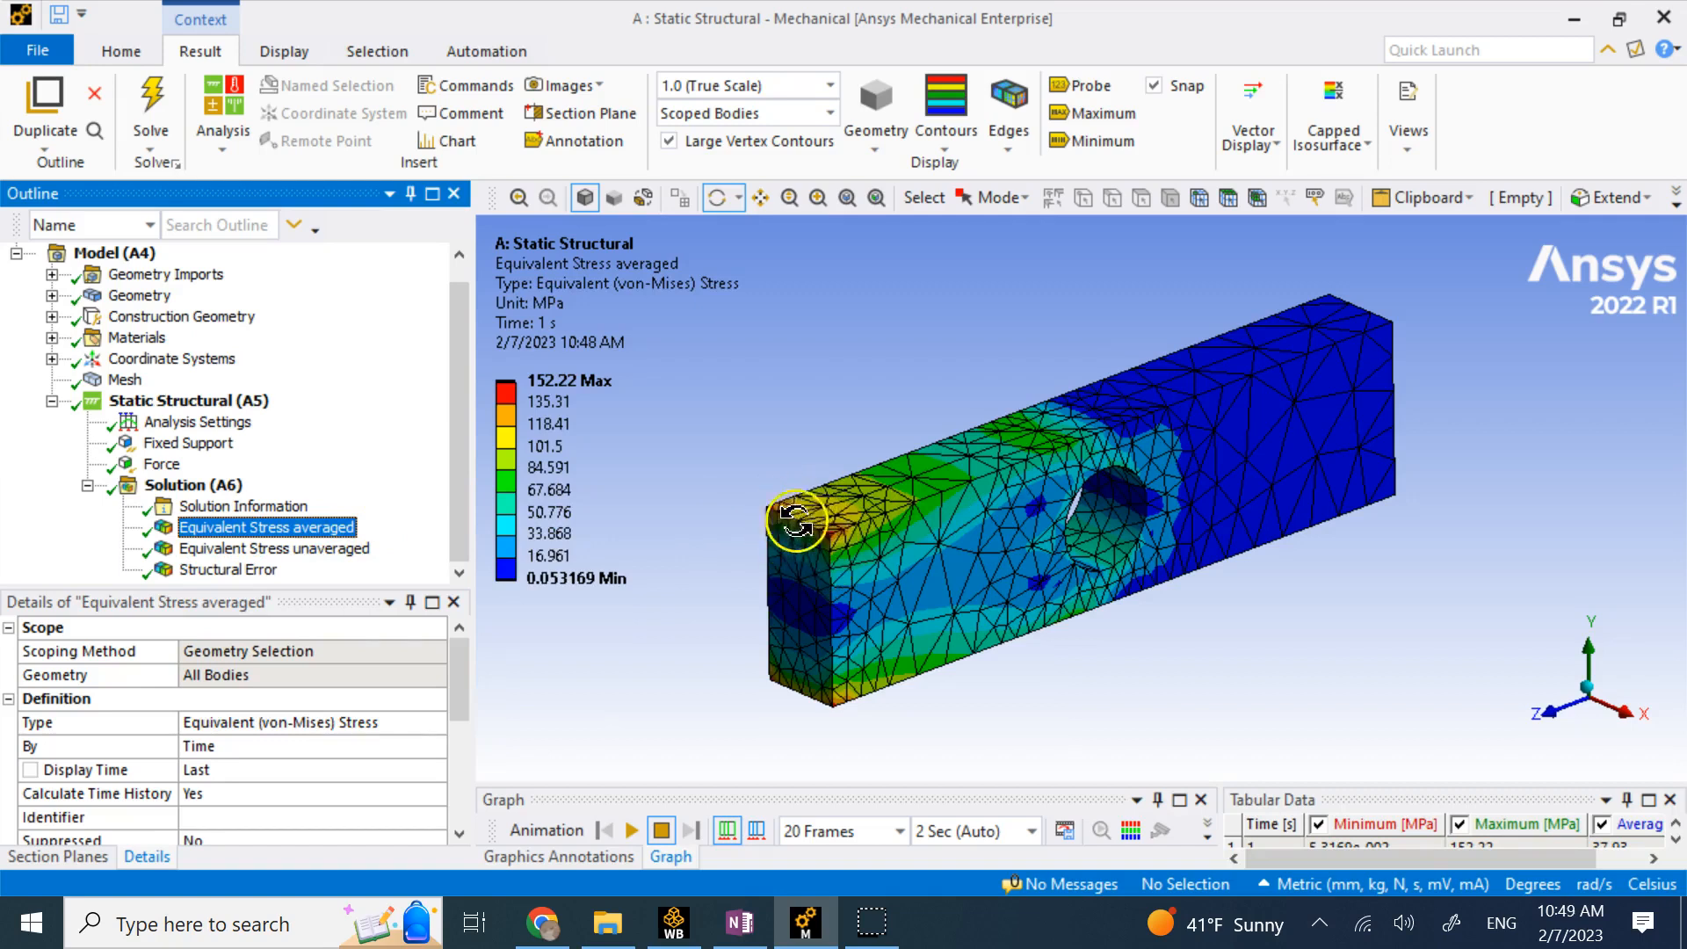
mouse_move(850, 560)
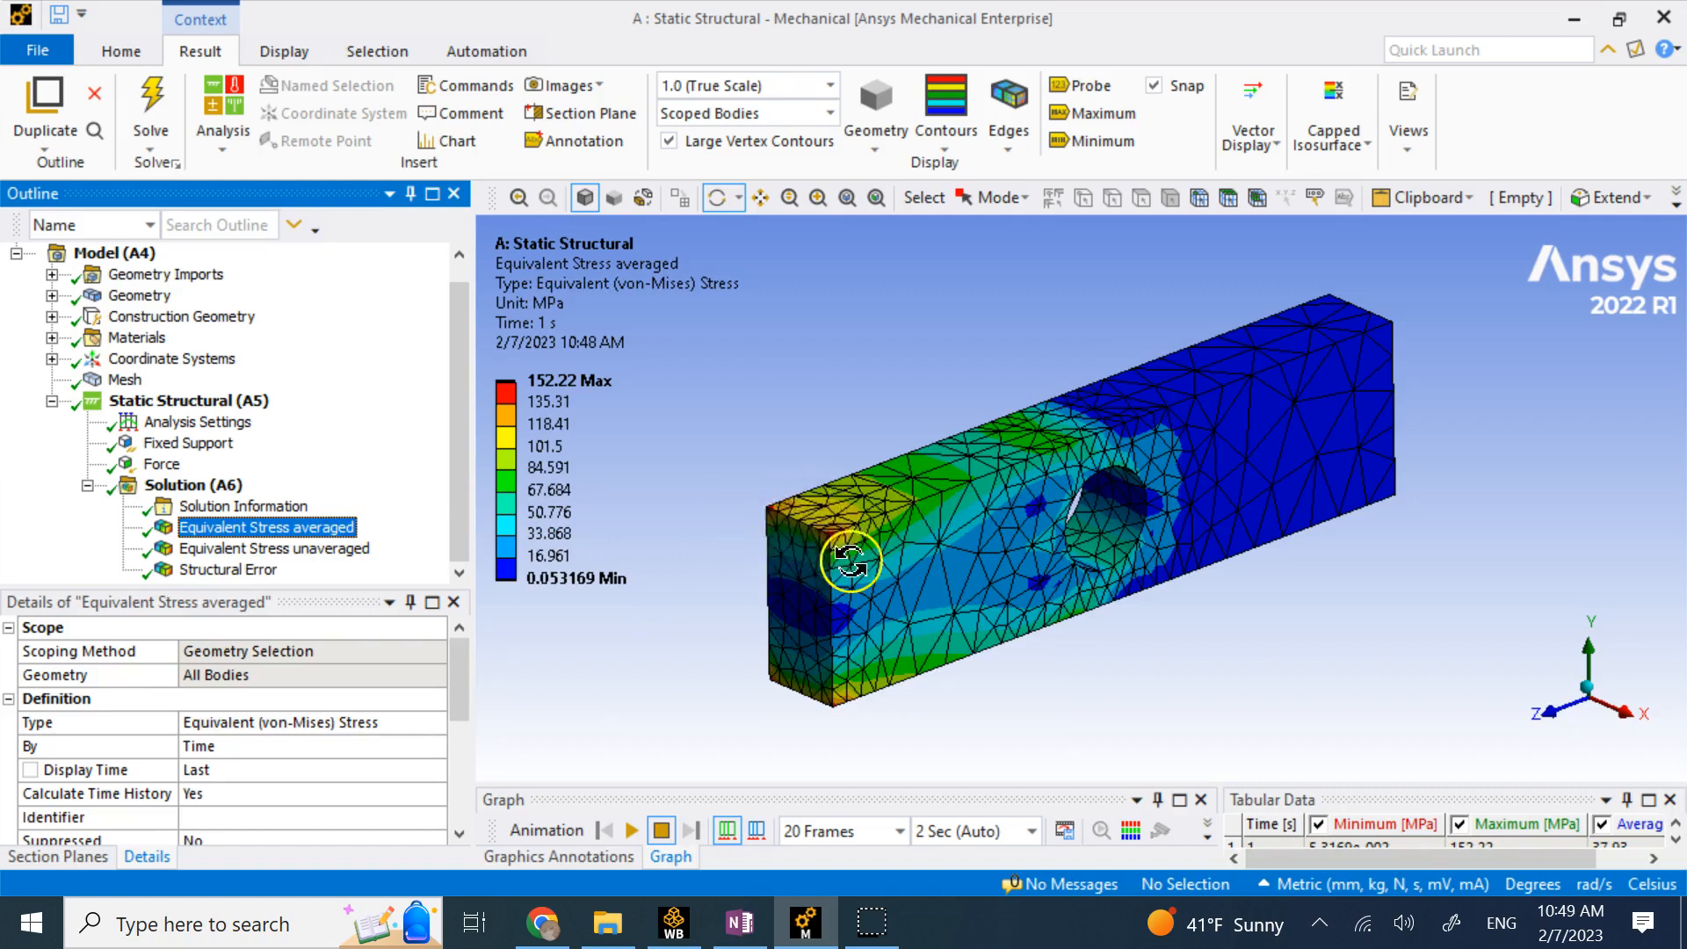
left_click(274, 548)
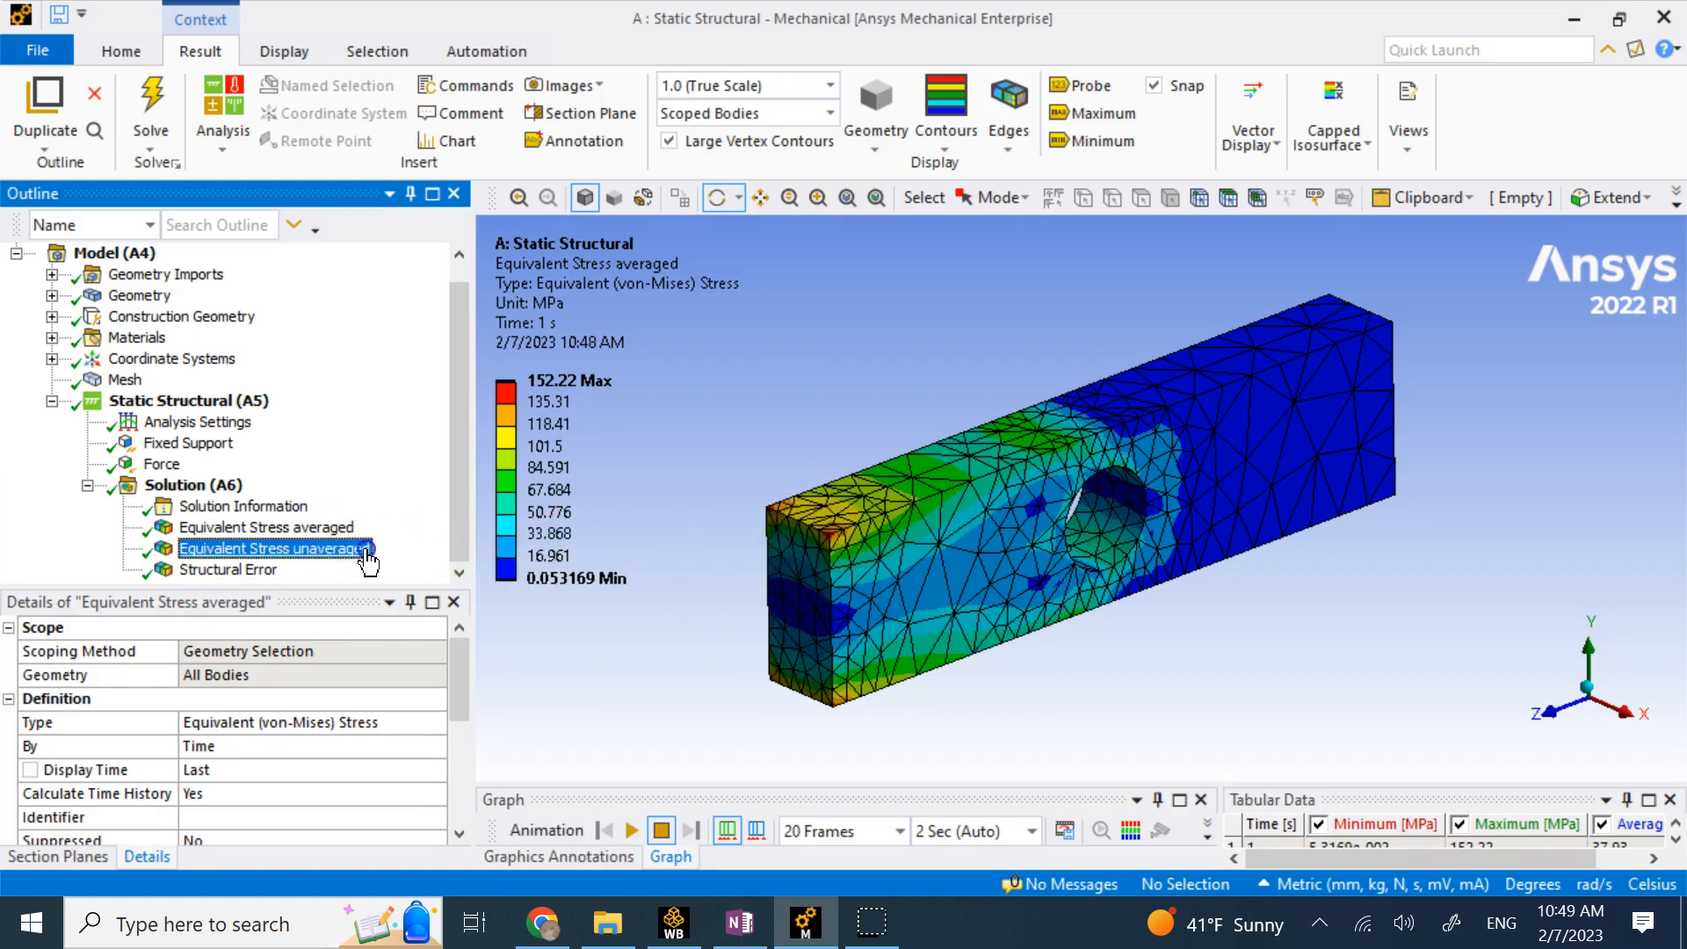
left_click(268, 527)
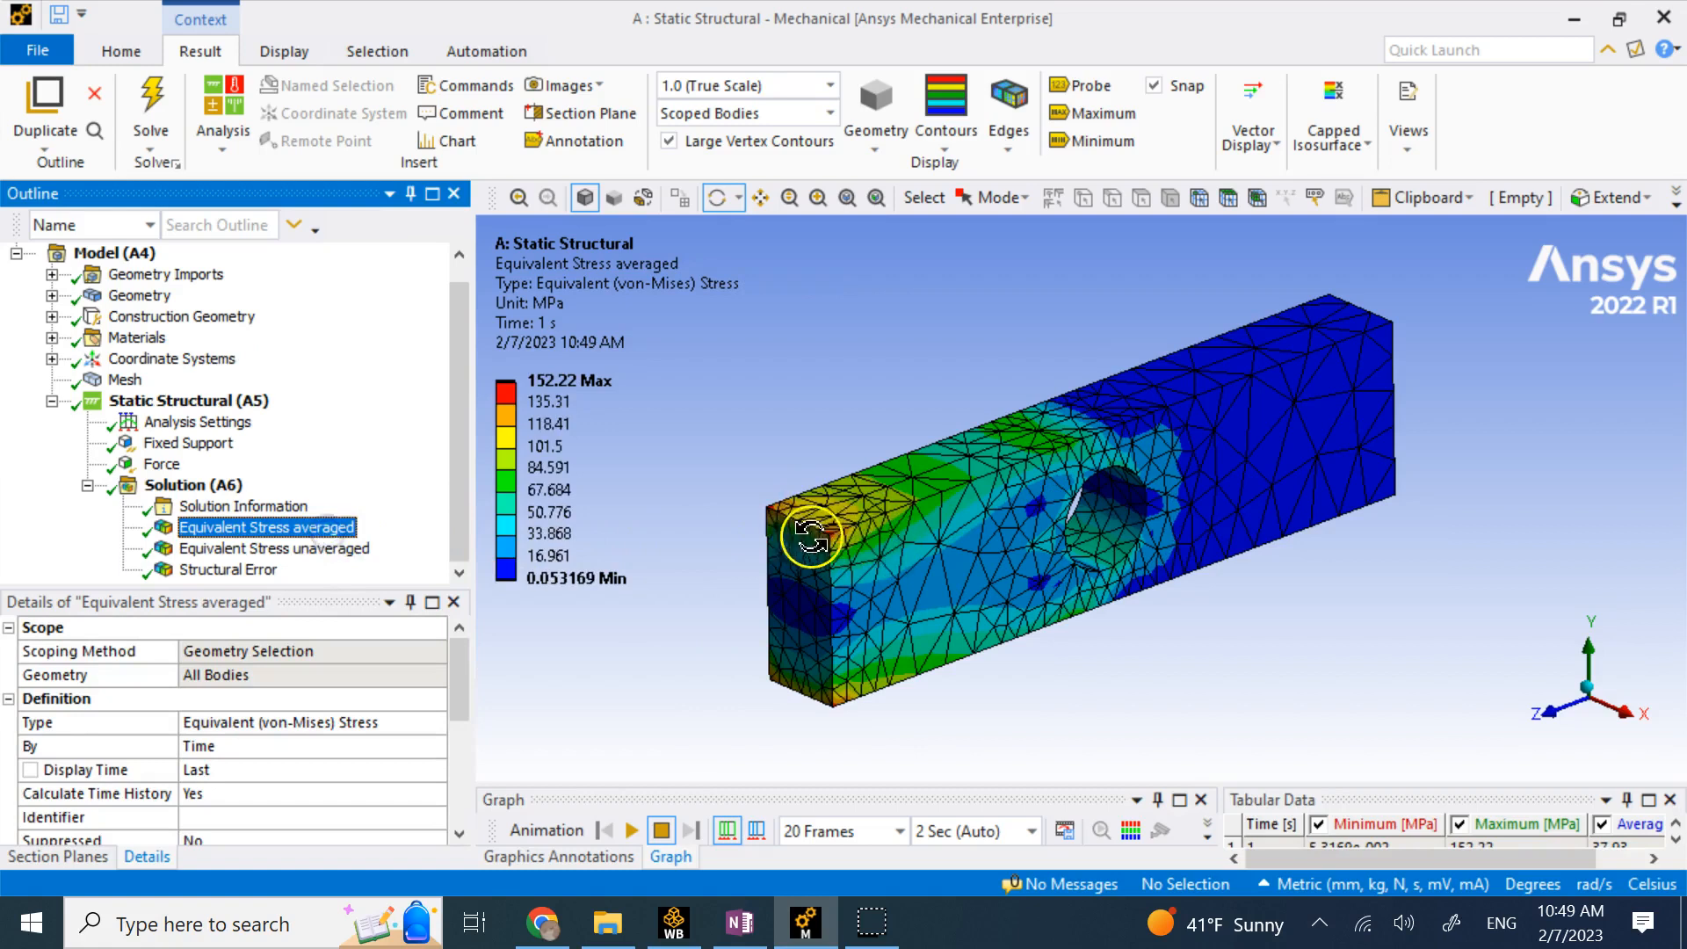
left_click(229, 569)
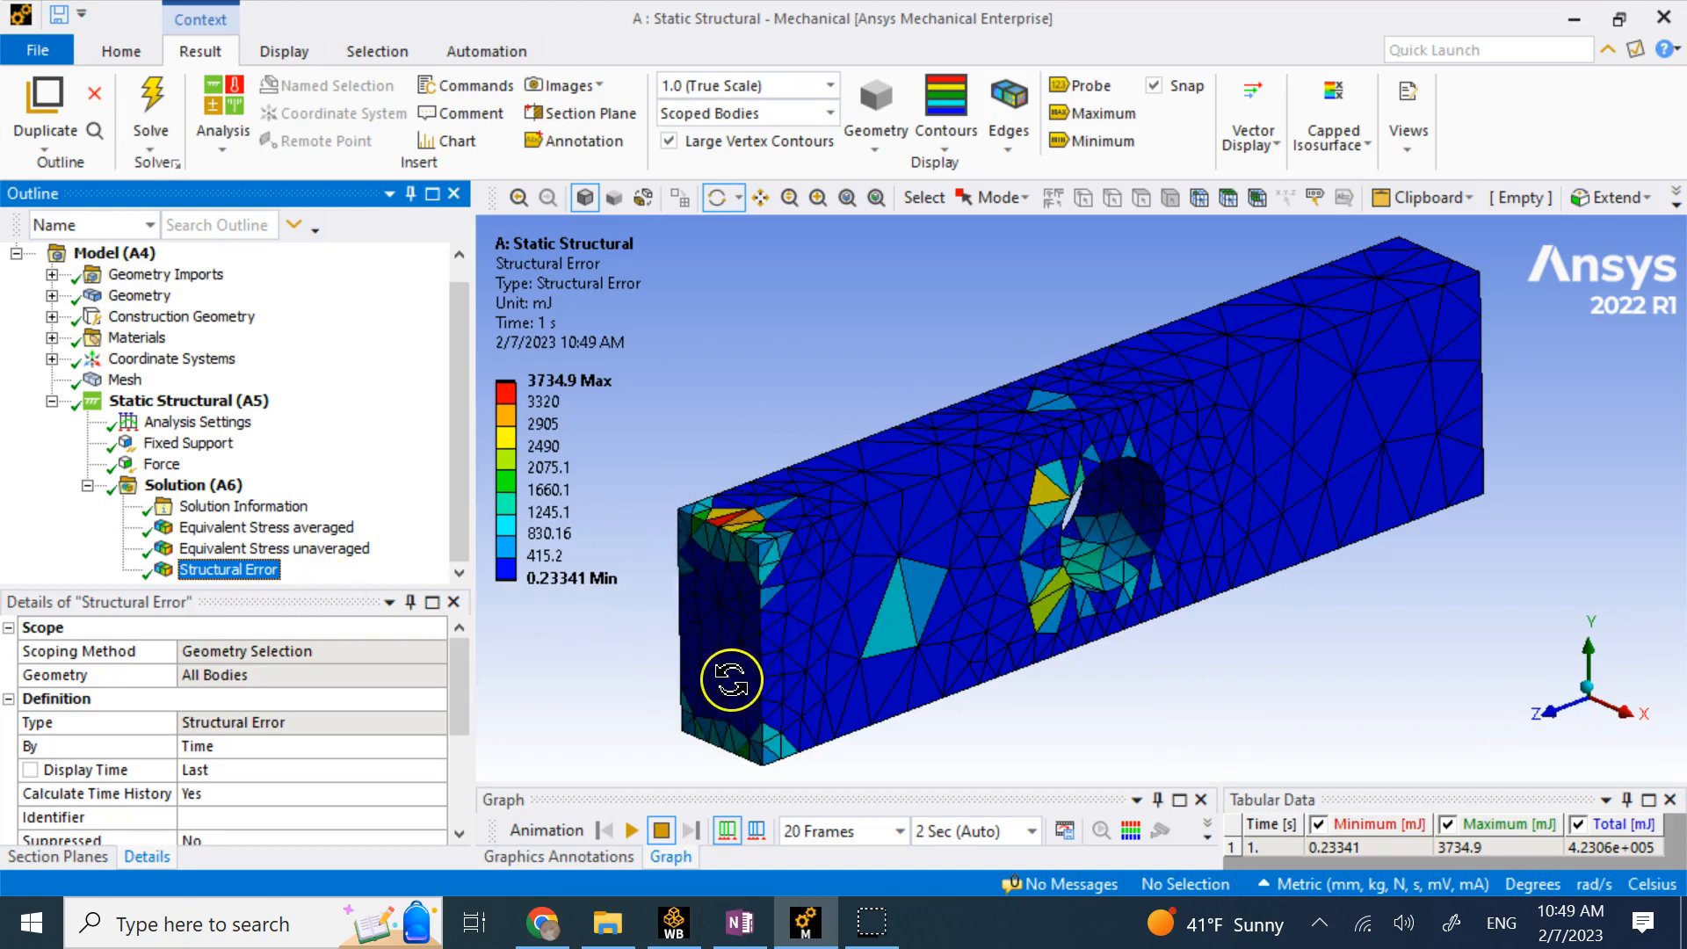
Add a mesh refinement on the hole's inner face and the bar's end face.
left_click(125, 379)
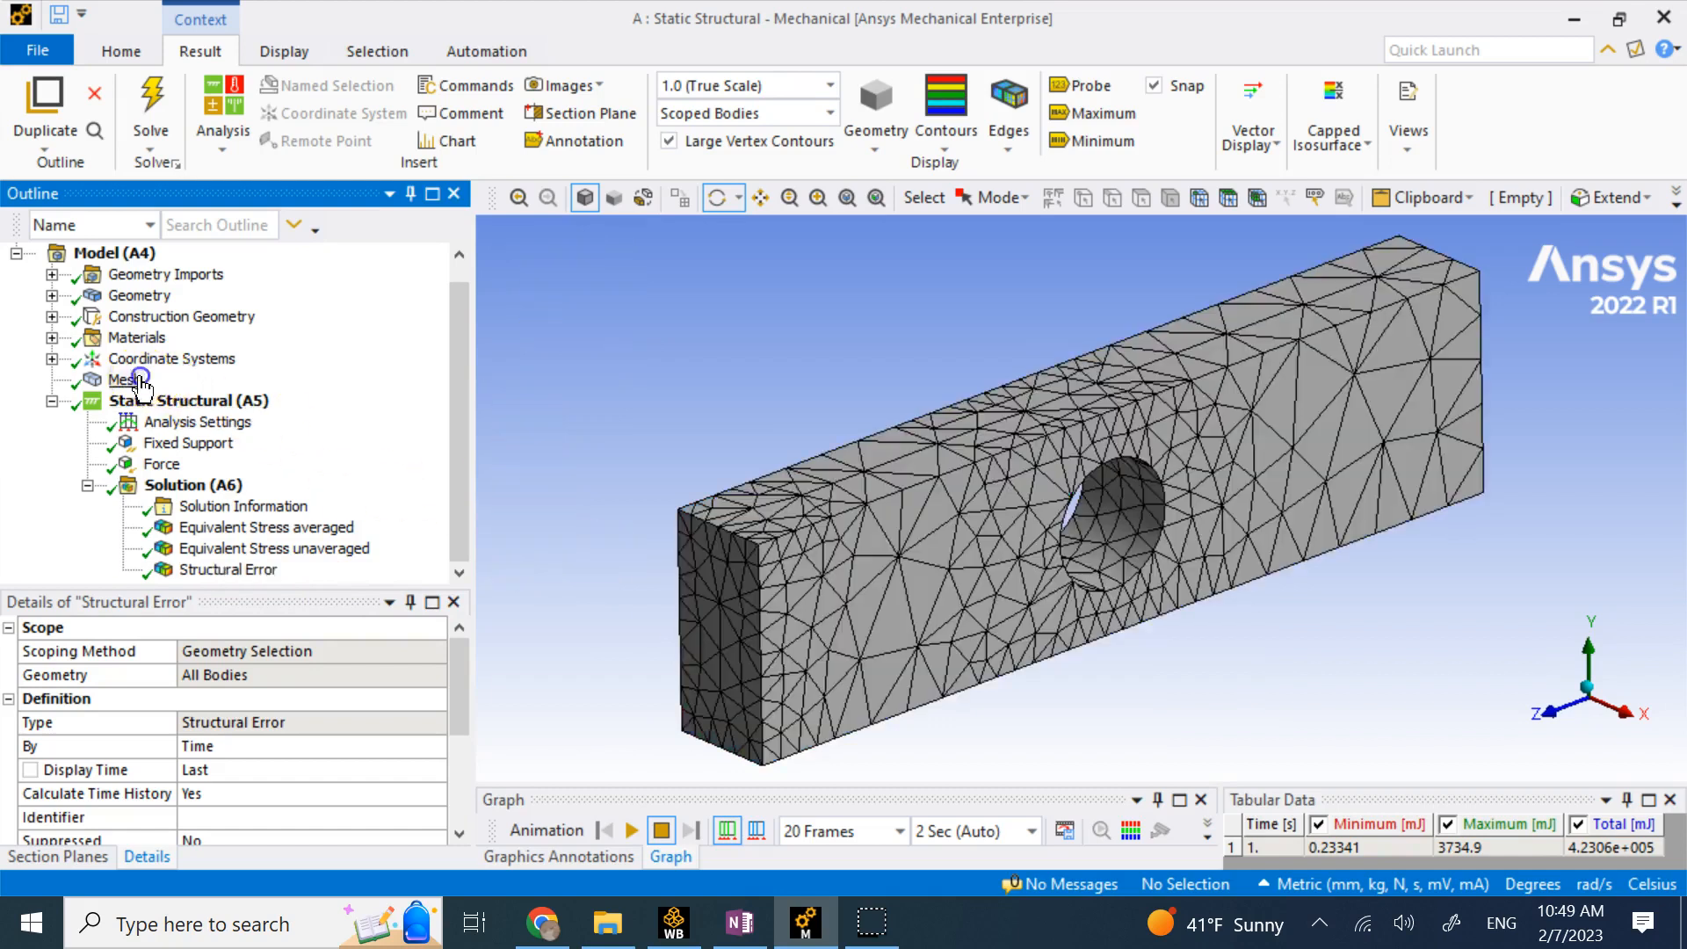
right_click(124, 379)
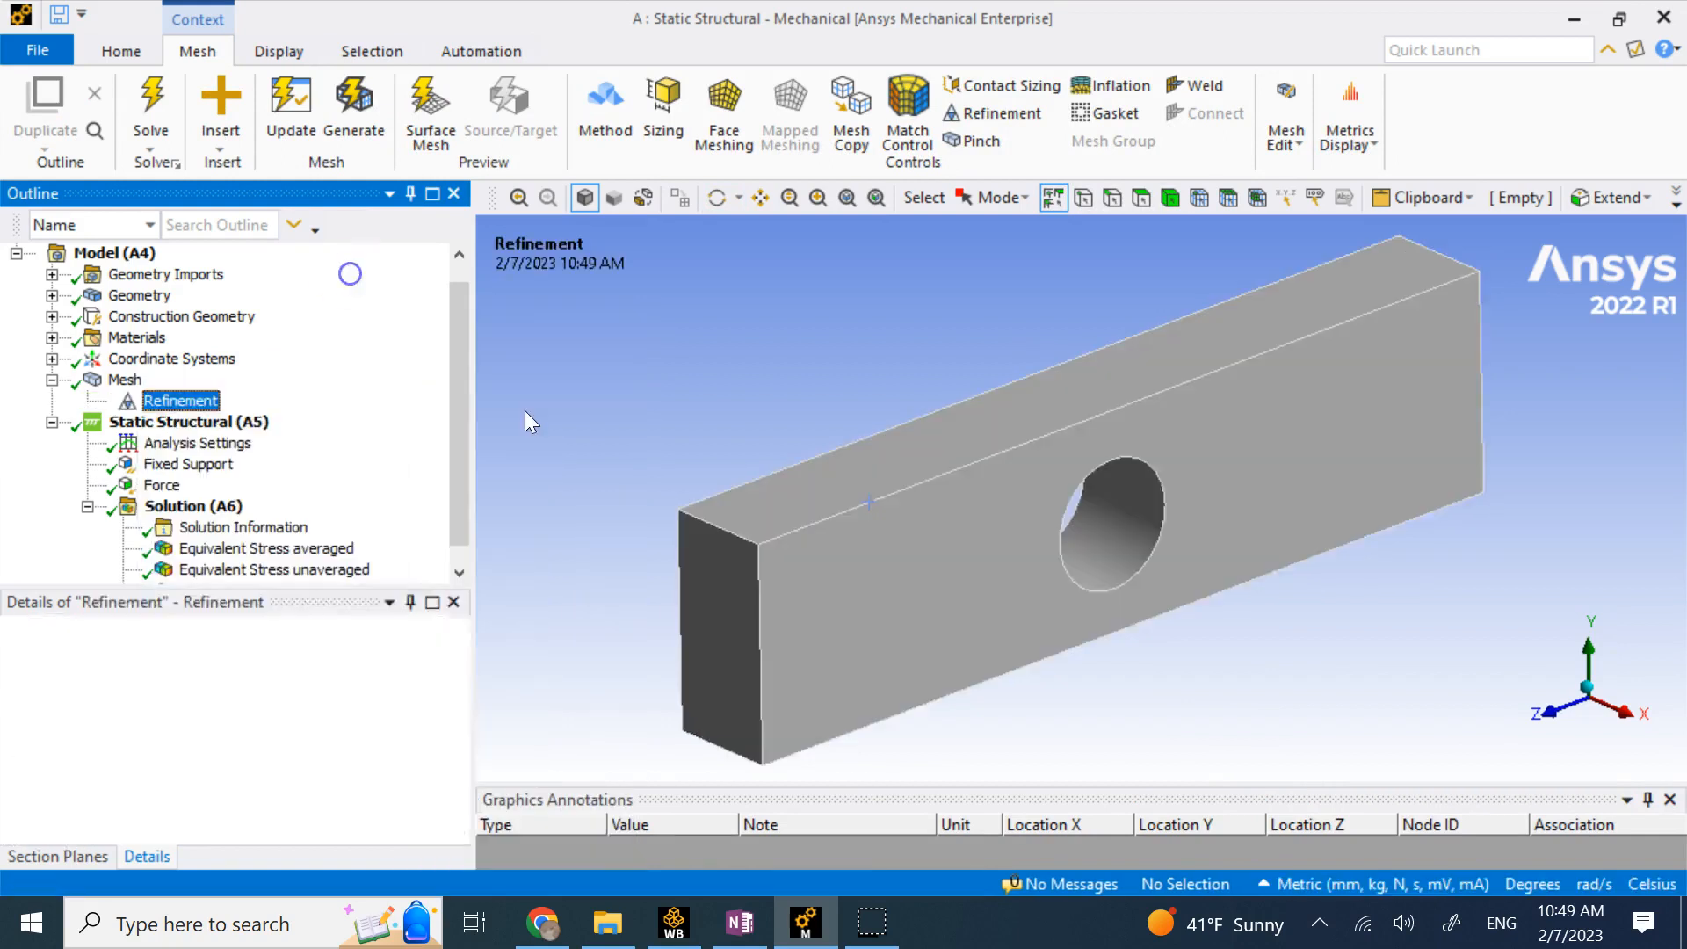
left_click(1119, 528)
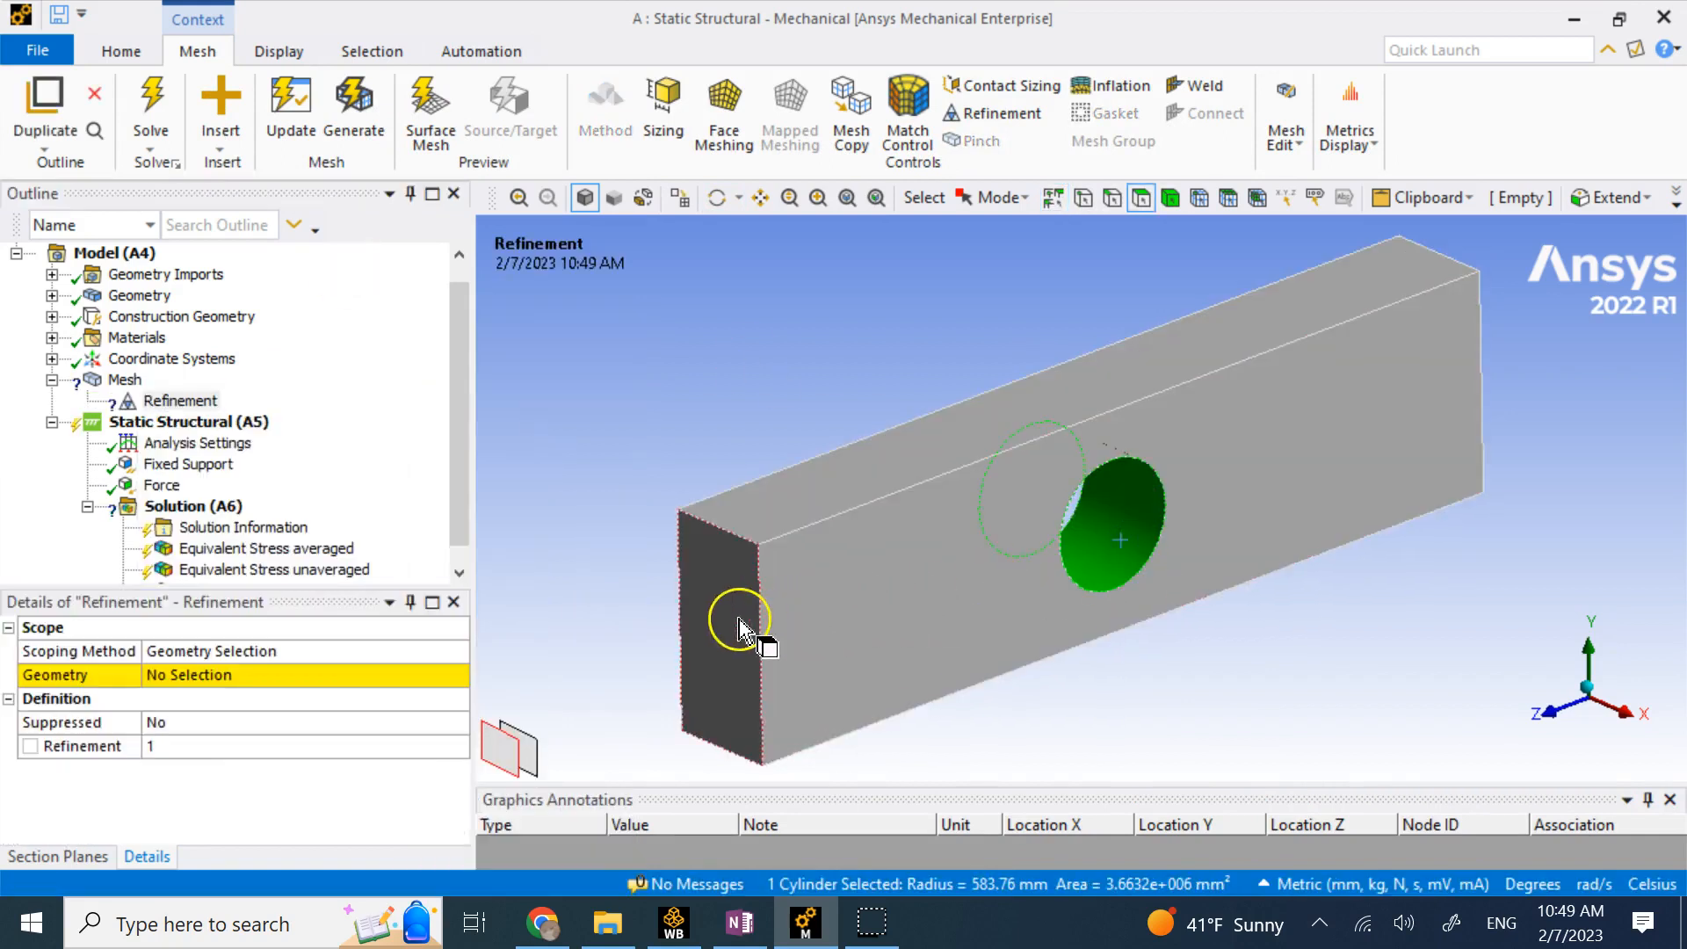
left_click(739, 630)
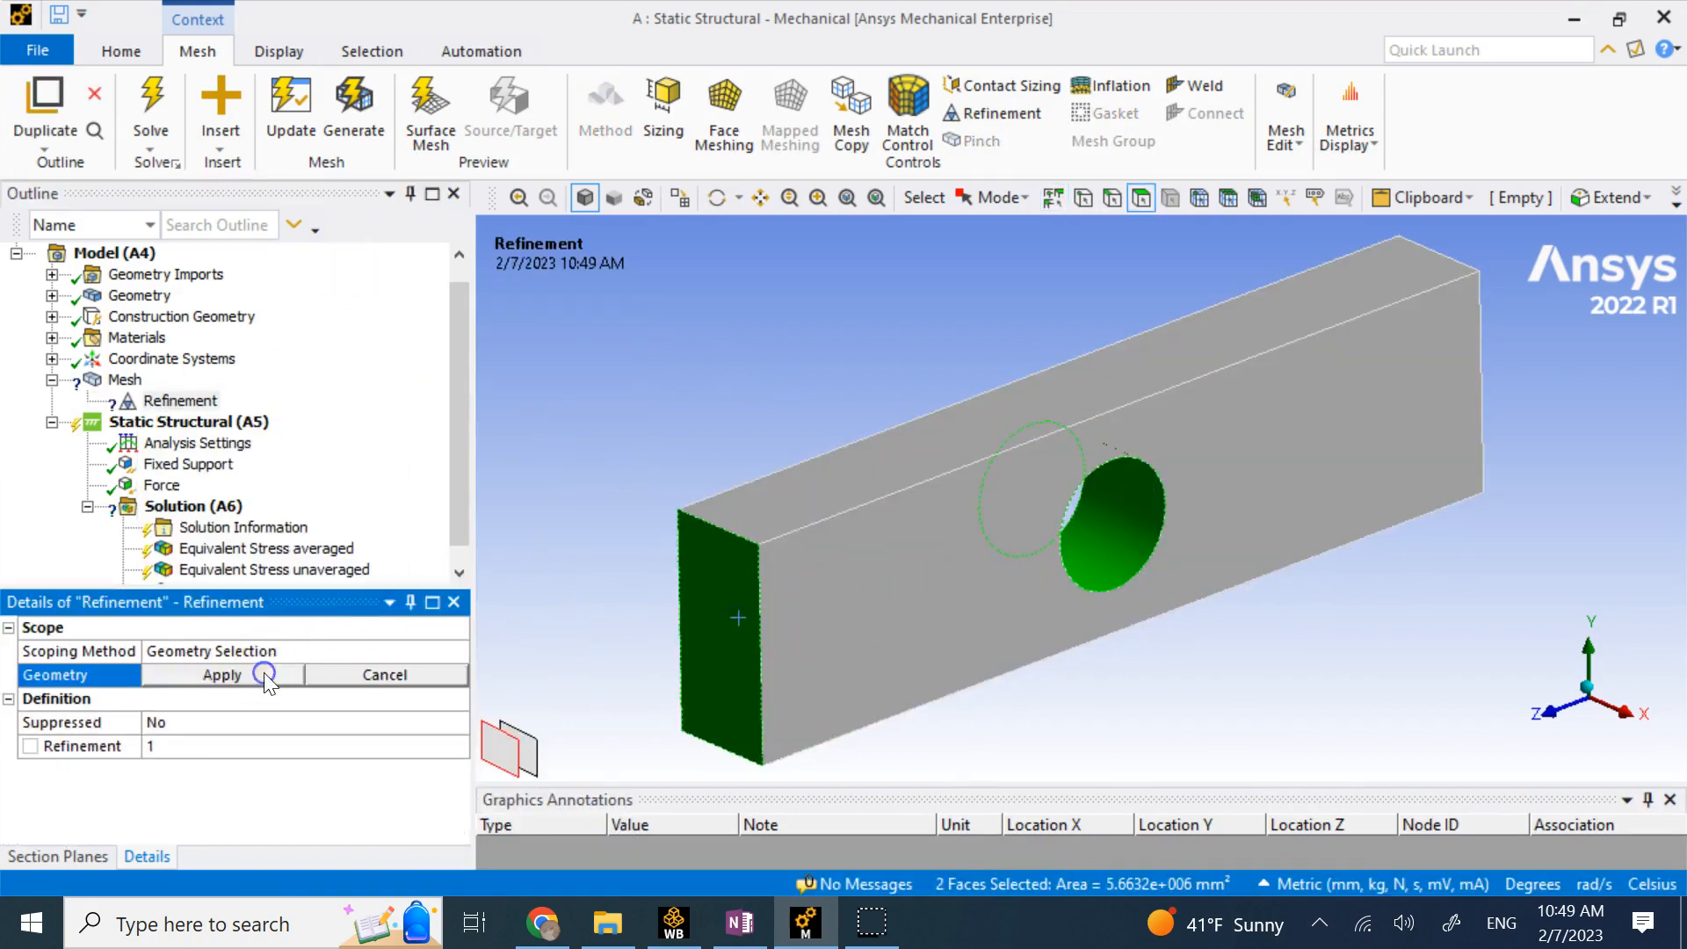
left_click(222, 675)
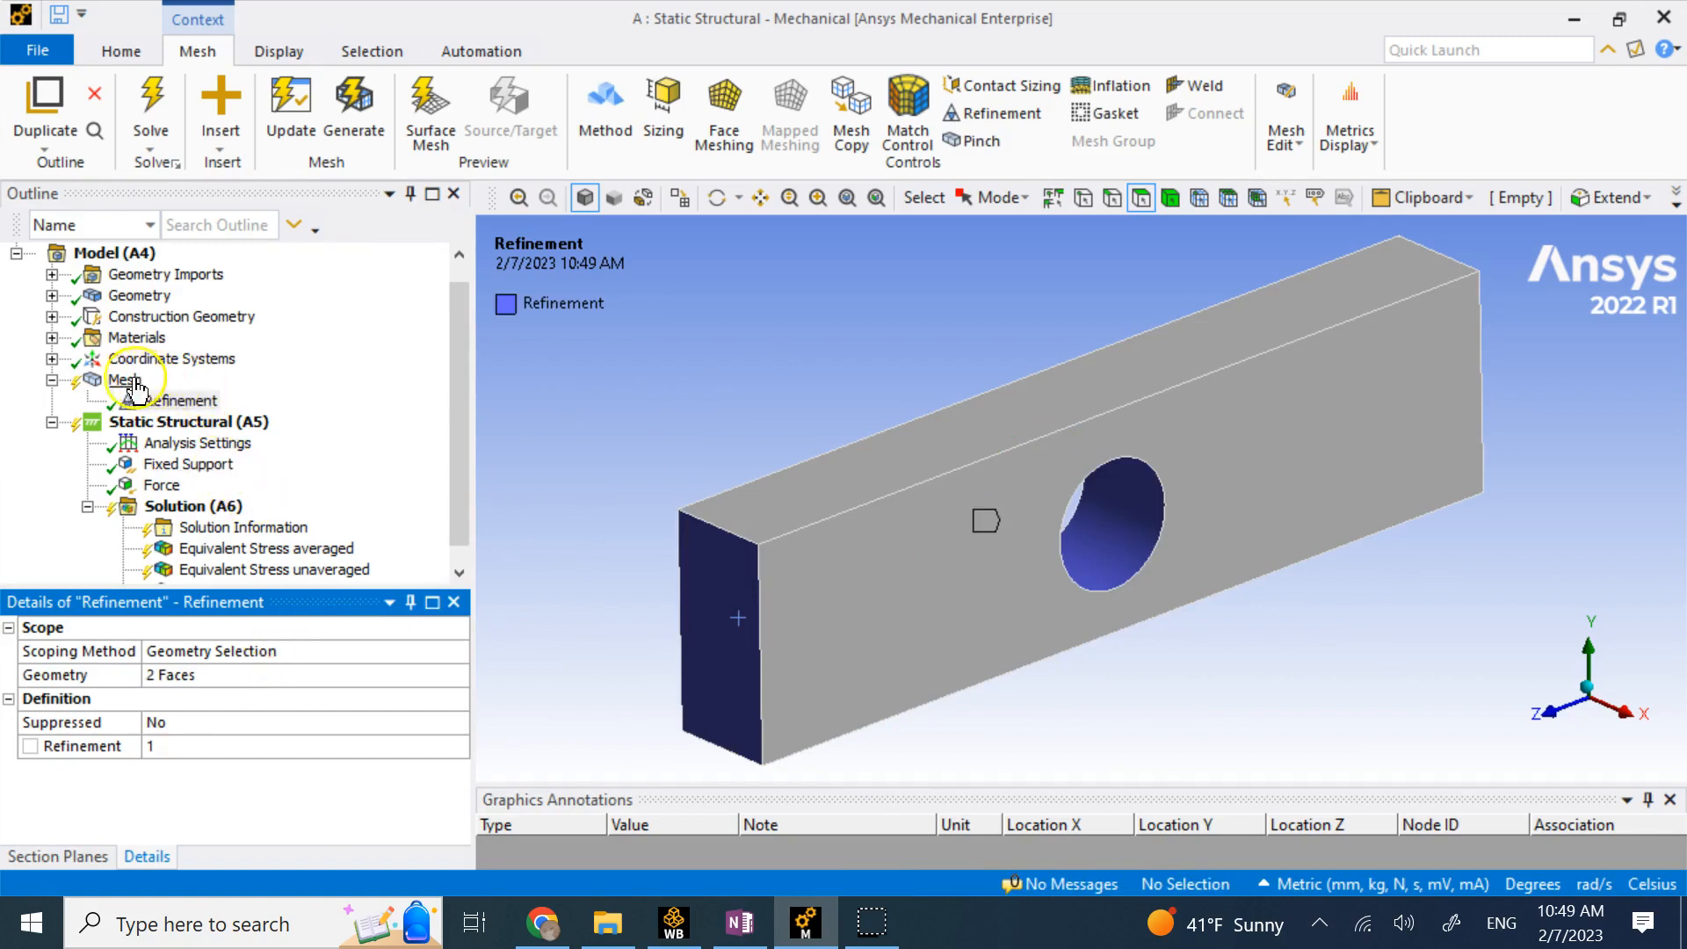
left_click(124, 379)
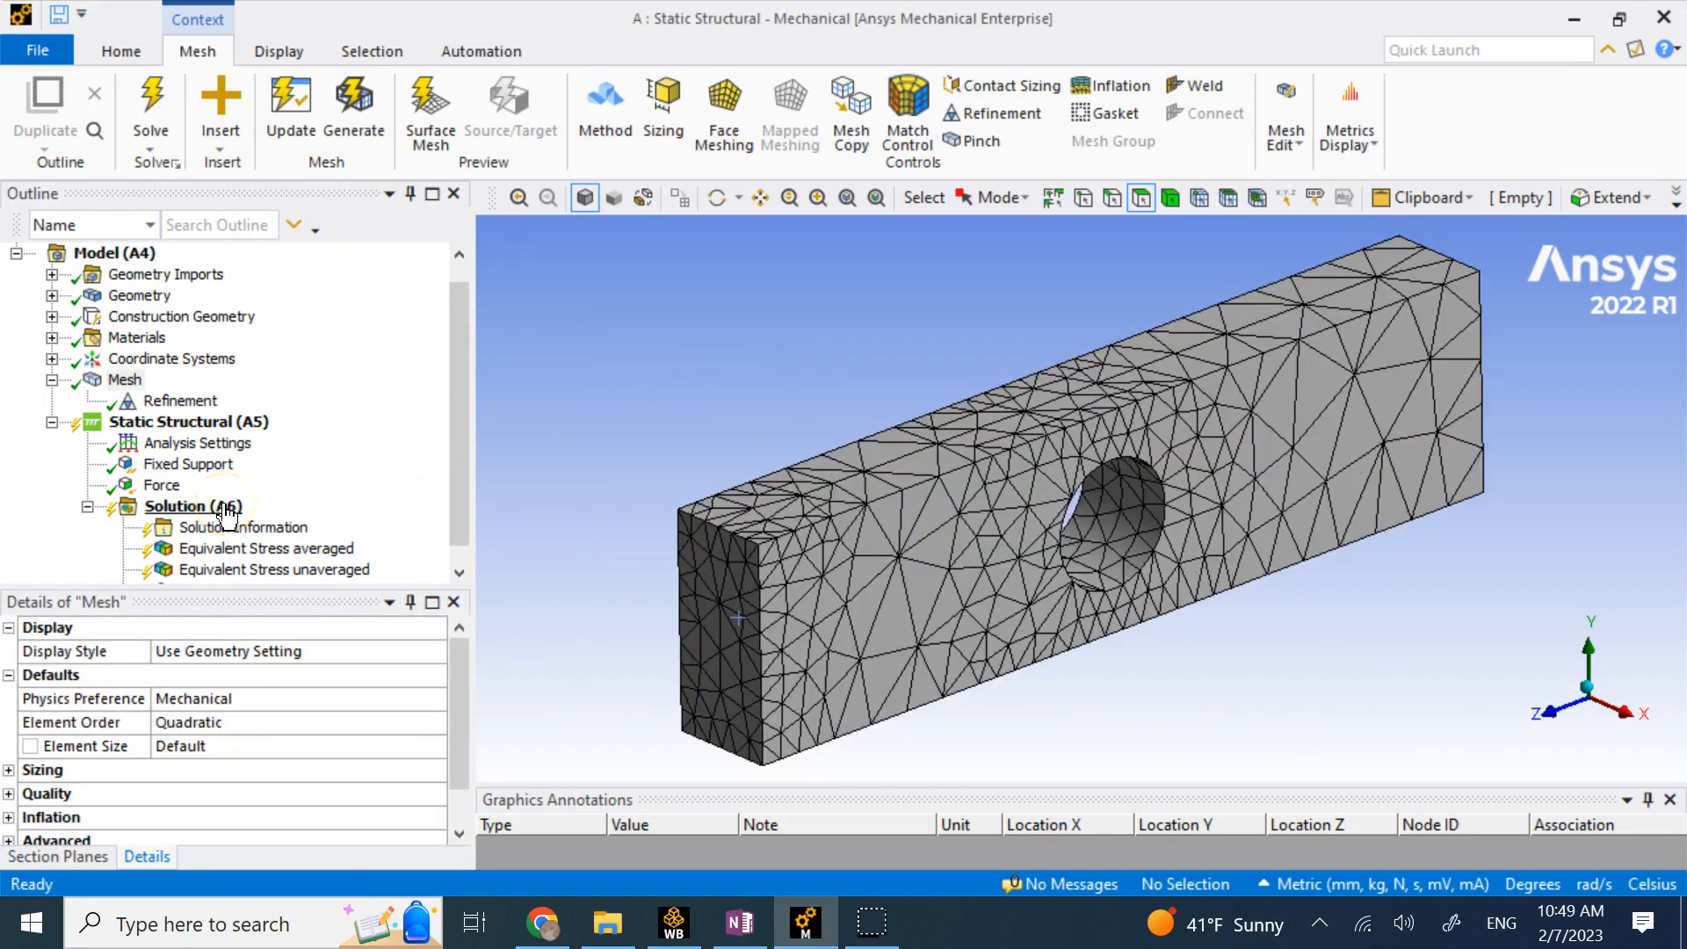
Re-solve Solution (A6) with the refined mesh and display Structural Error, peaking at 3734.9 mJ.
right_click(191, 506)
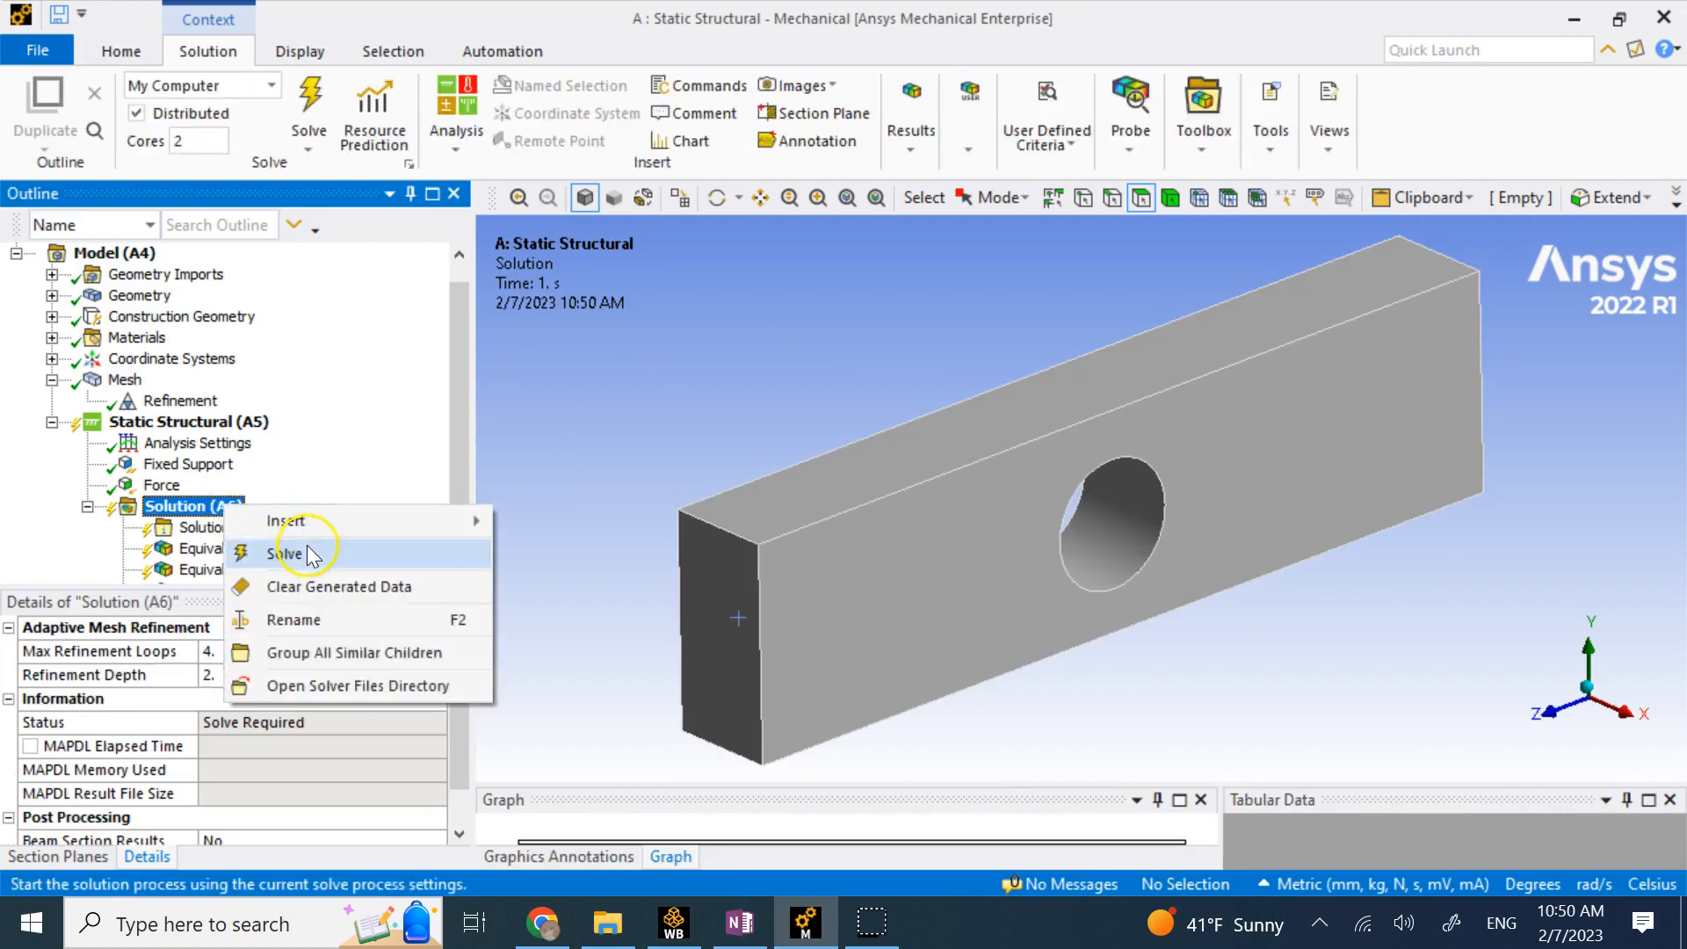
left_click(287, 553)
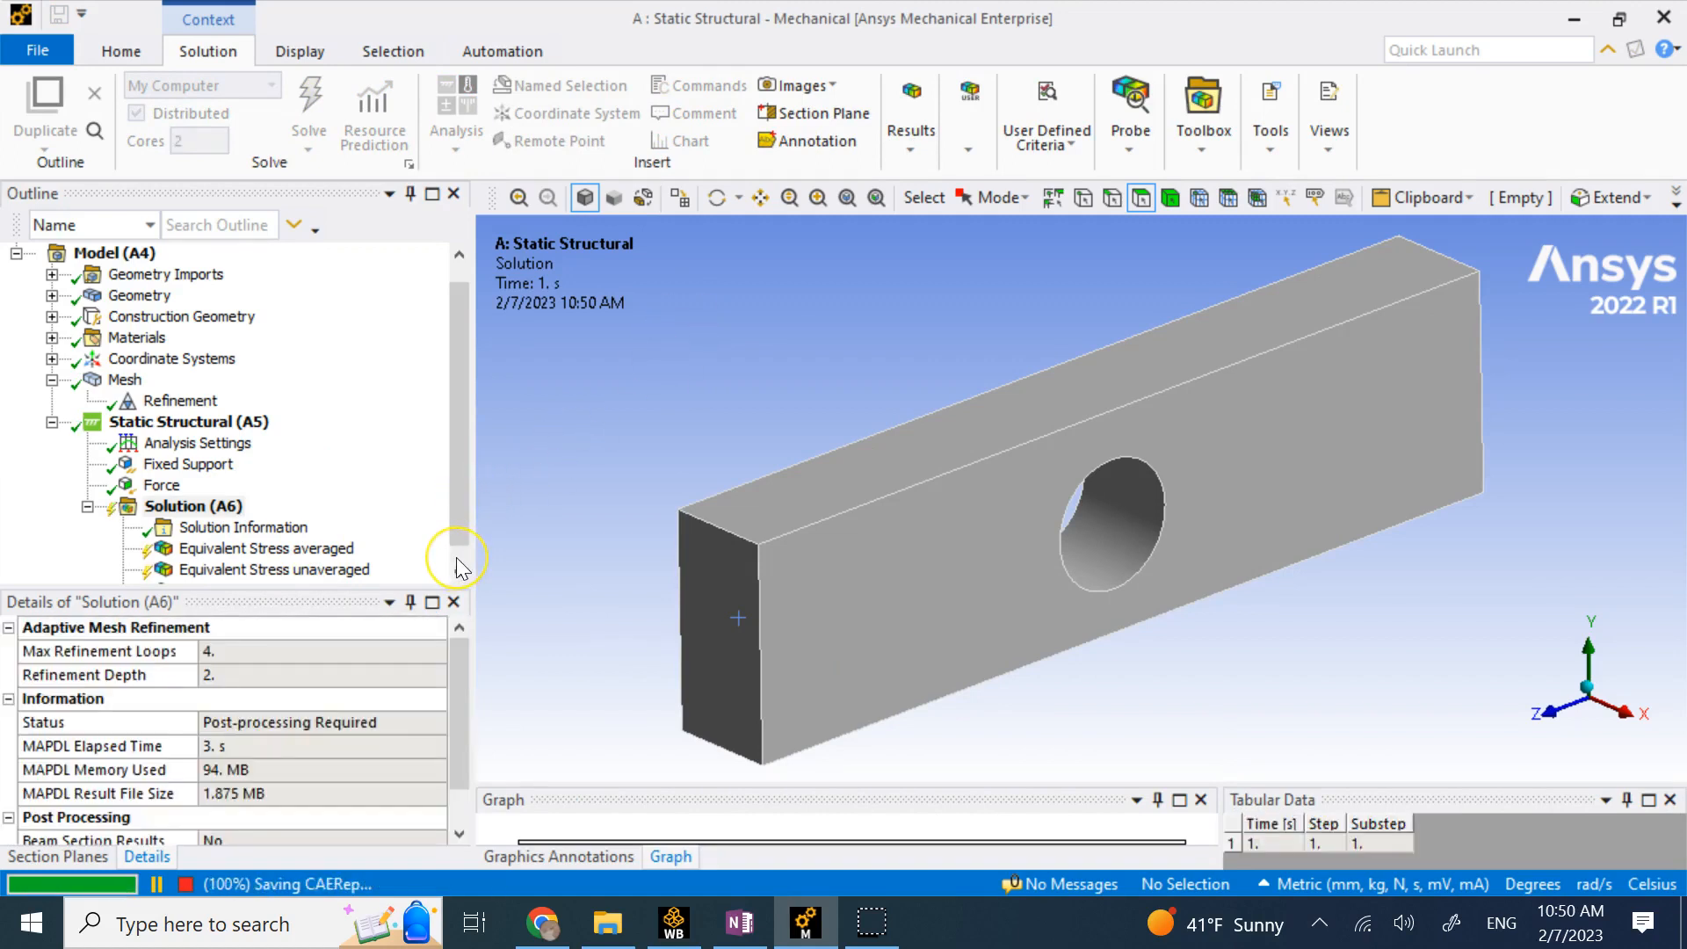
left_click(192, 484)
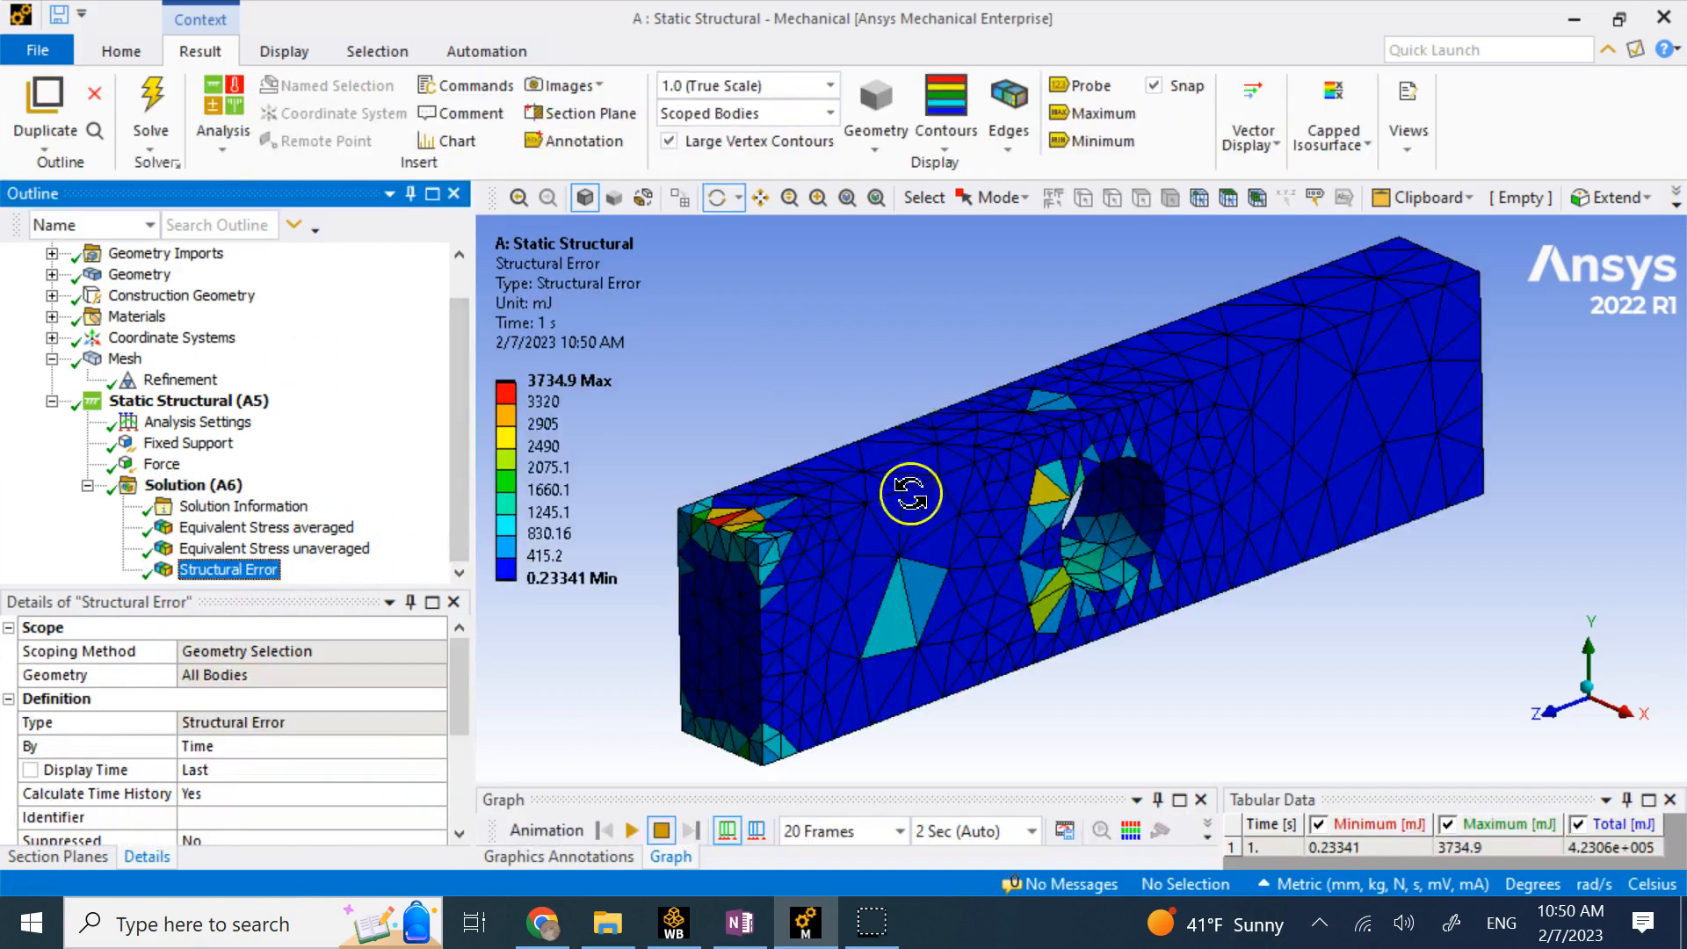
Add a 200 mm Body Sizing control to the bar and regenerate the finer mesh.
left_click(125, 359)
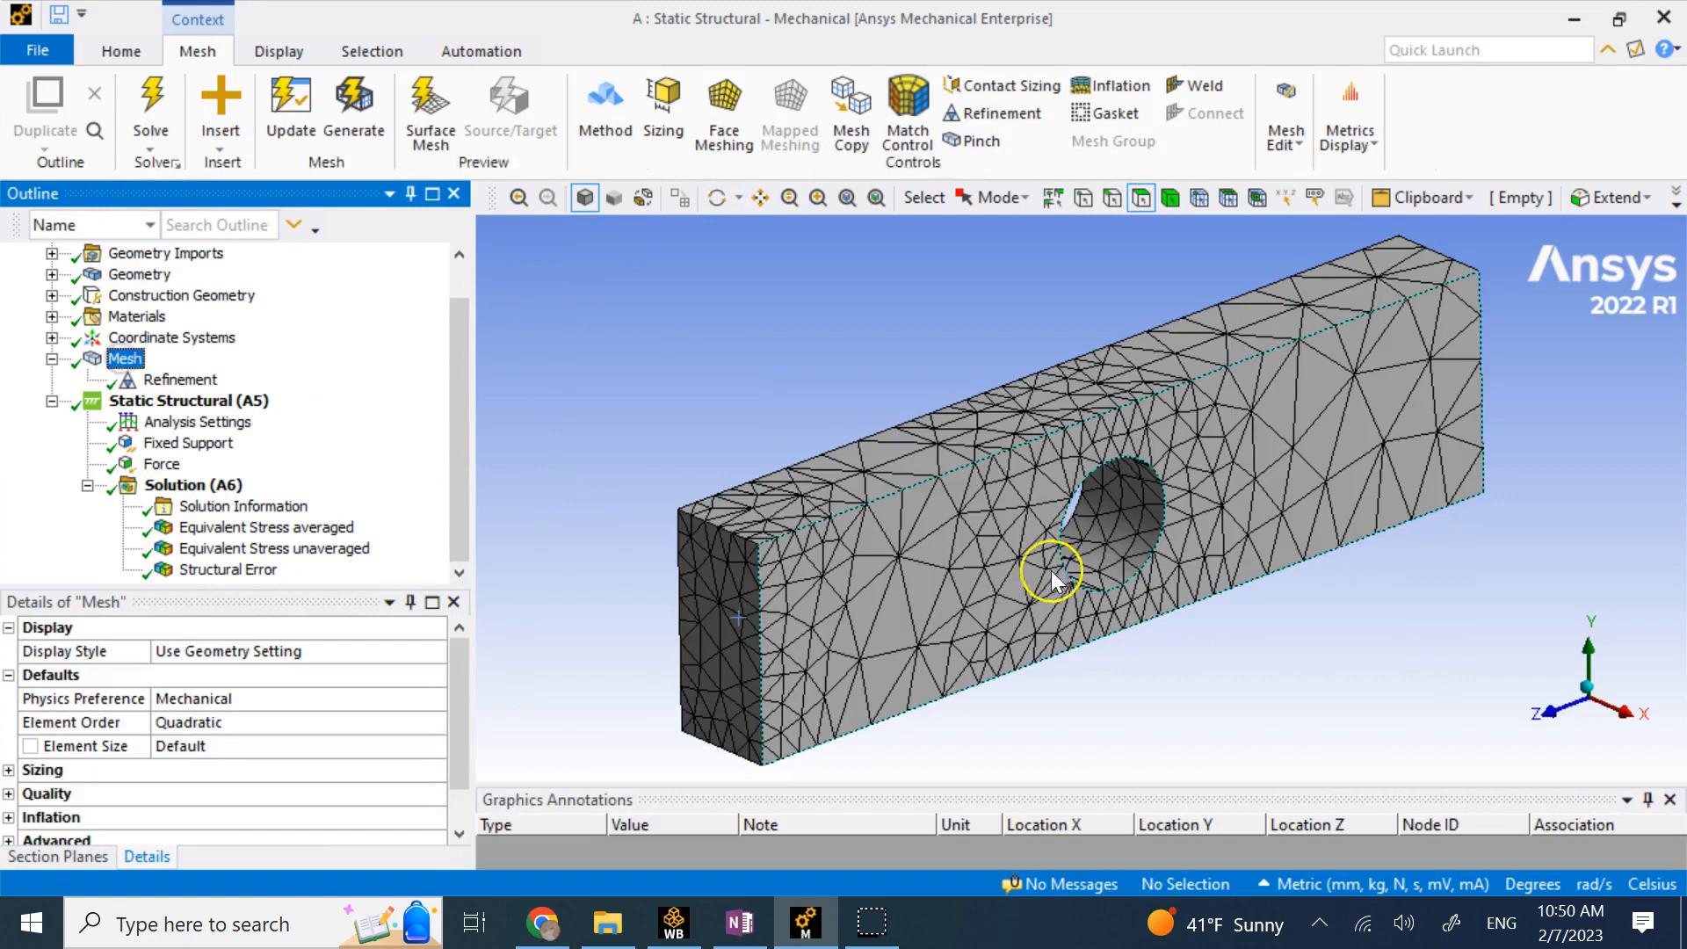
left_click(177, 380)
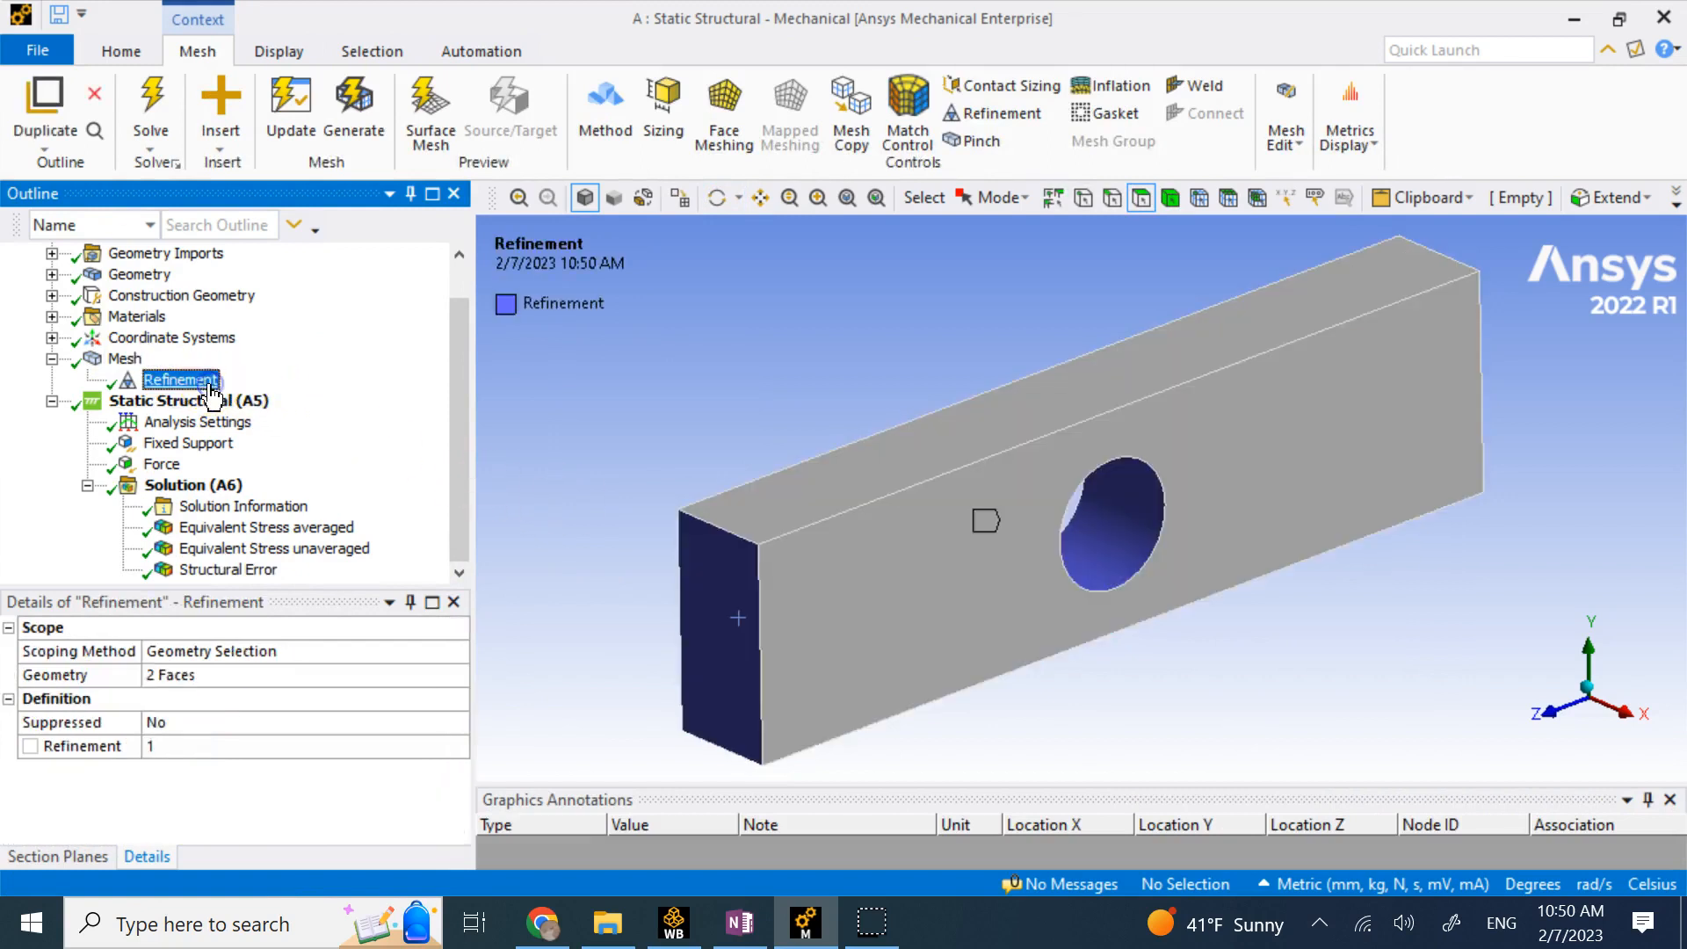
left_click(124, 358)
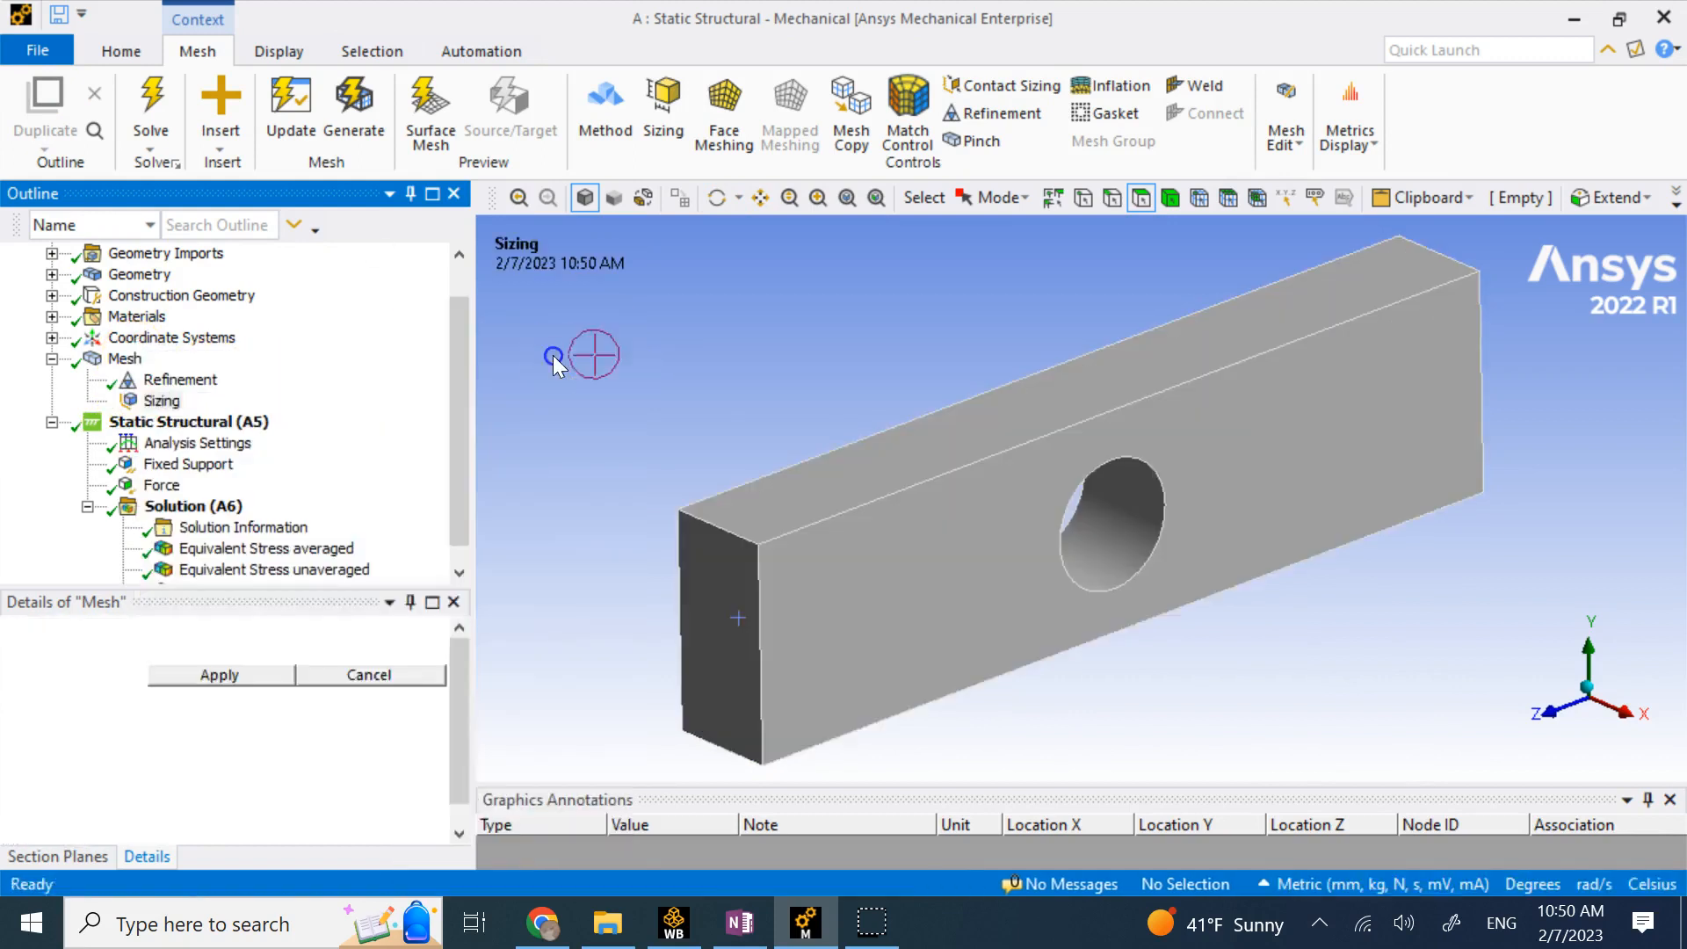
left_click(160, 401)
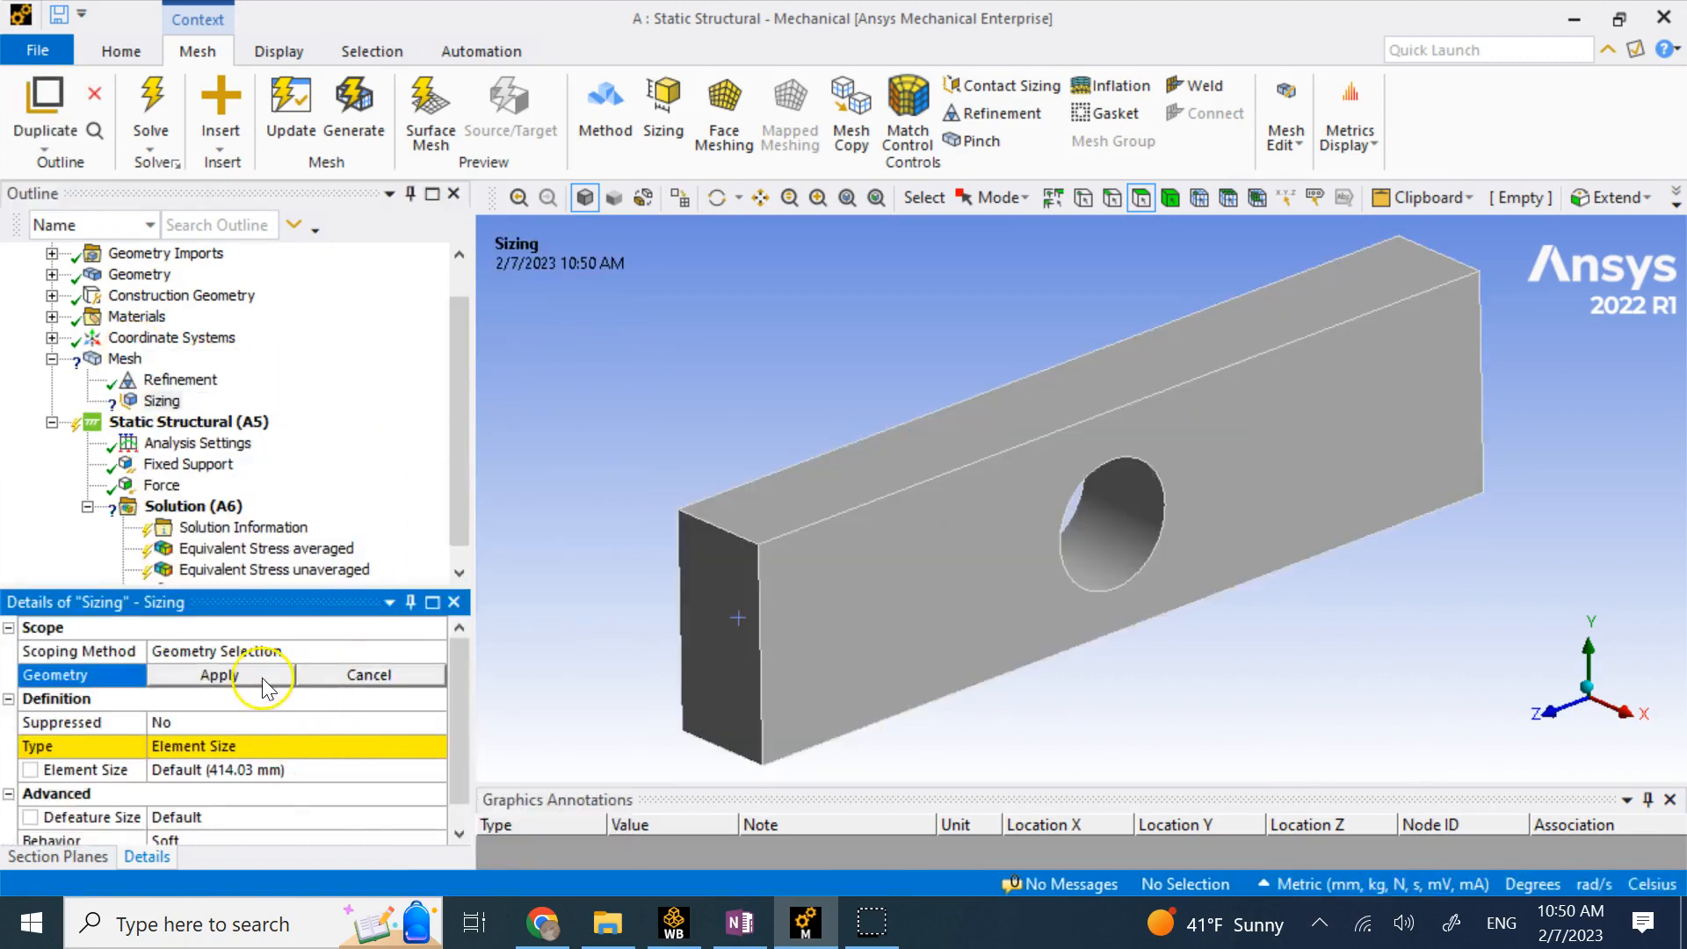
left_click(217, 675)
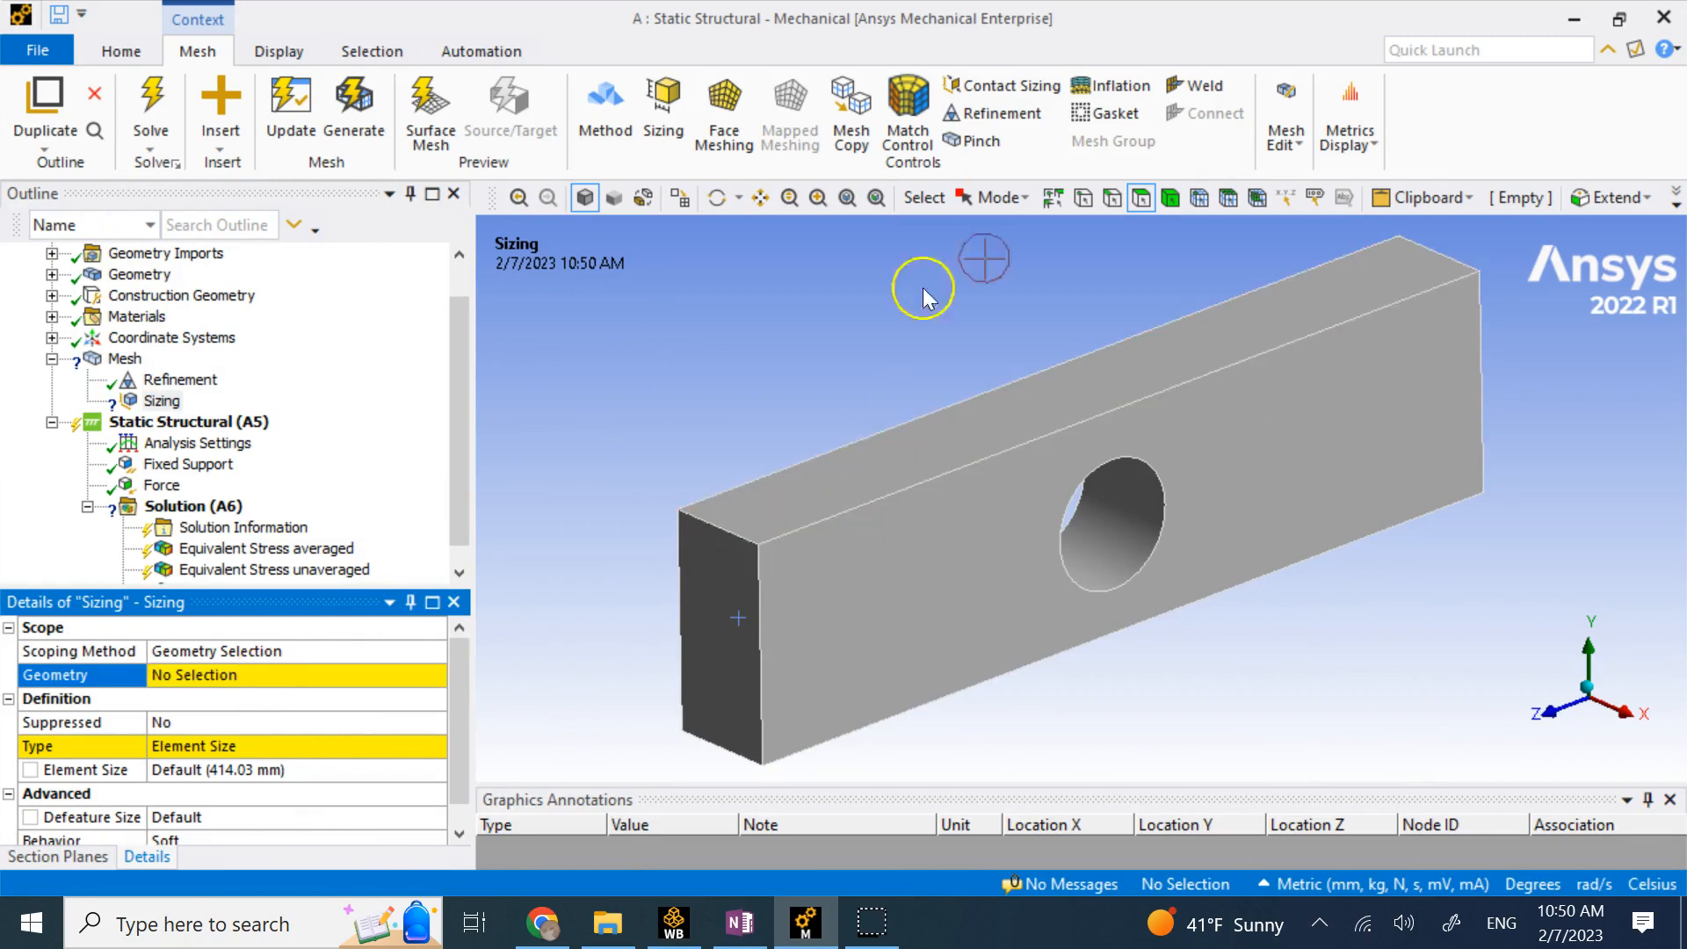
mouse_move(1169, 196)
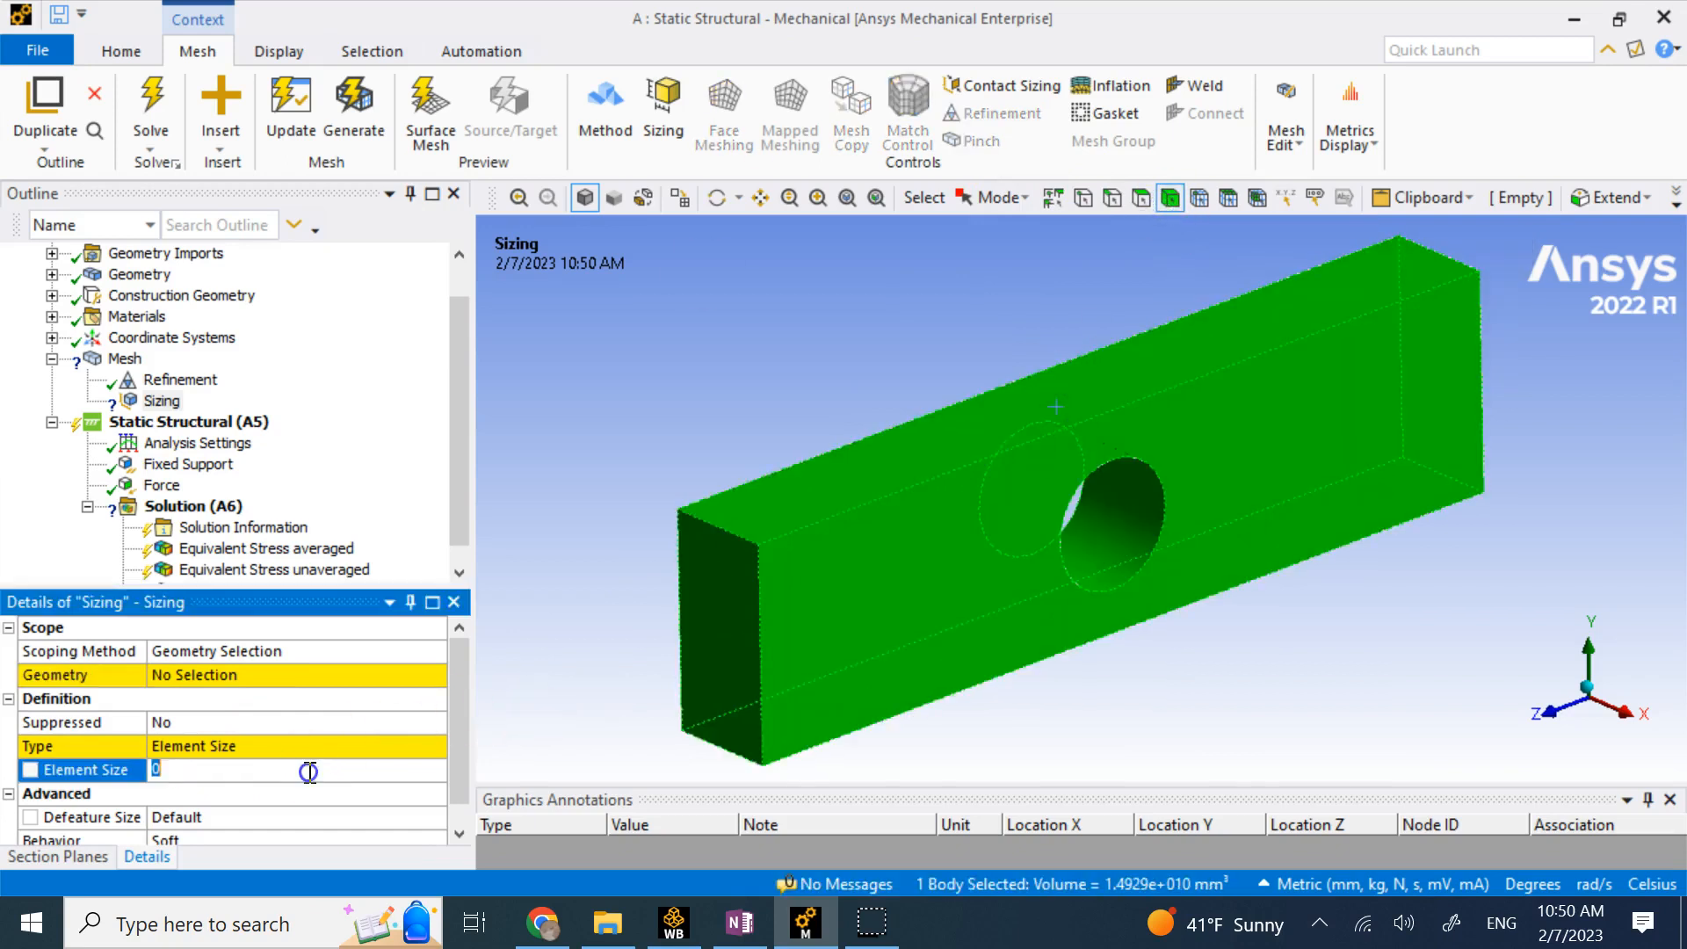
type("200")
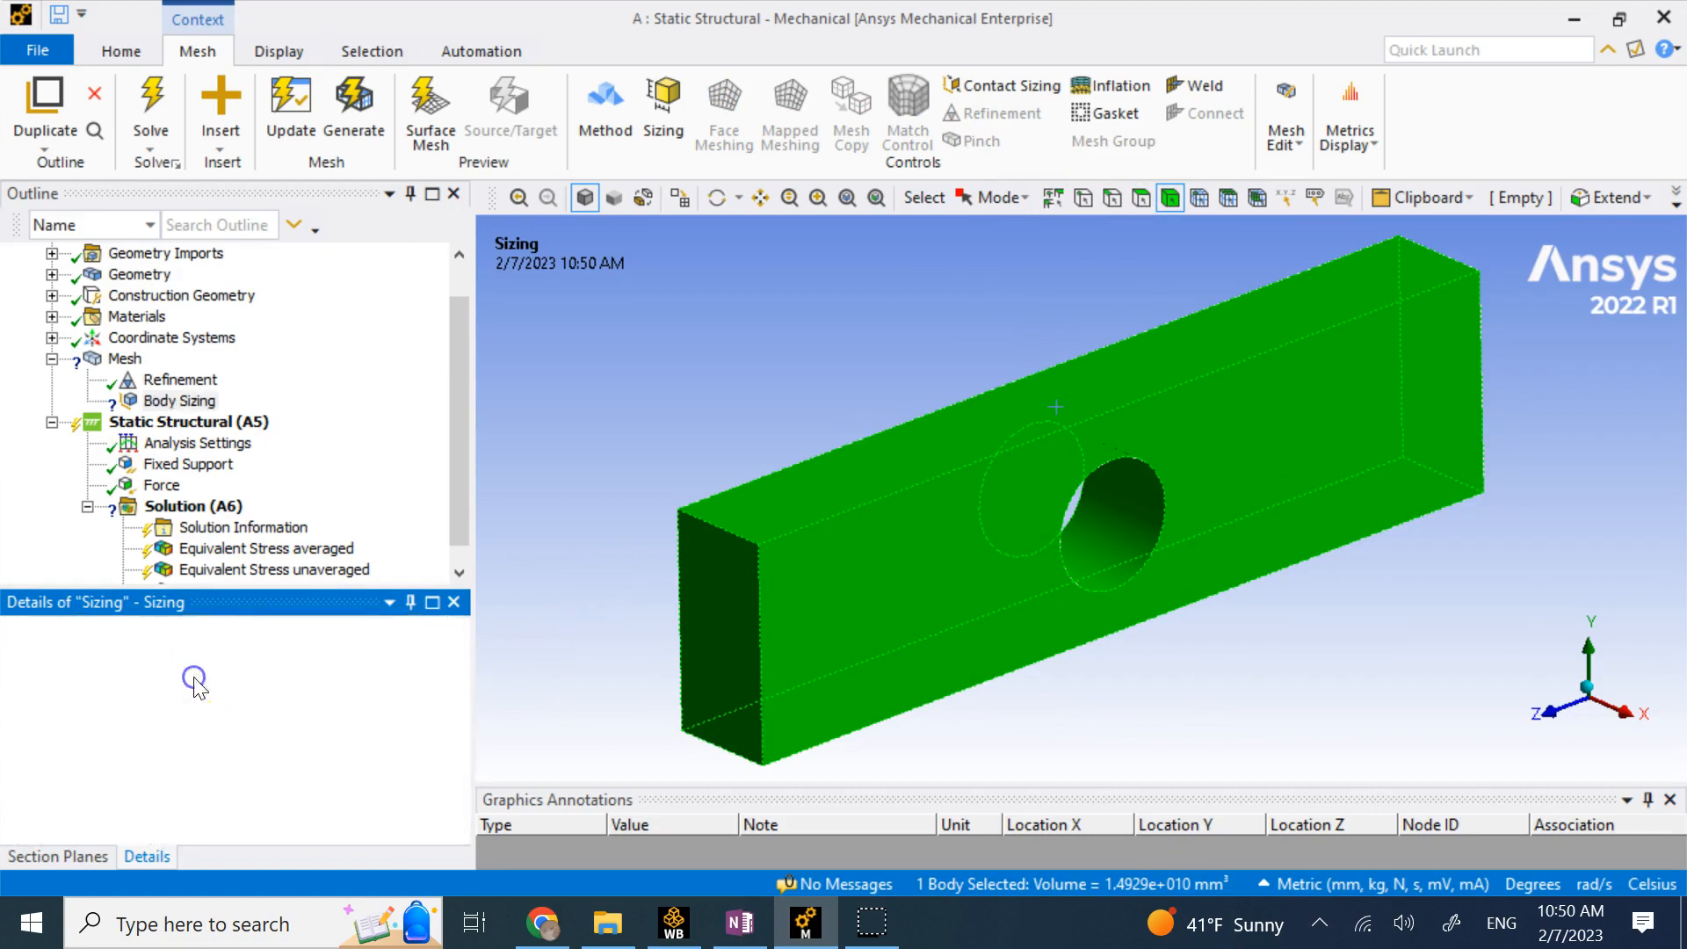
left_click(124, 358)
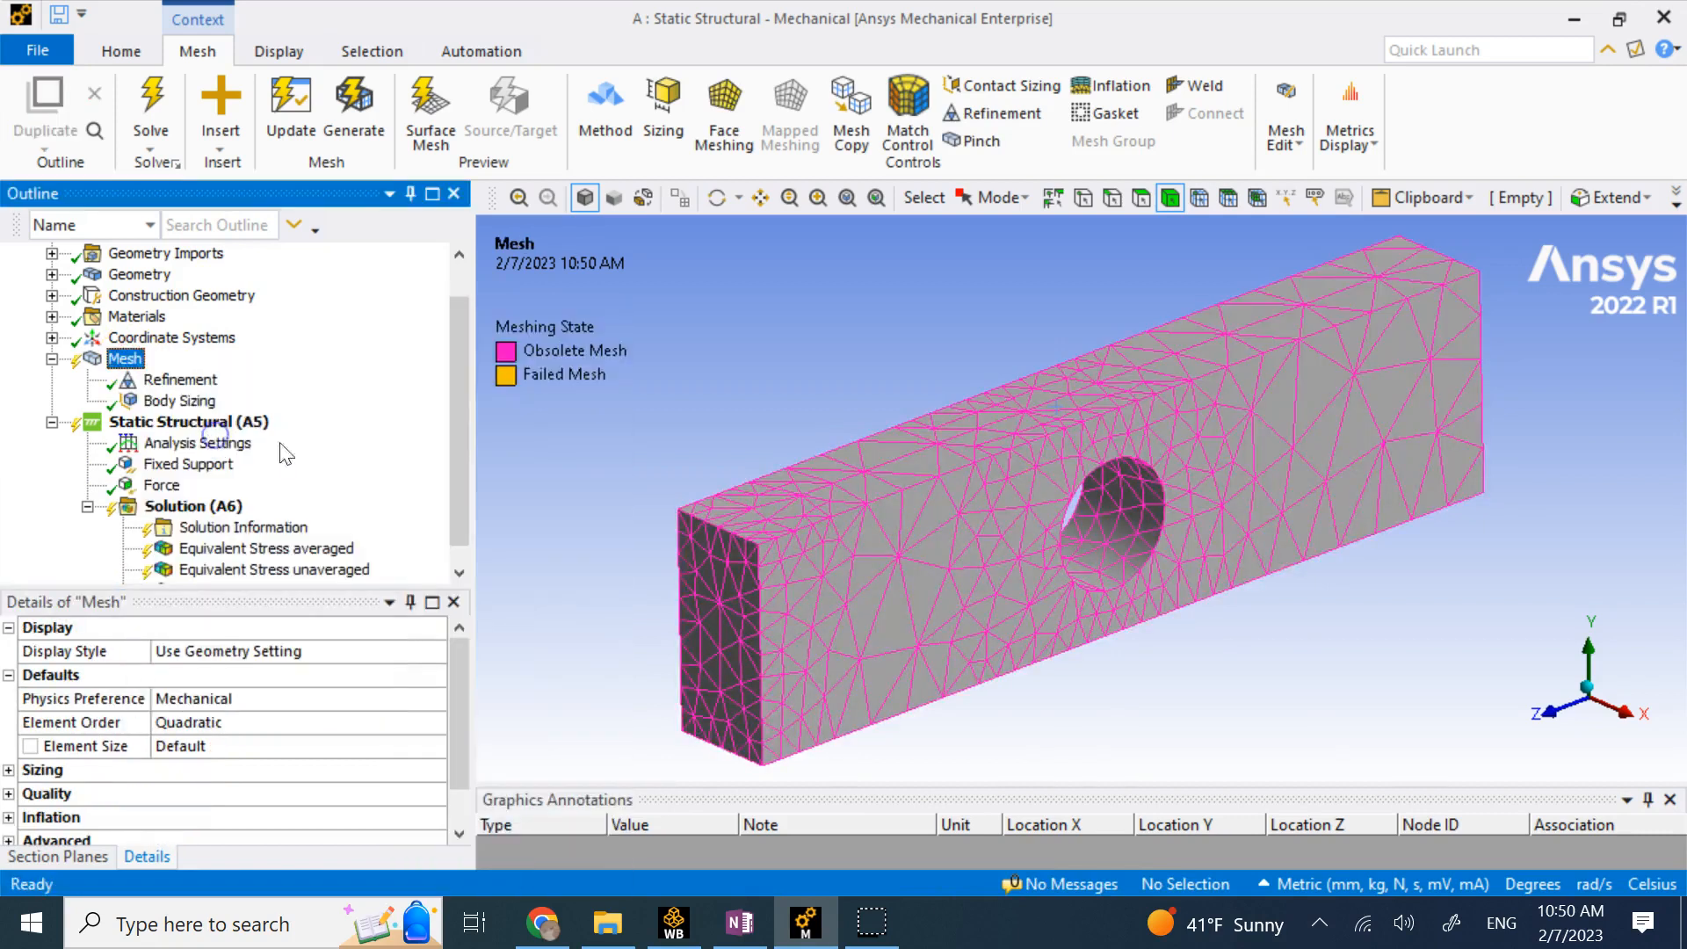
left_click(354, 113)
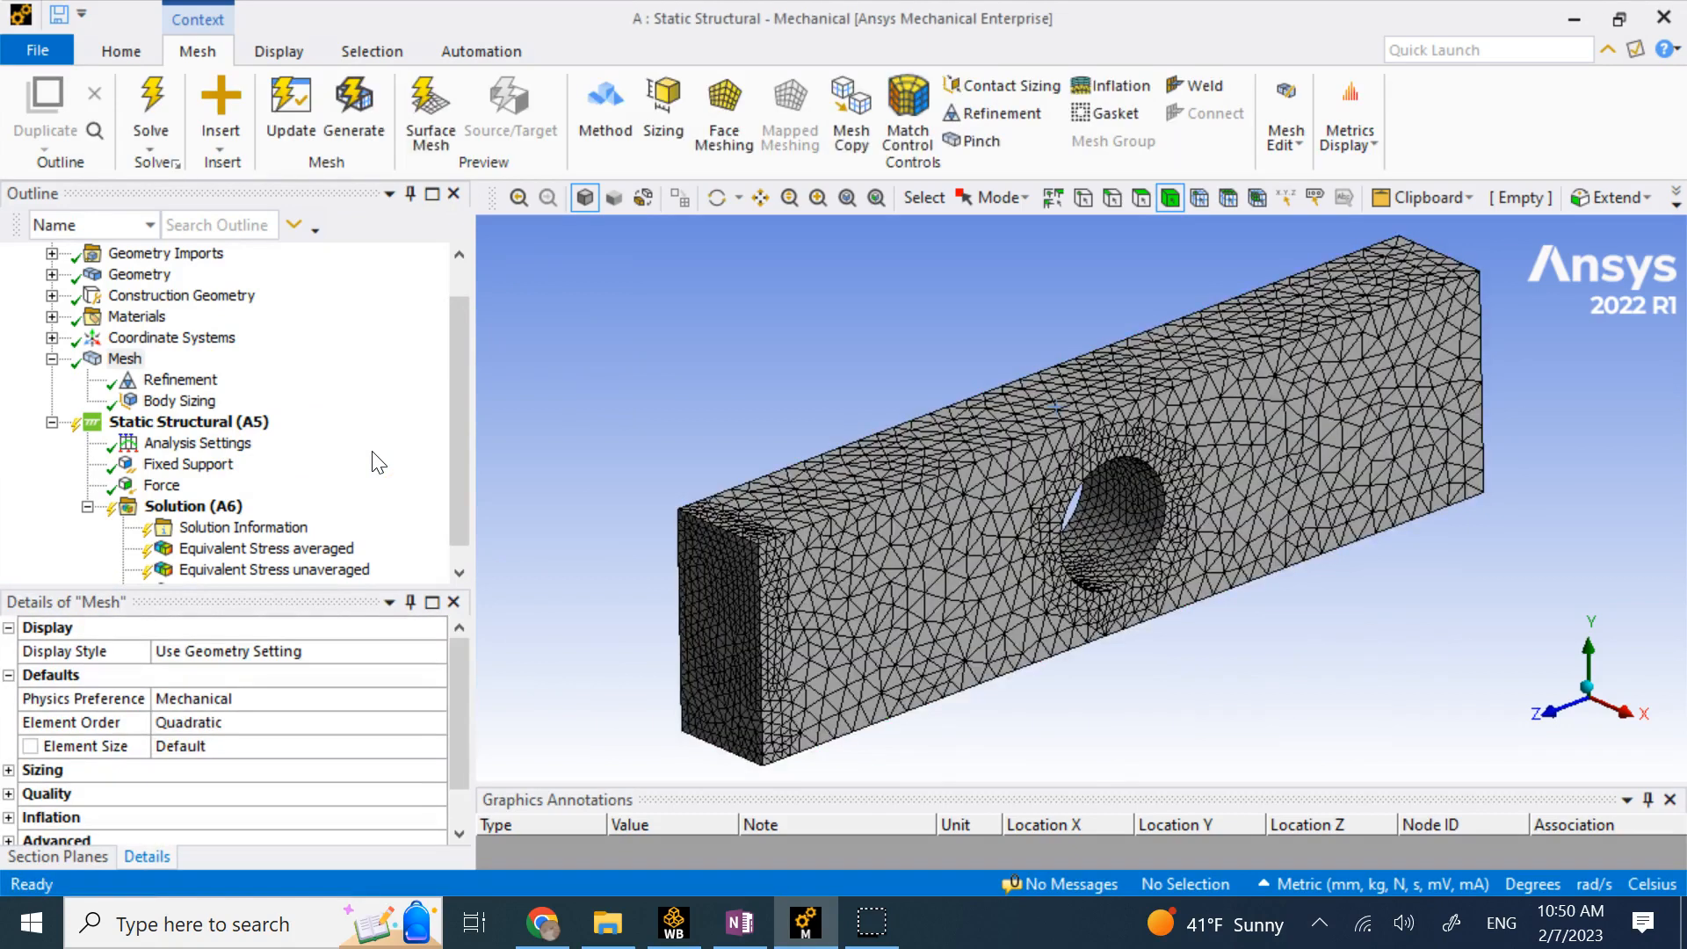
Re-solve Solution (A6) on the body-sized mesh and view Structural Error, peaking at 530.05 mJ.
right_click(191, 506)
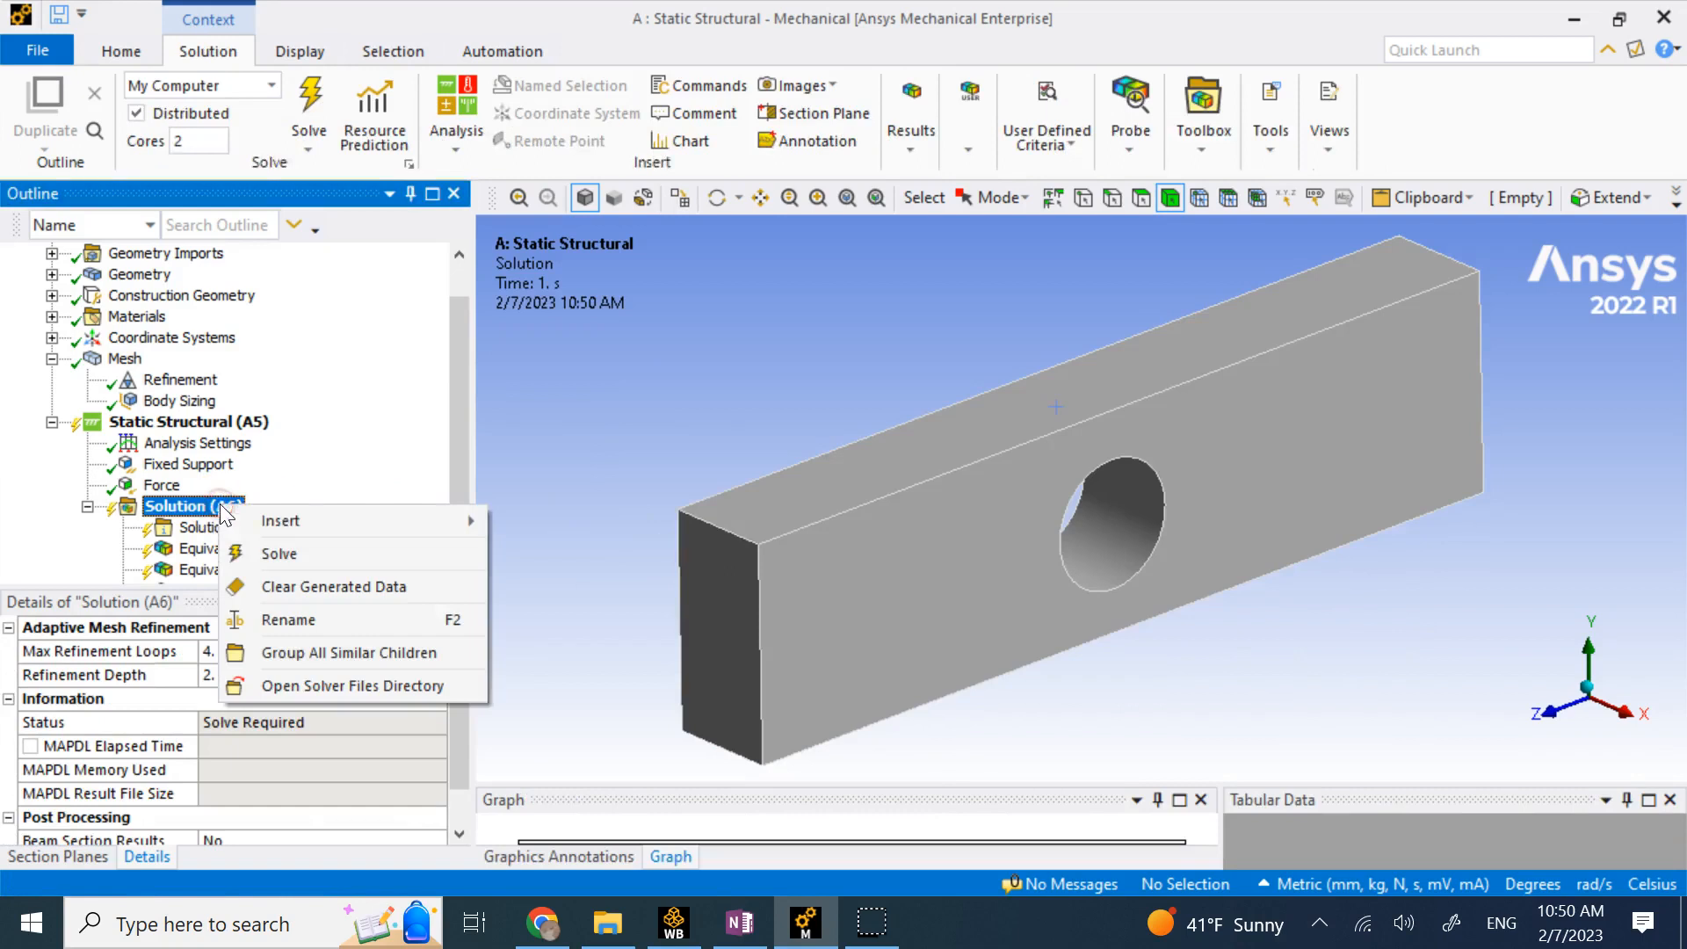
left_click(278, 553)
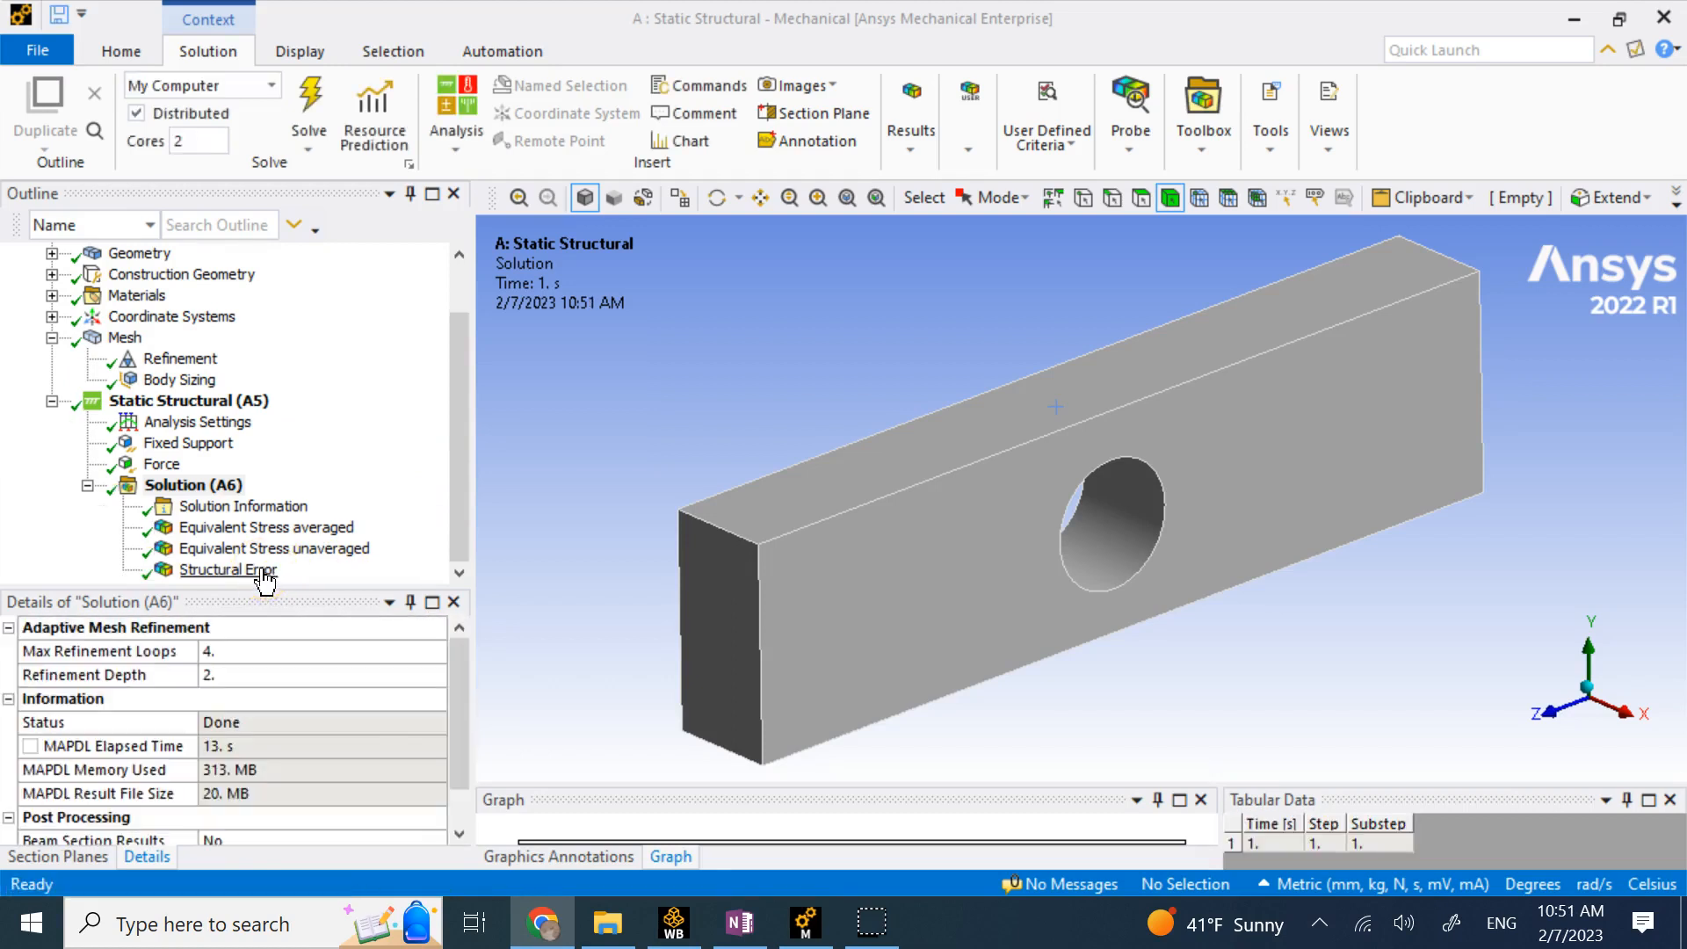
left_click(226, 569)
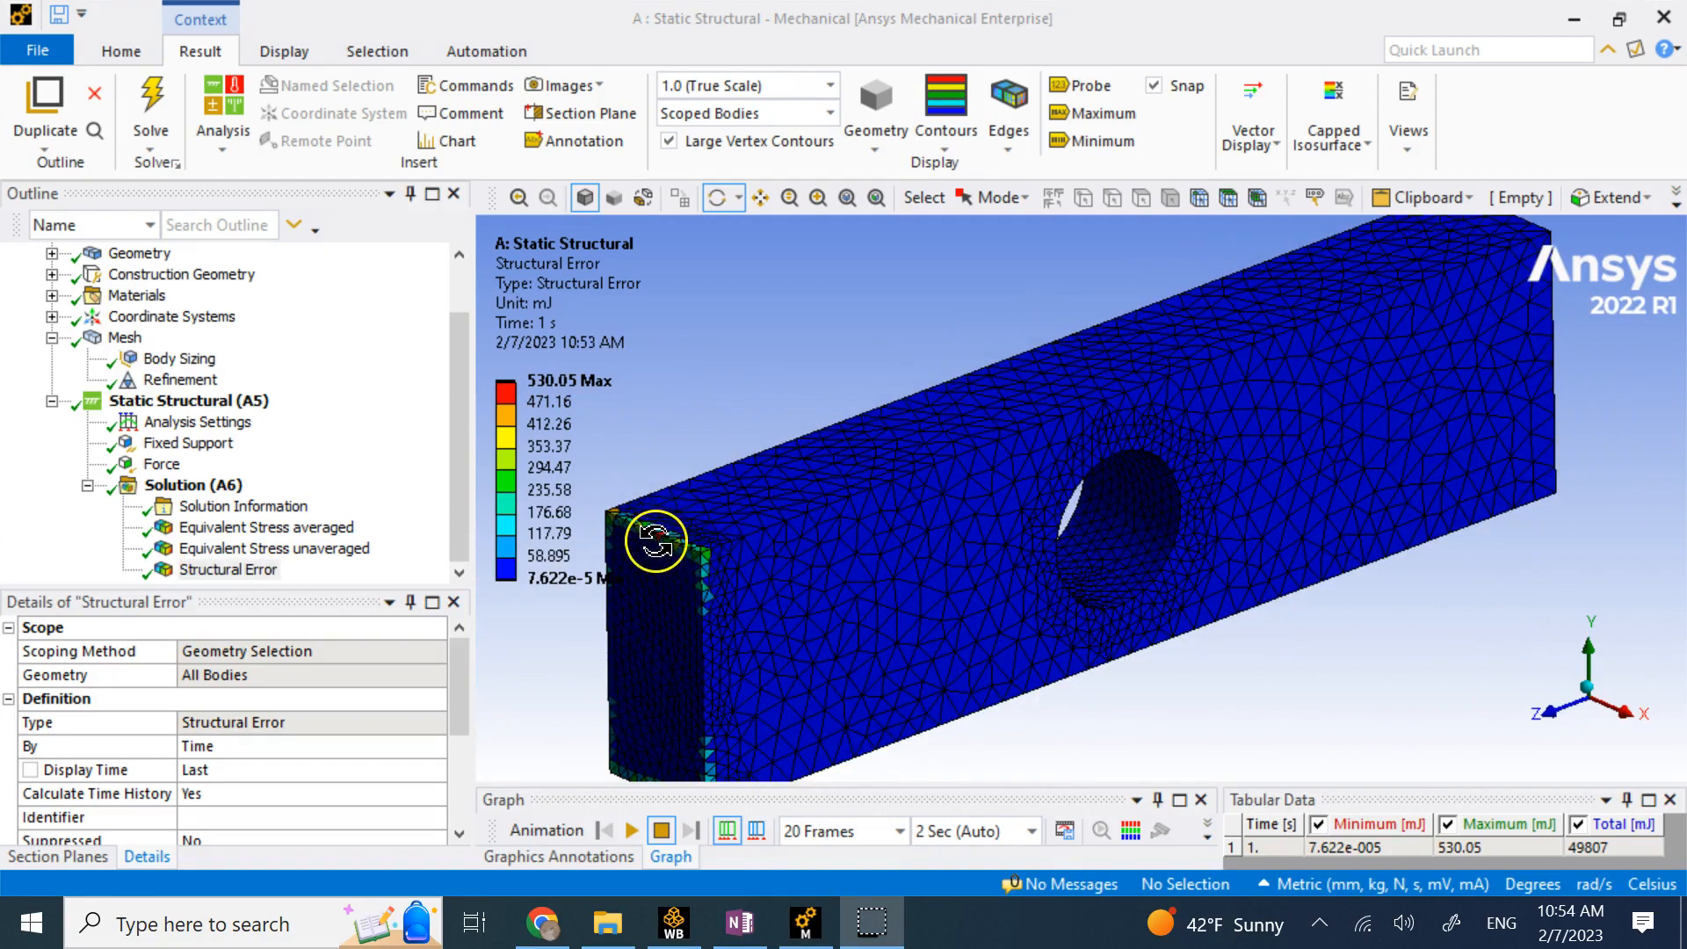
left_click_drag(653, 541, 1047, 444)
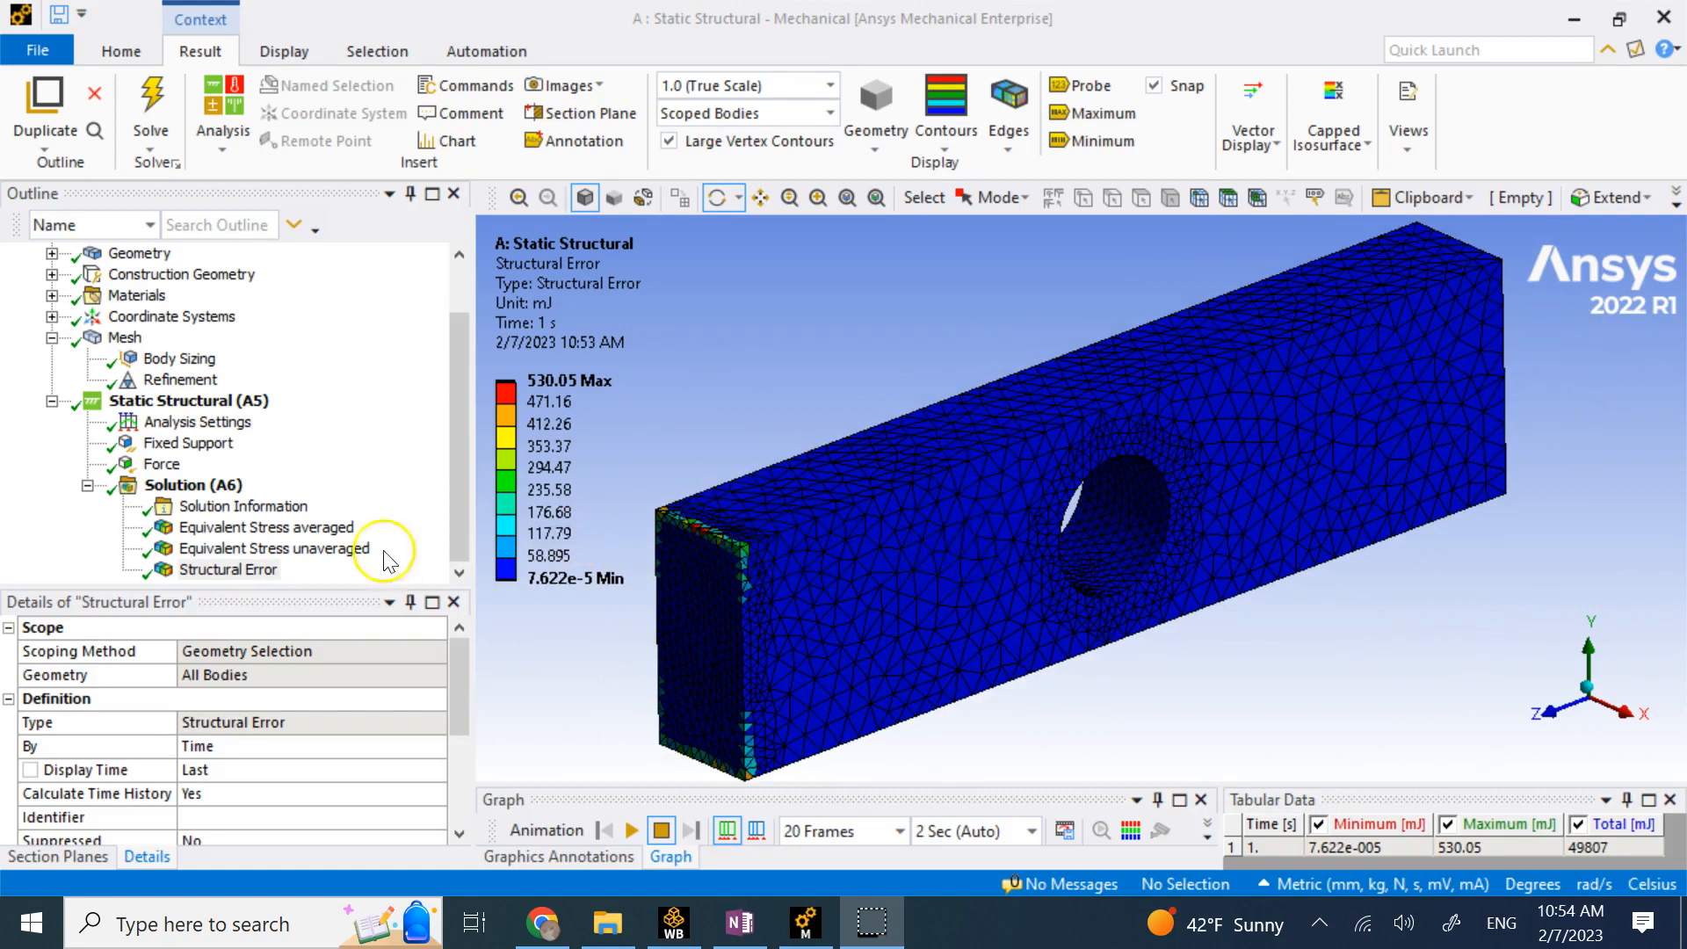
left_click(267, 527)
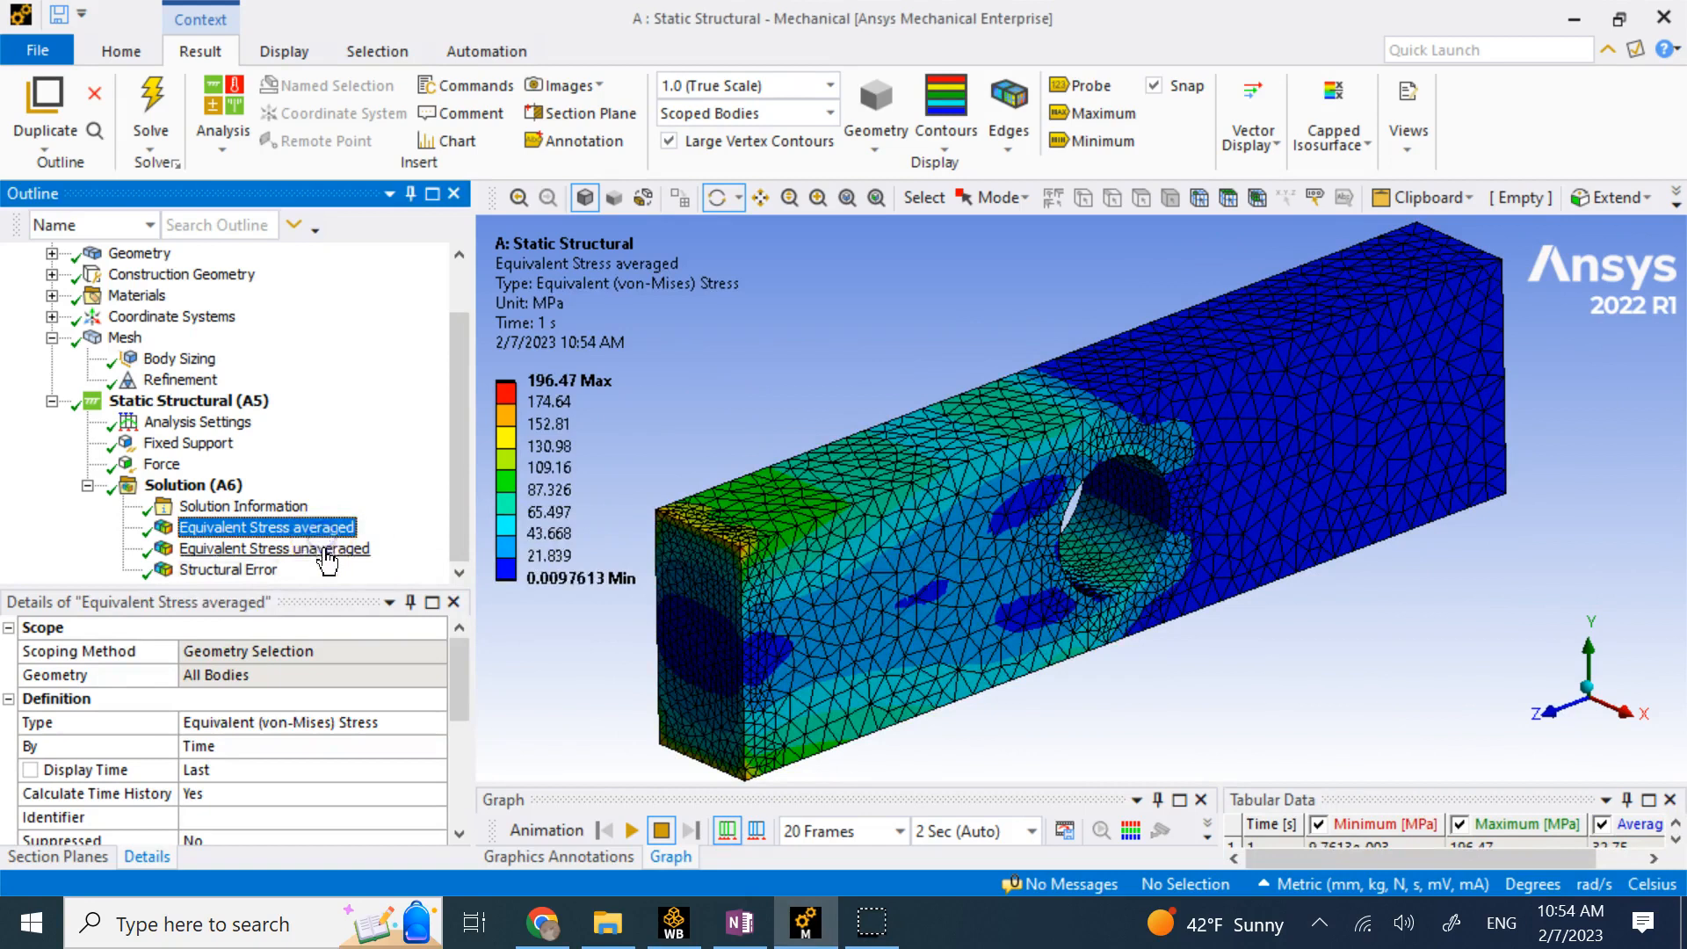
left_click(274, 548)
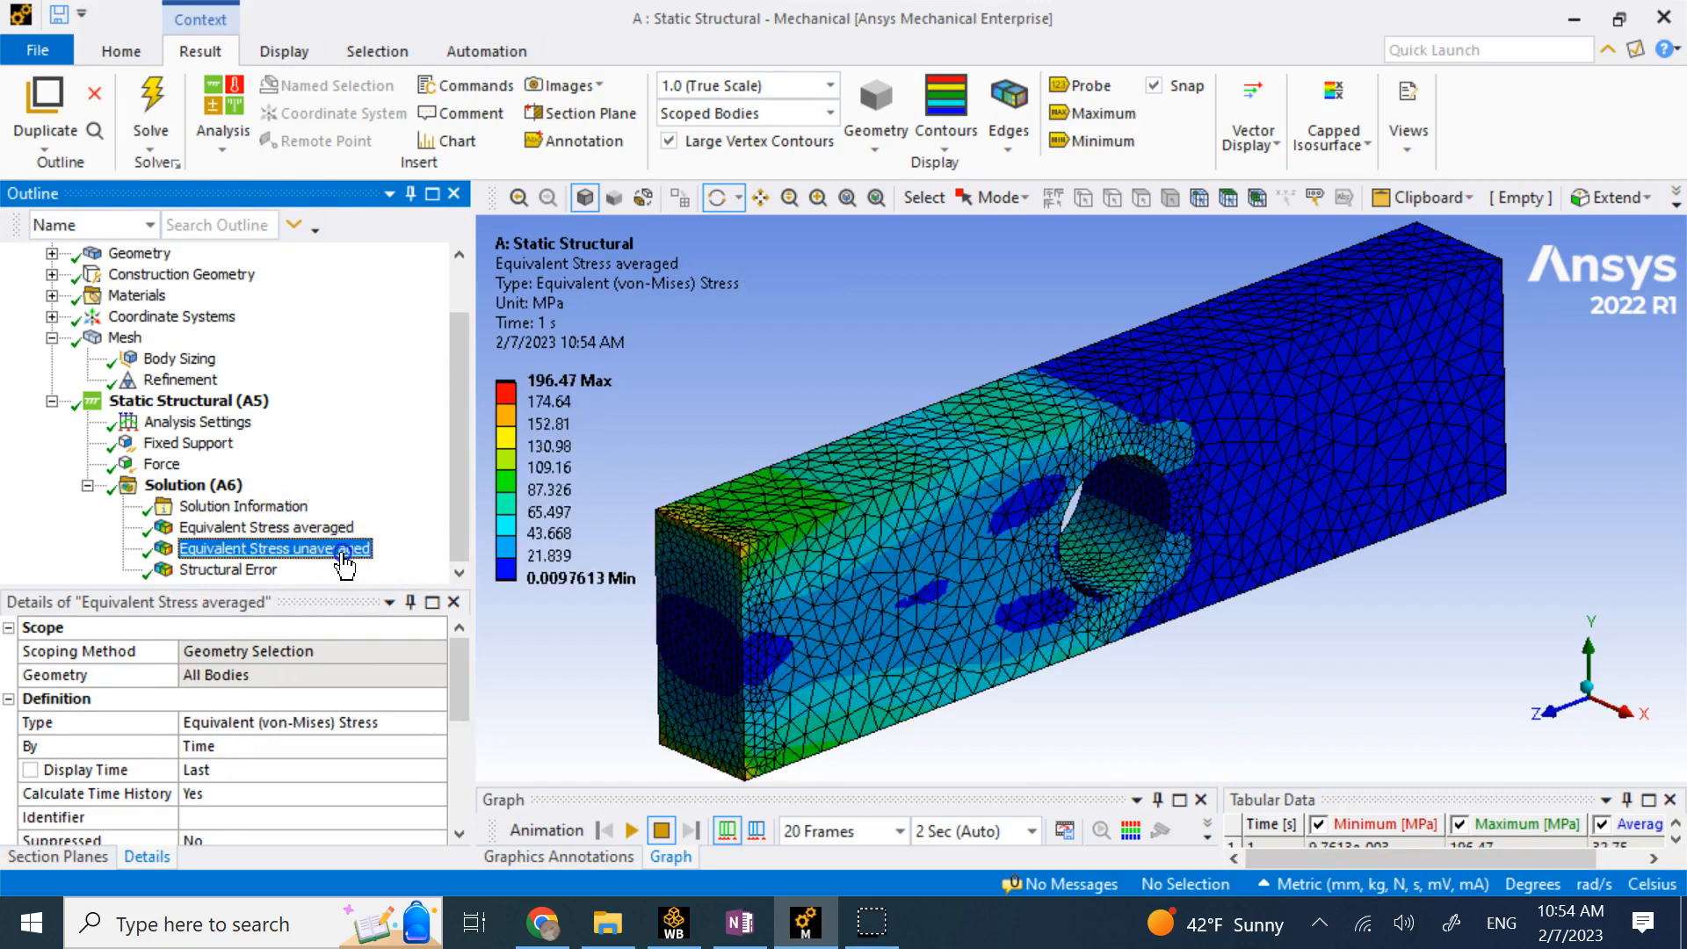
left_click(272, 549)
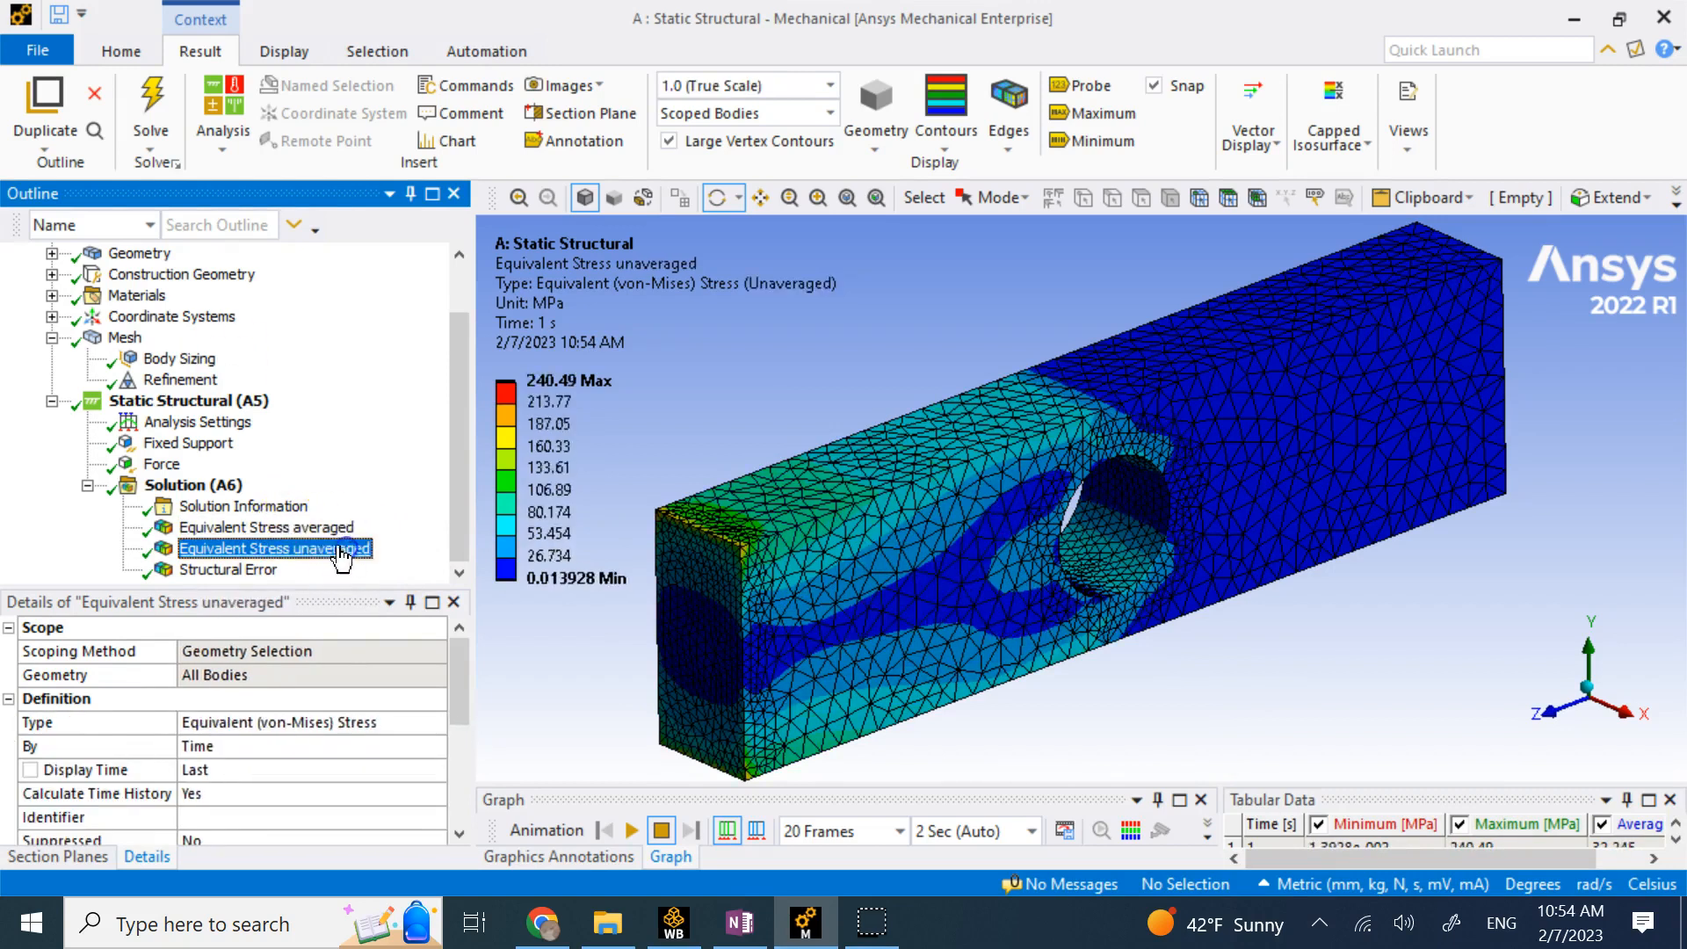
left_click(226, 569)
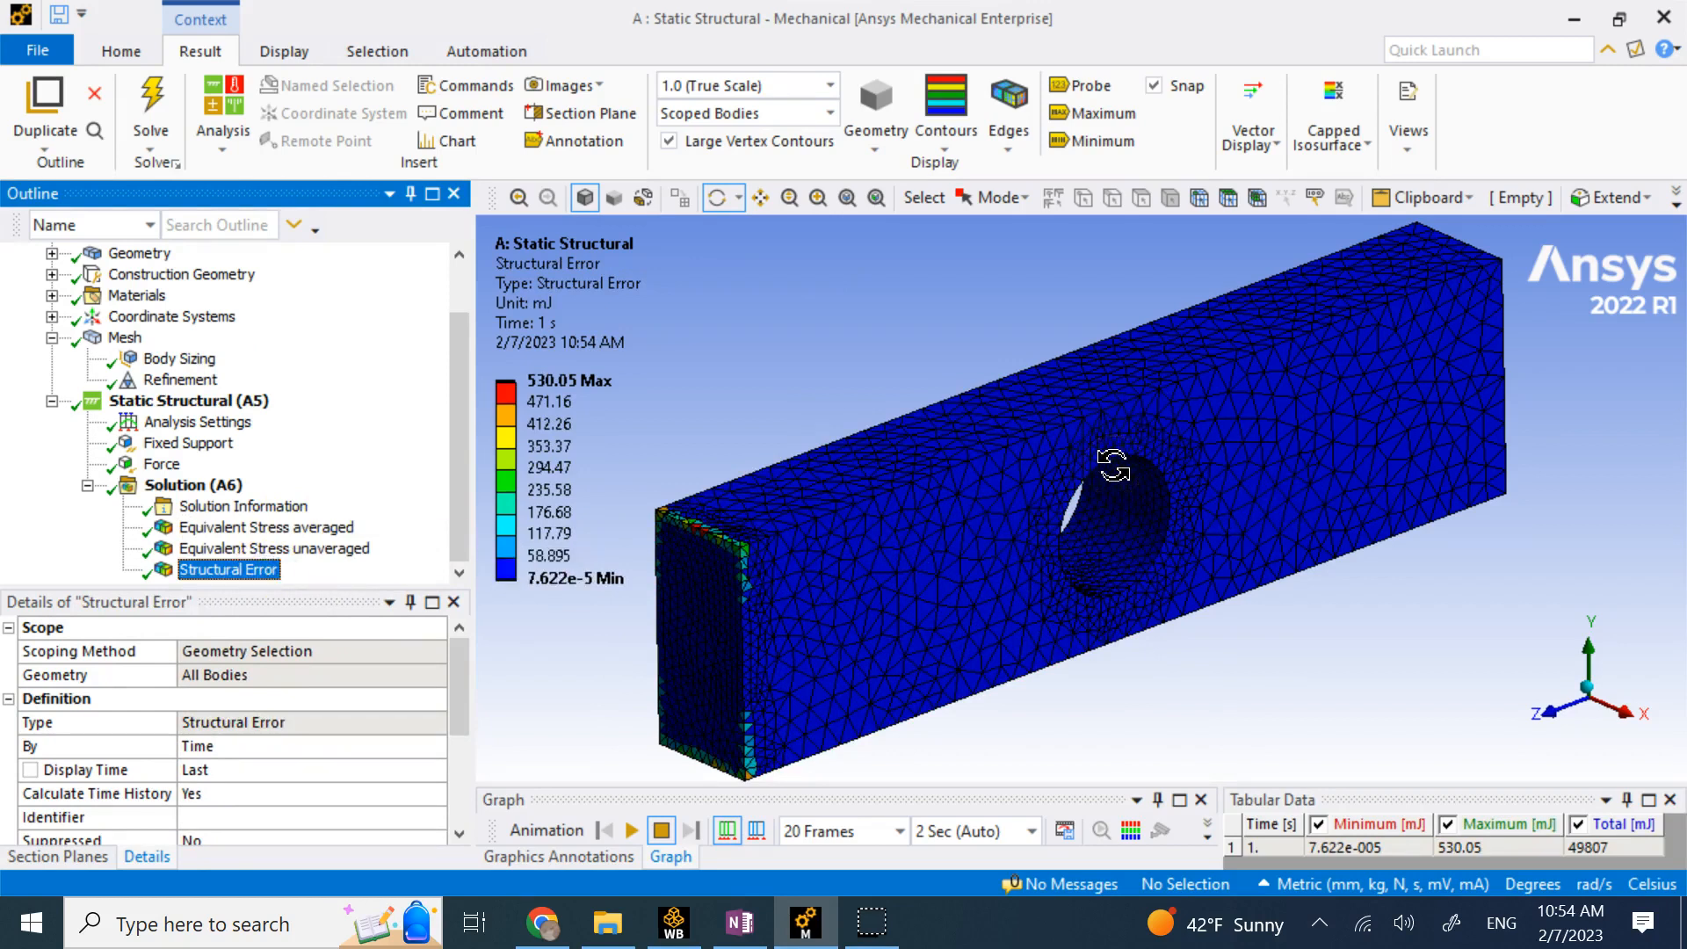
mouse_move(790, 498)
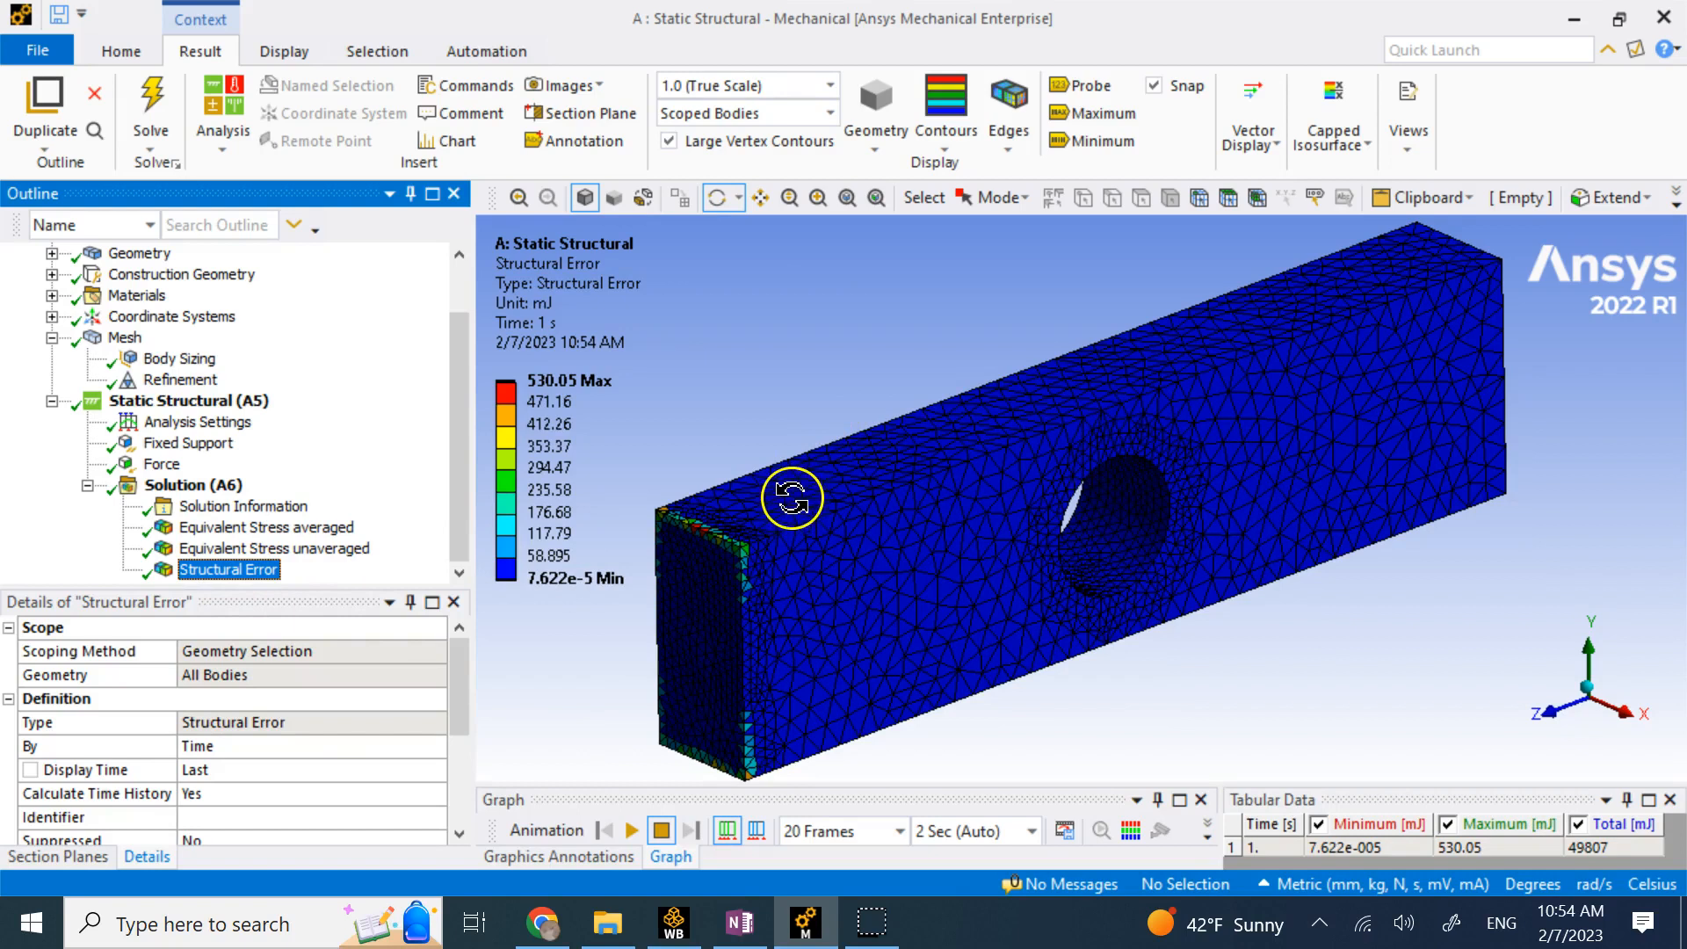